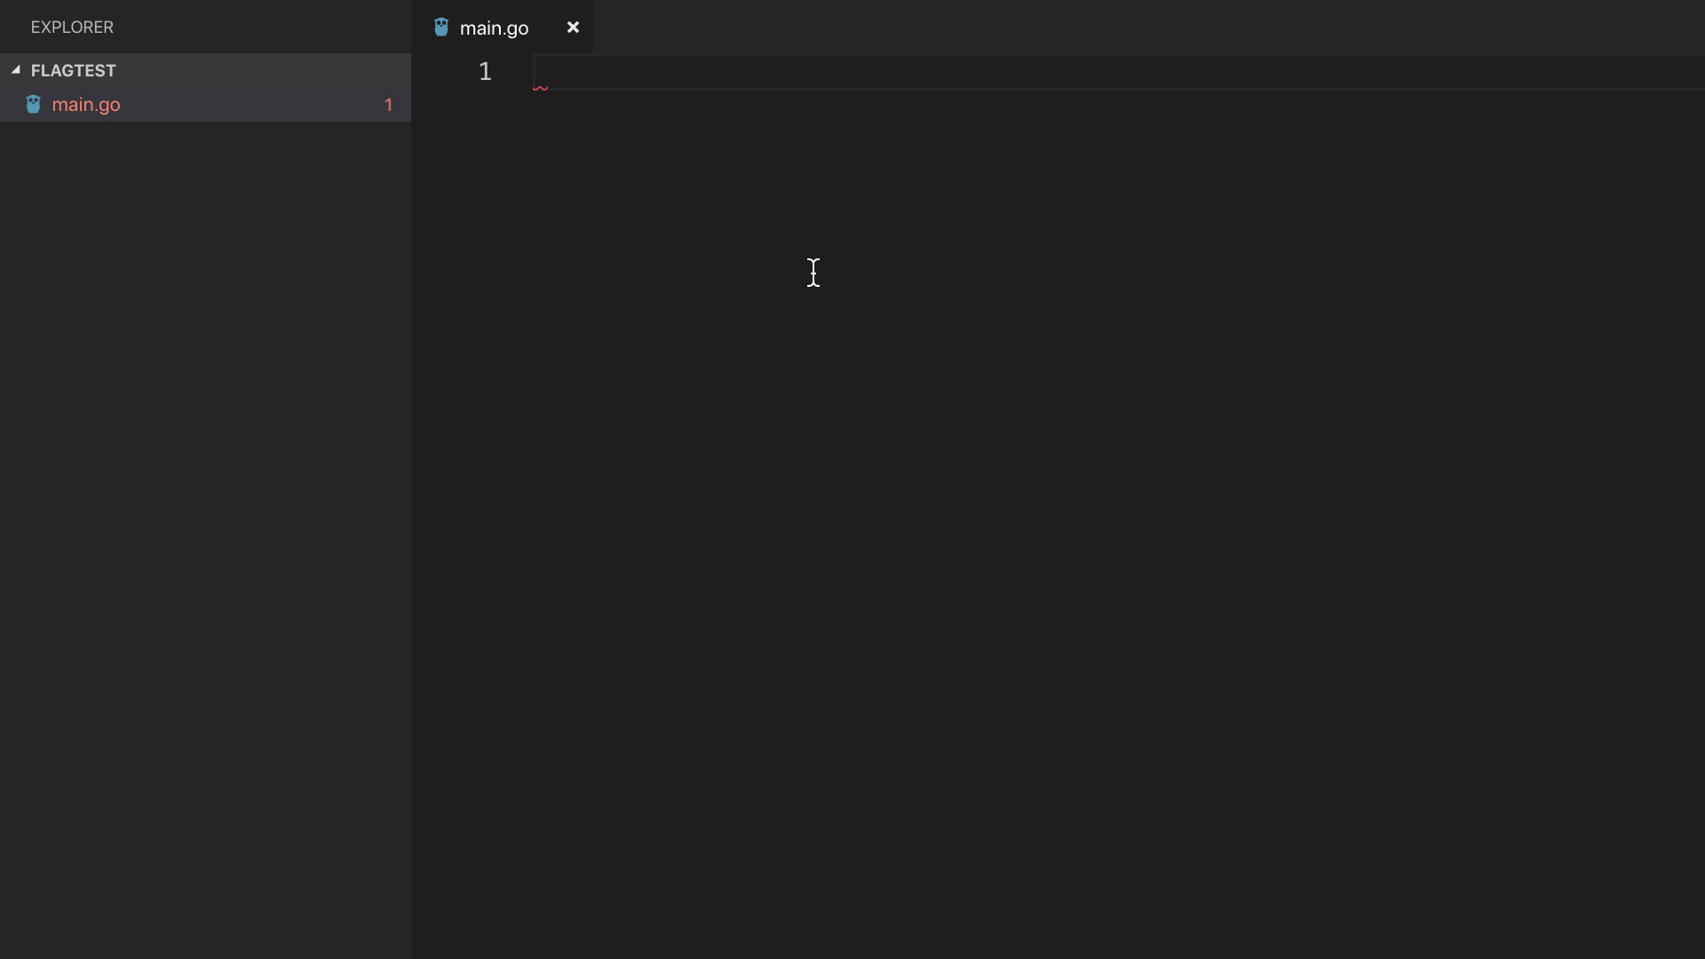
Begin main.go with the `package main` declaration followed by blank lines.
text(package main)
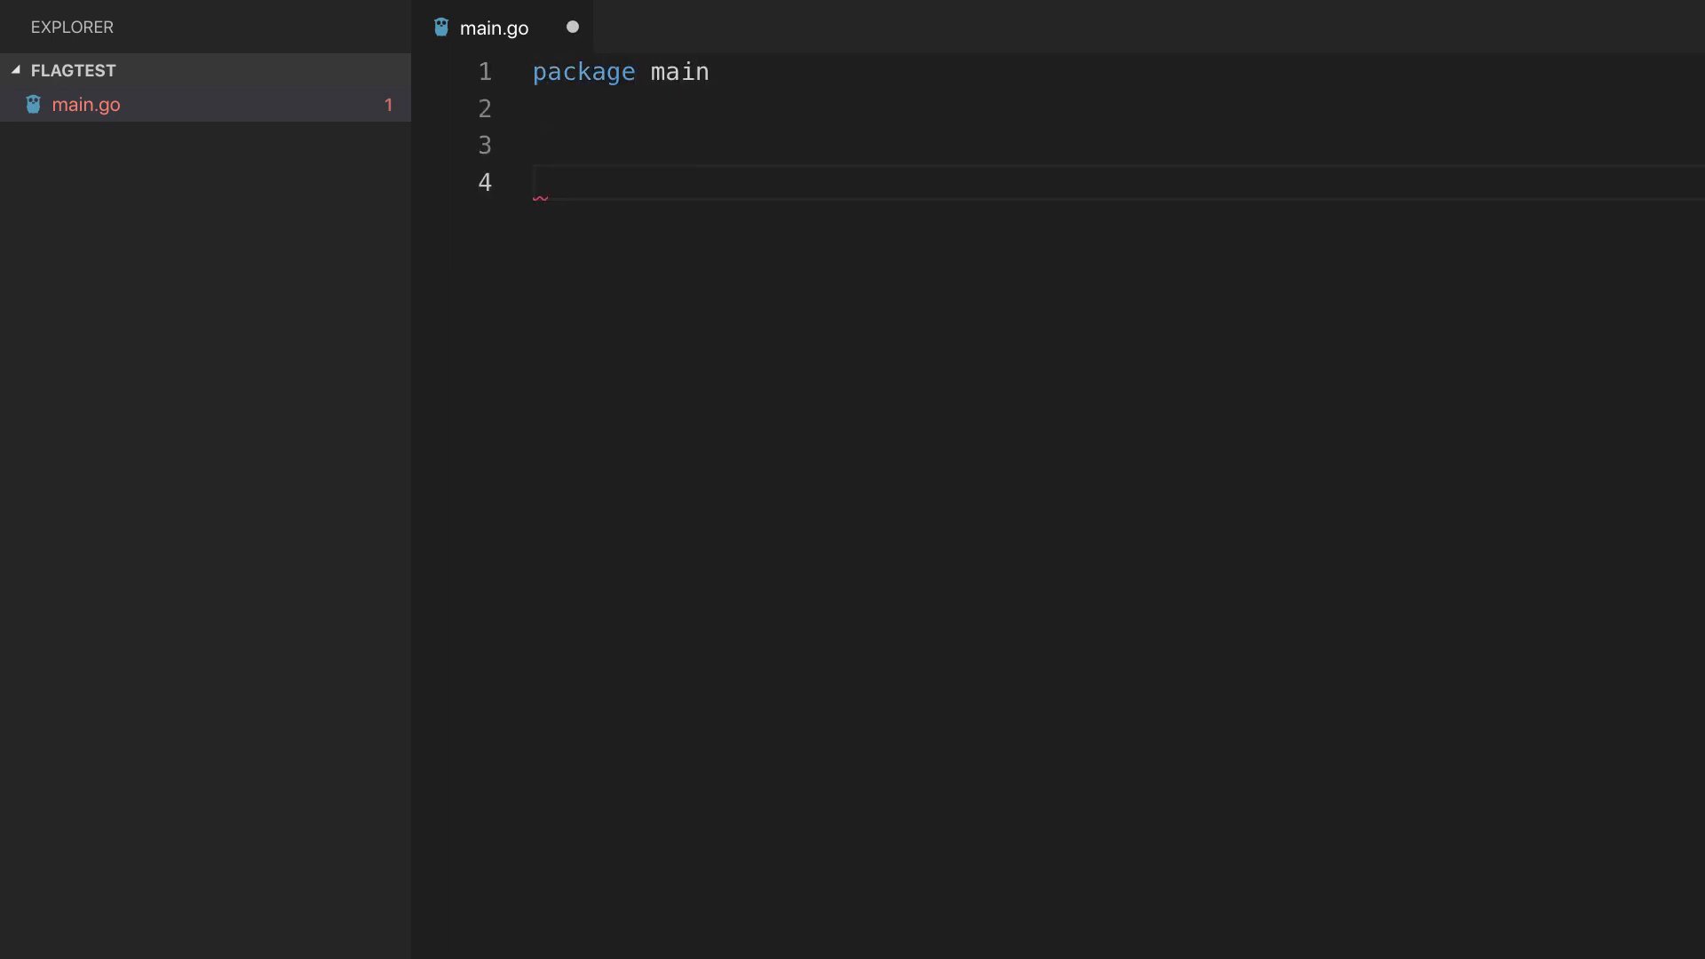
Write func main() printing "Starting the application..." via fmt.Println, leaving a new line below.
text(func main() {)
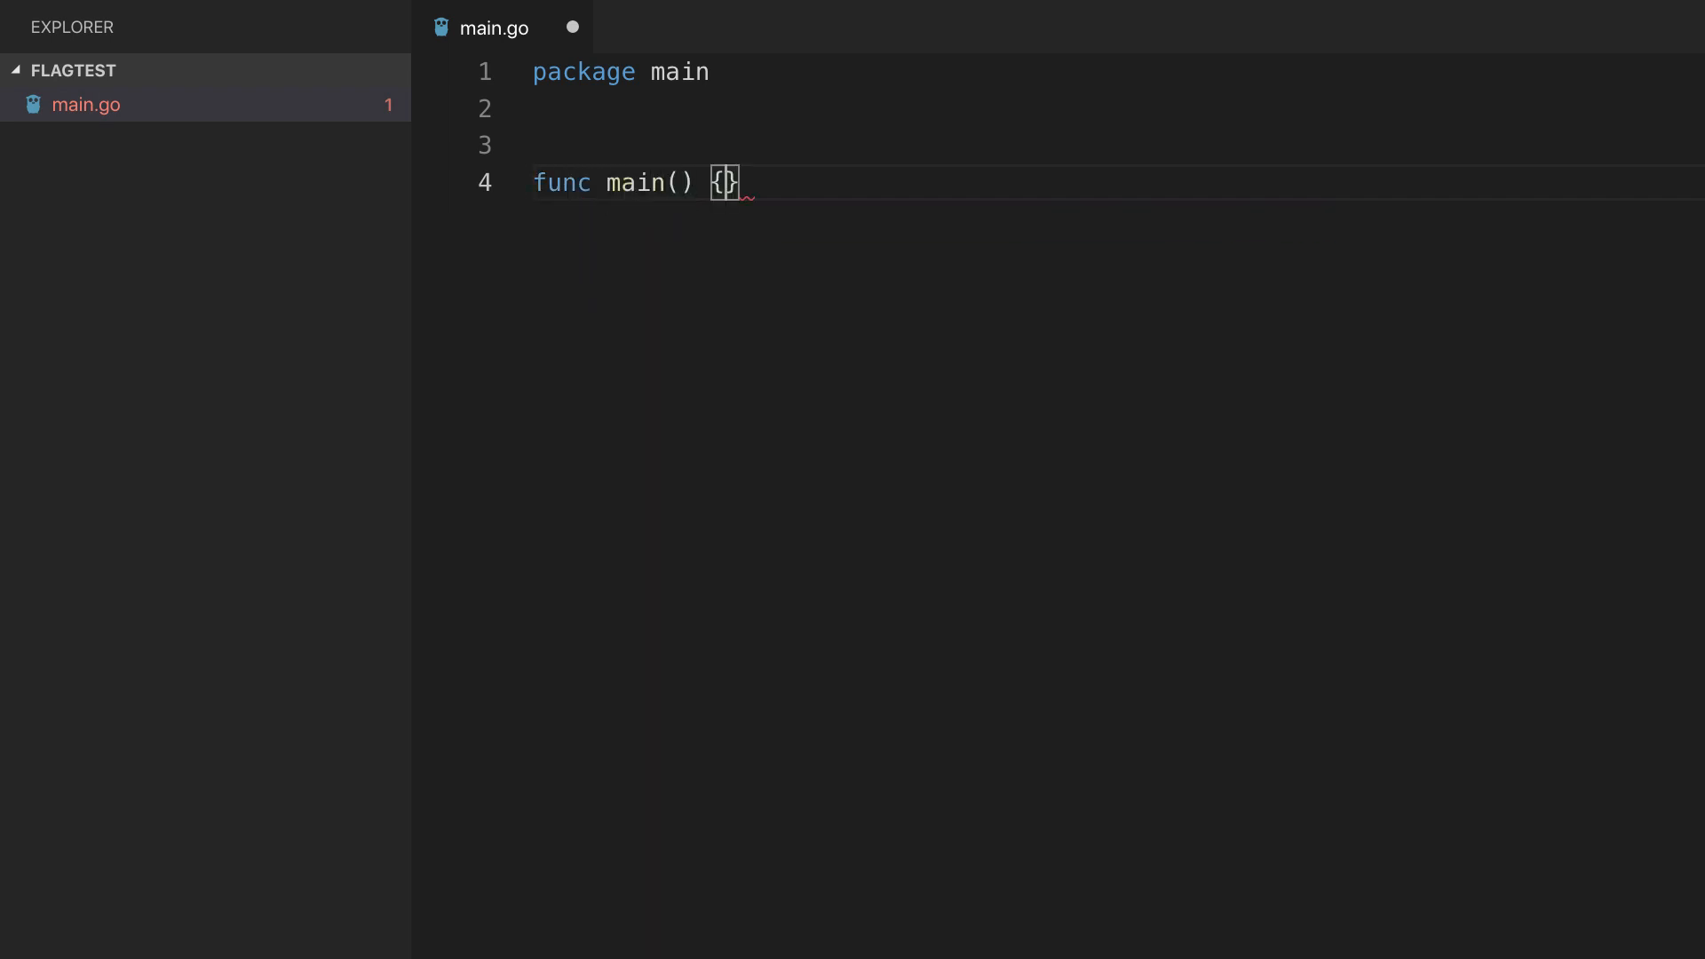
key(Enter)
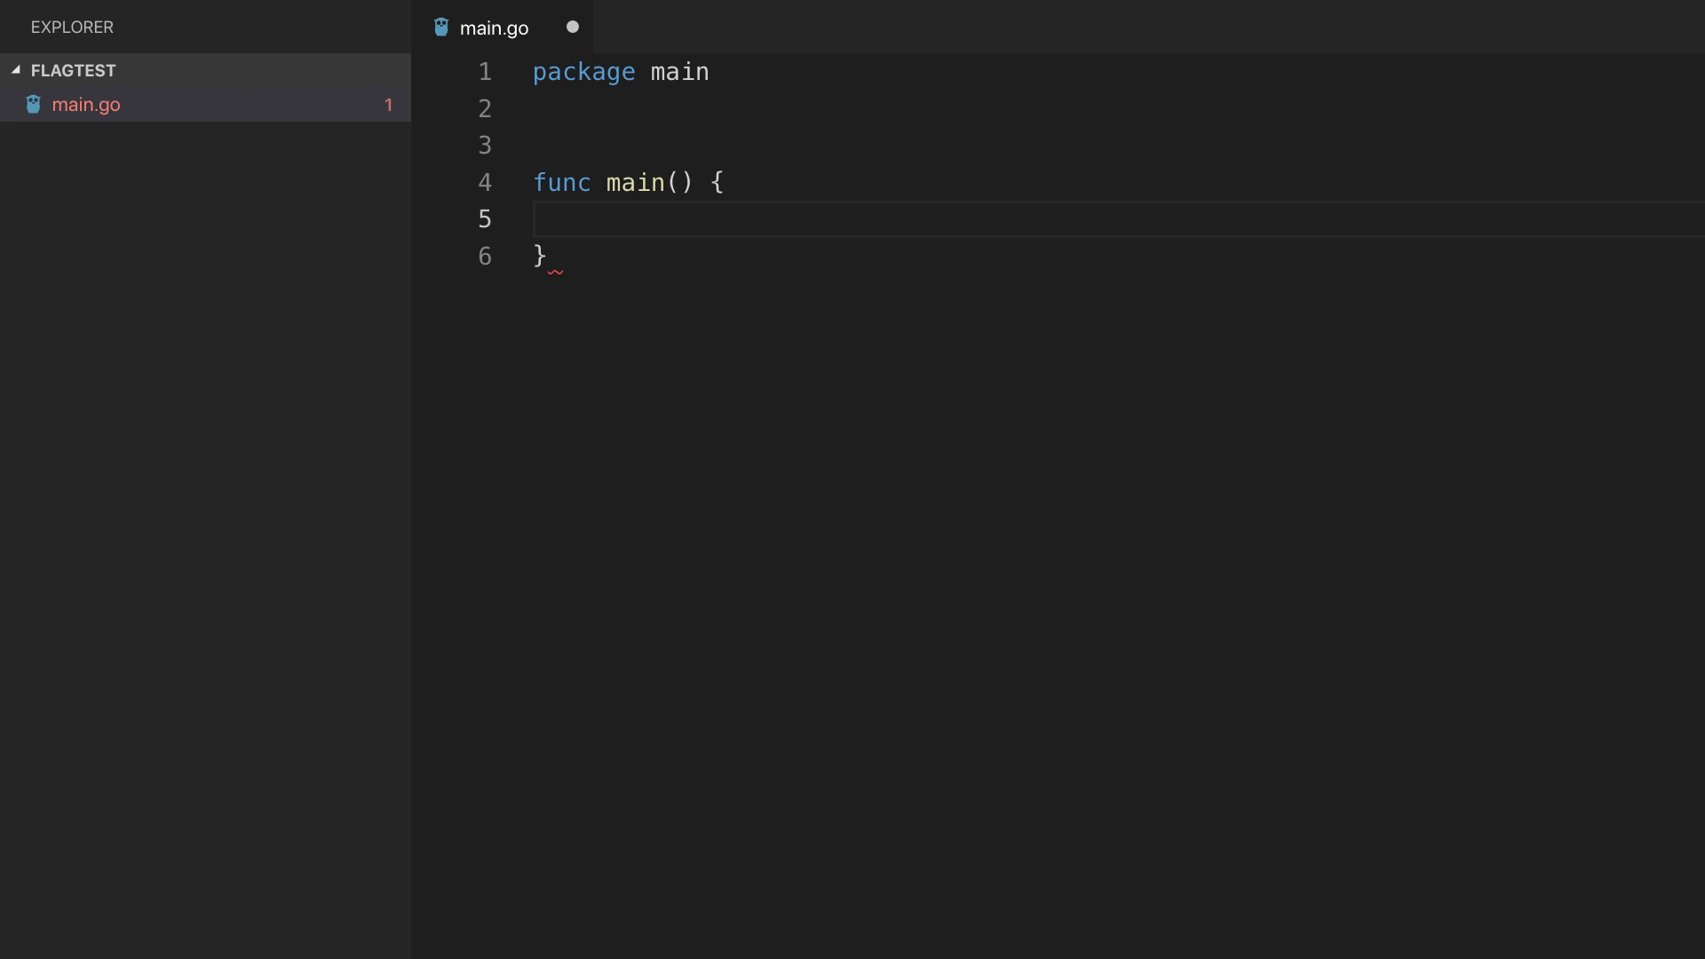
text(fmt.)
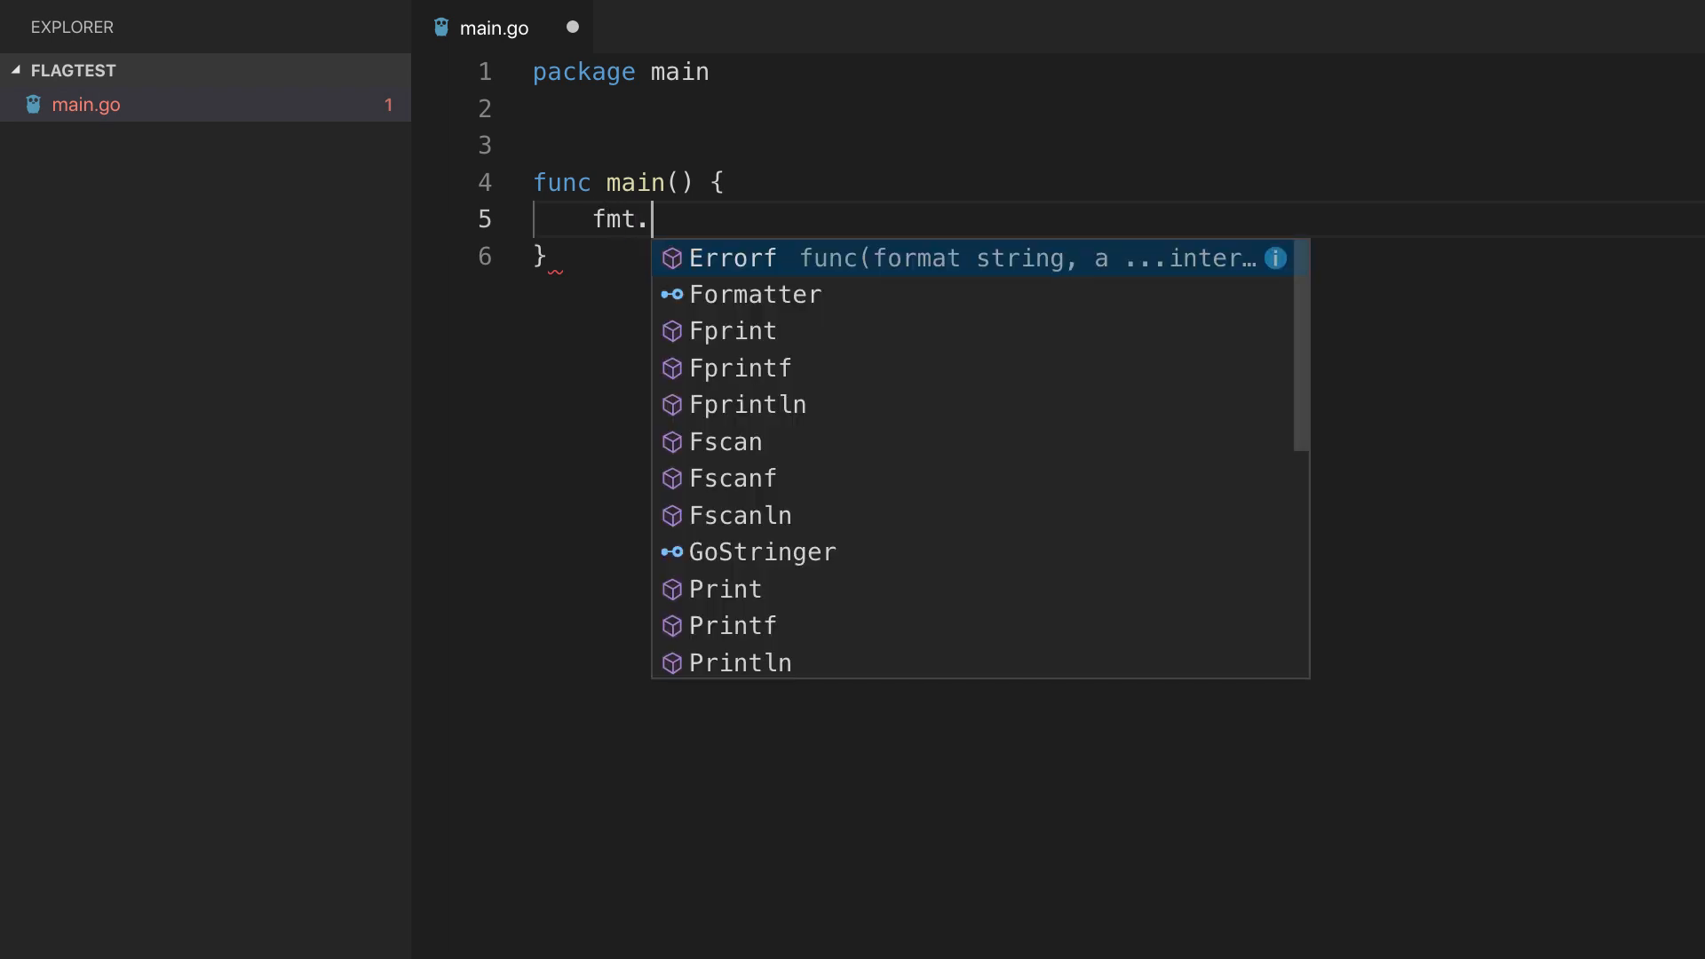
text(Println("Start"))
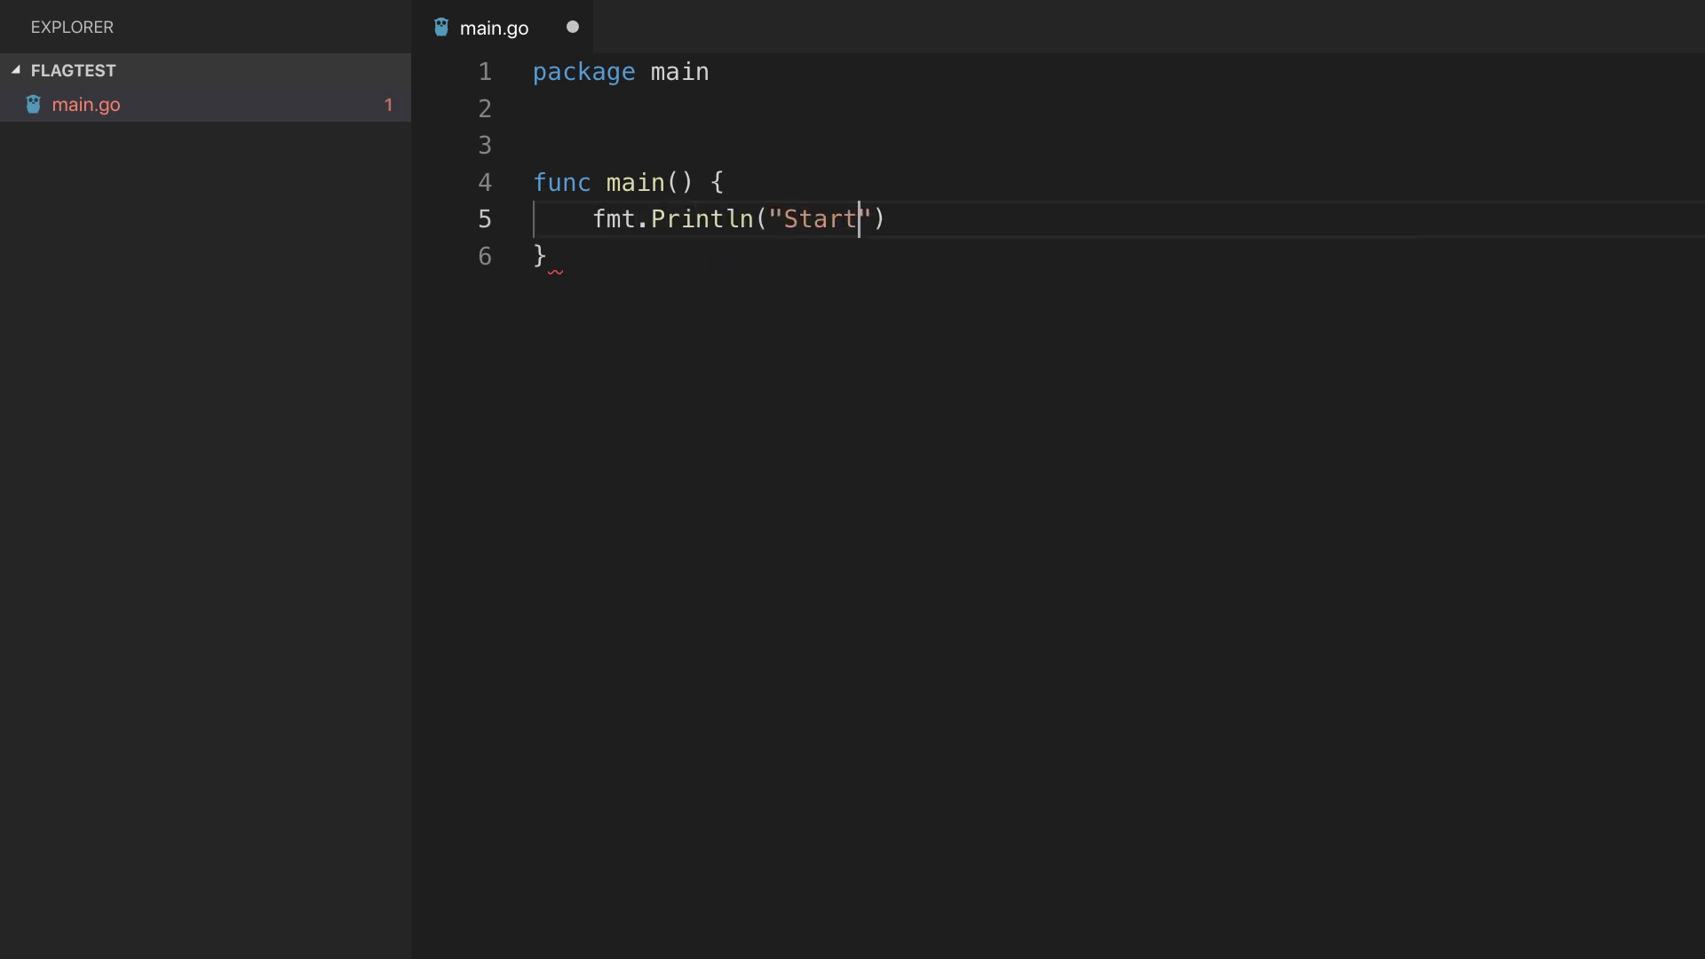
text(ing the application...)
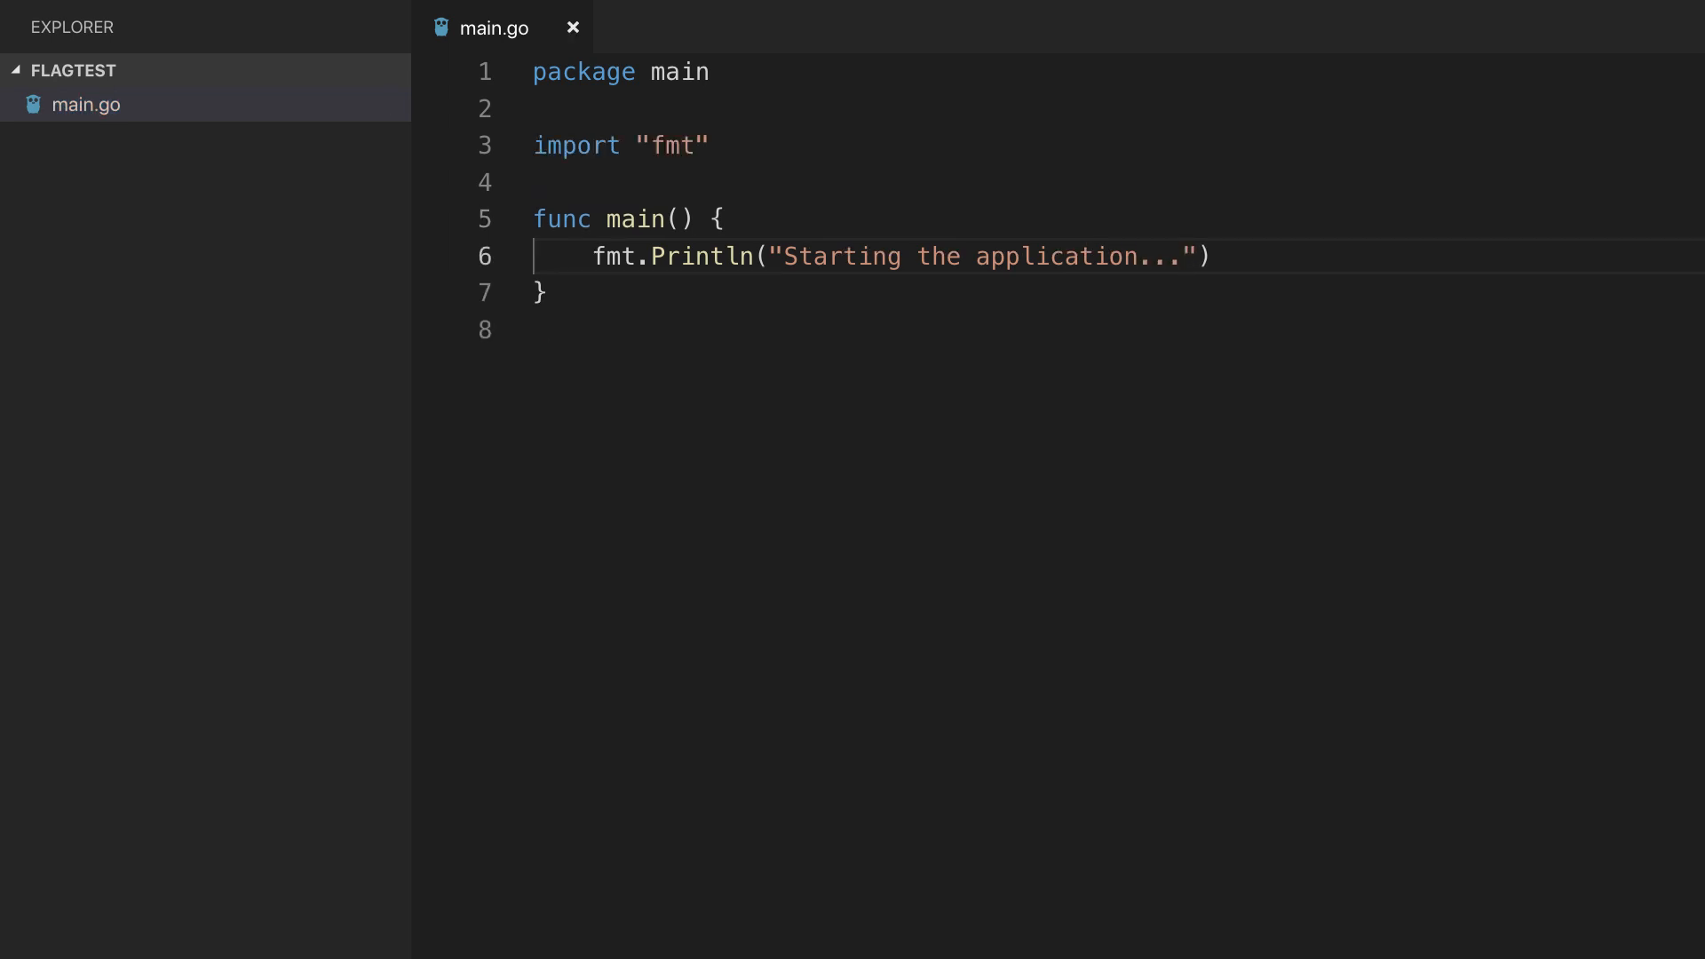
double_click(576, 145)
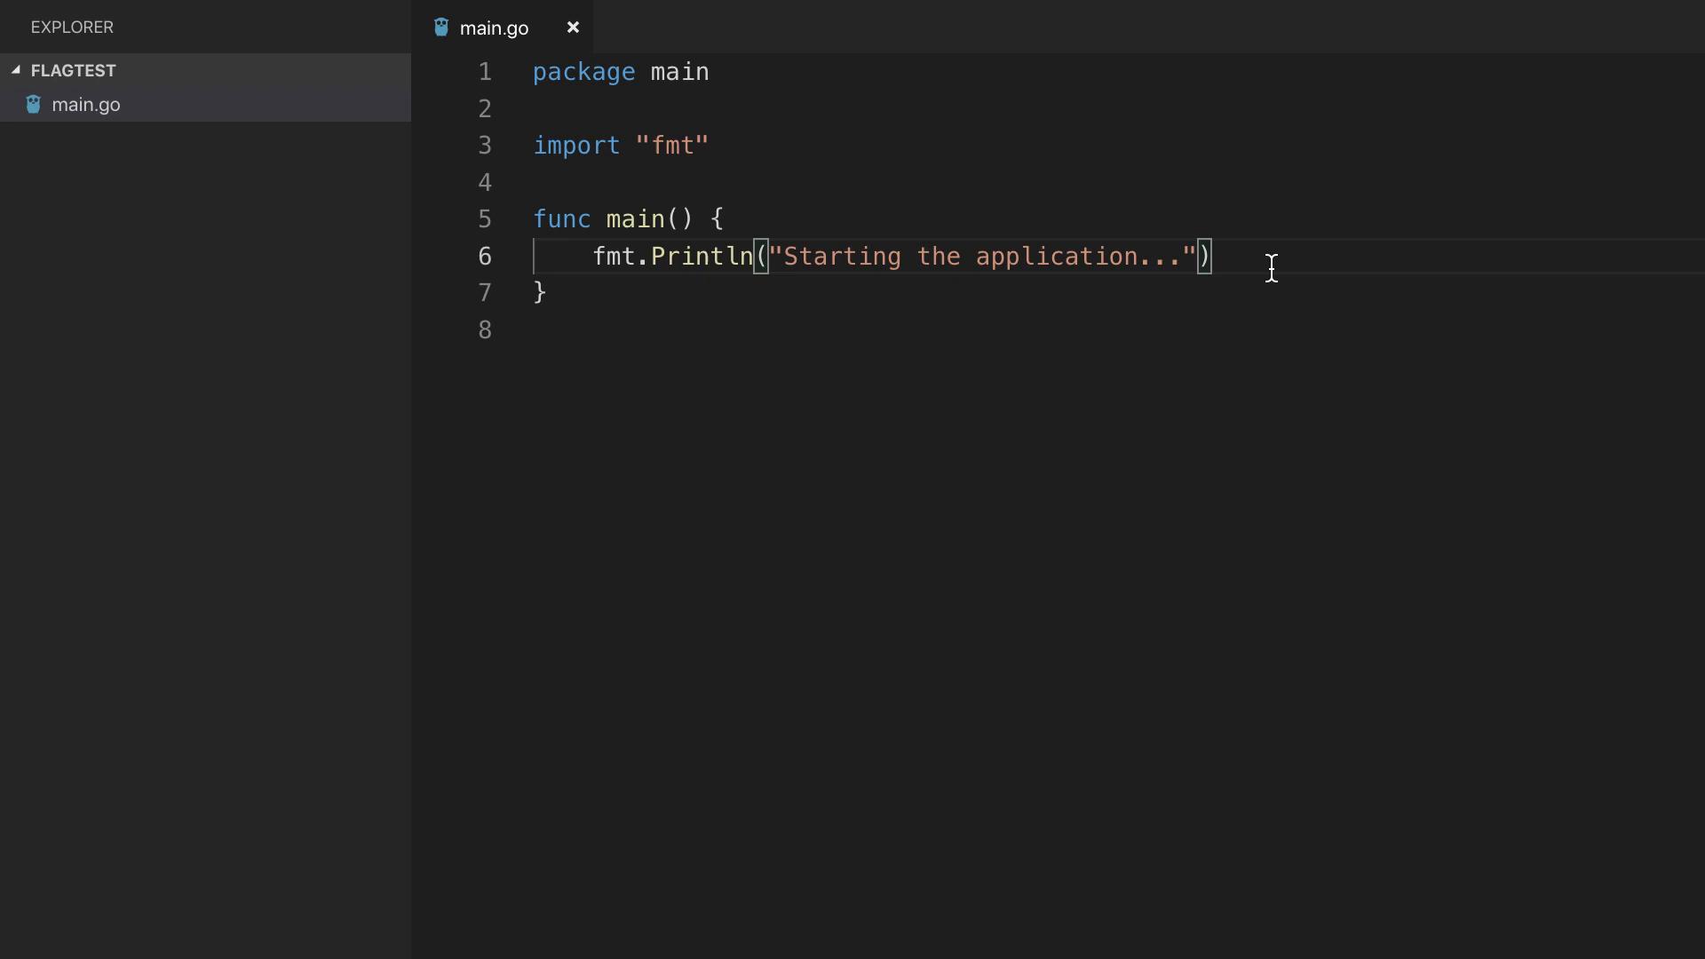
key(Enter)
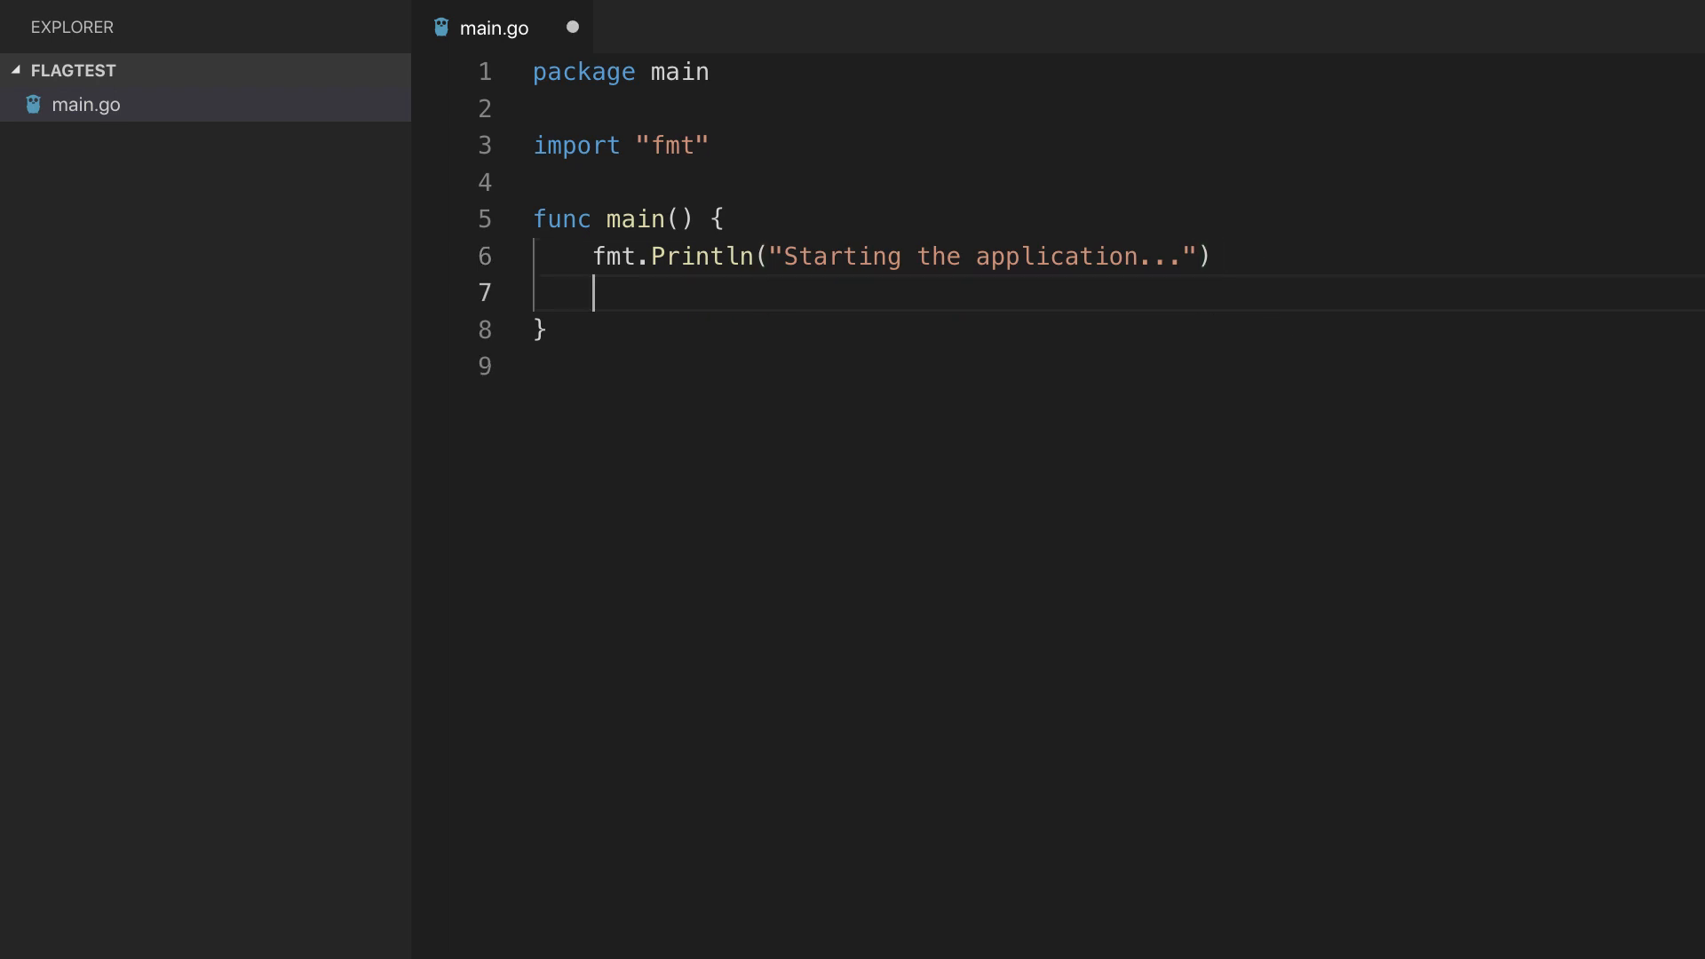
Declare output := flag.Bool("output", false, "Should there be output?") inside main.
text(output)
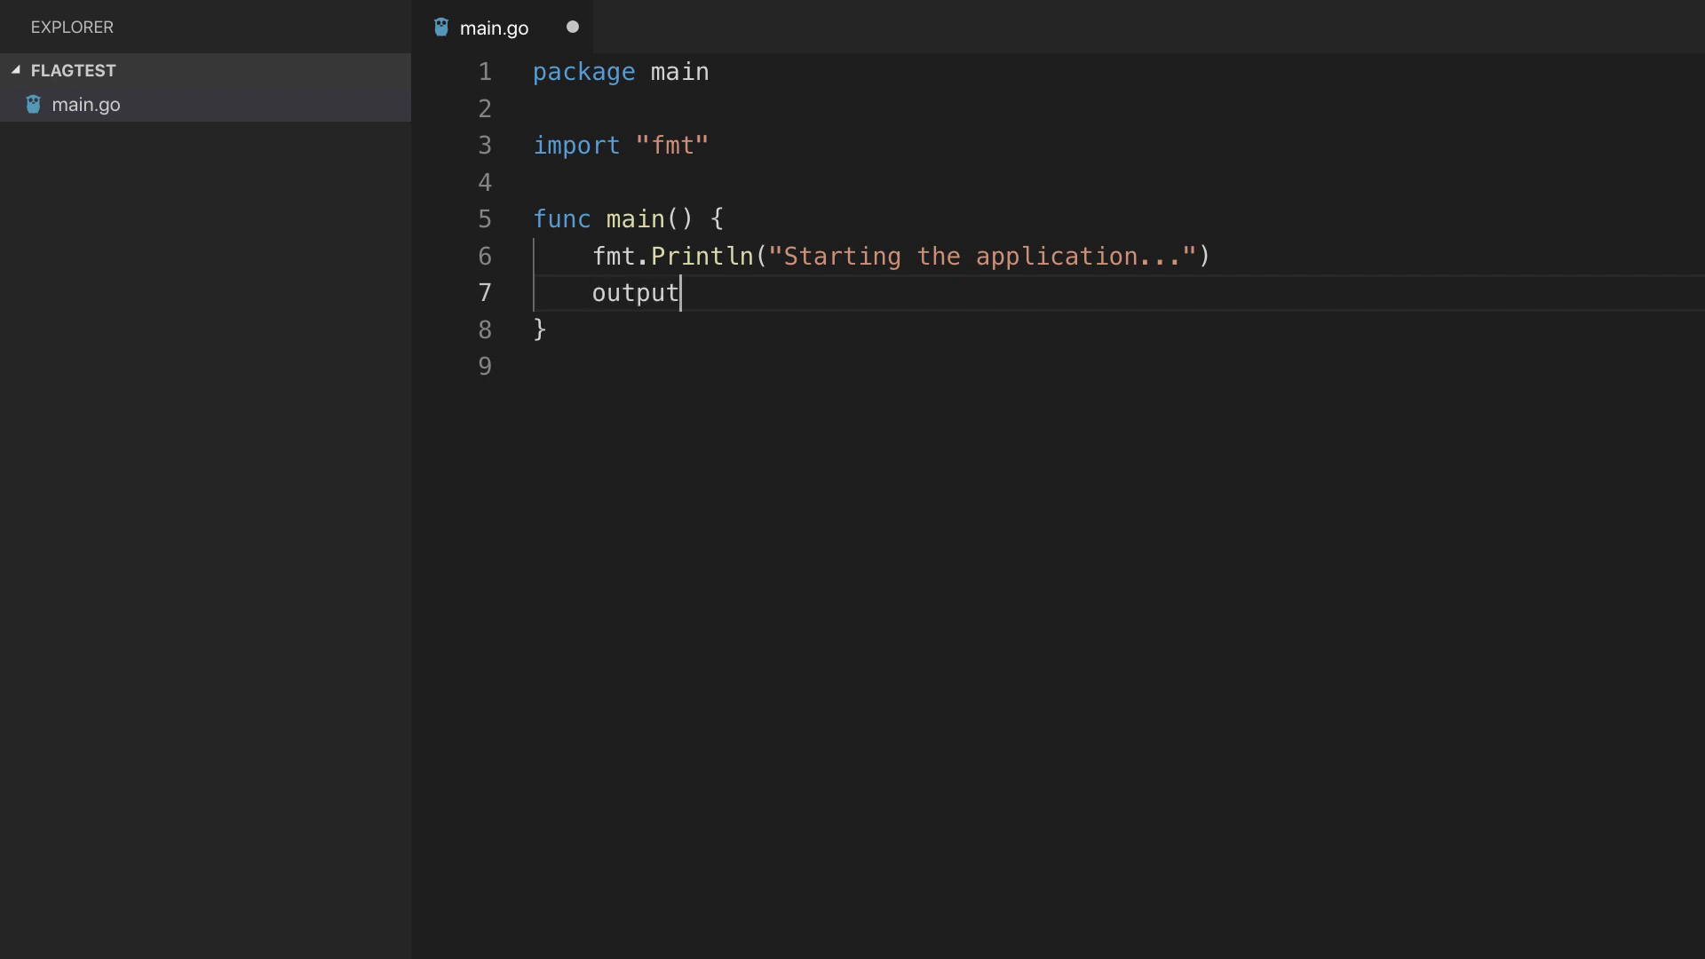
text(:=)
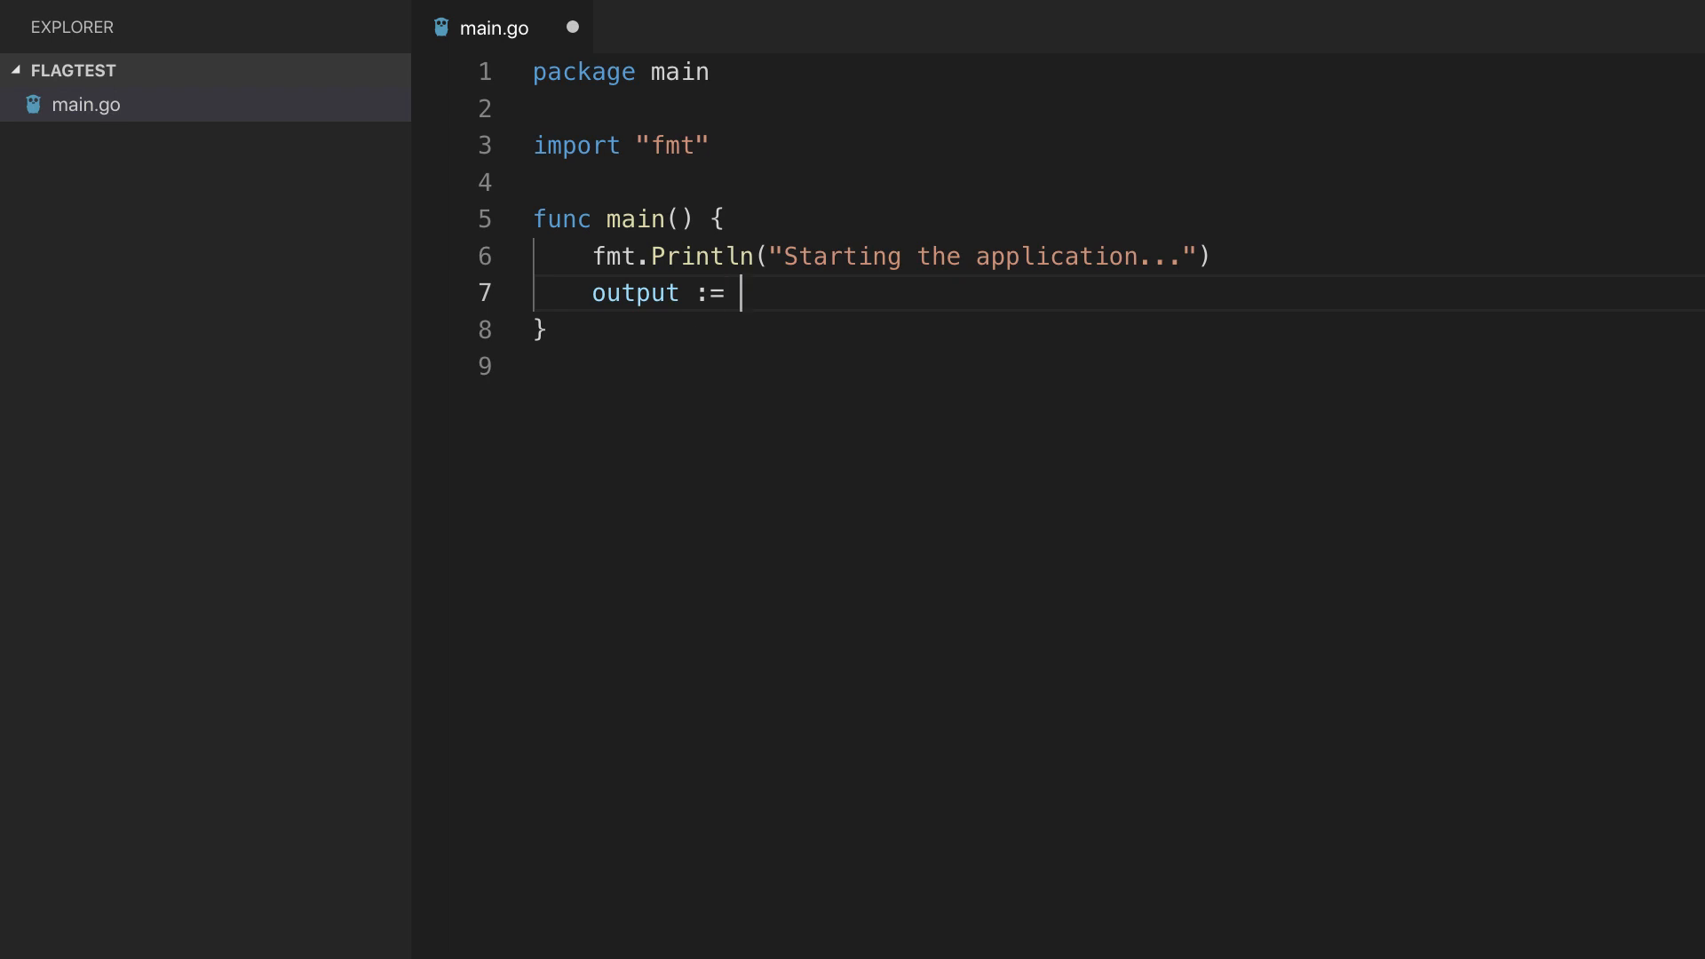
text(fla)
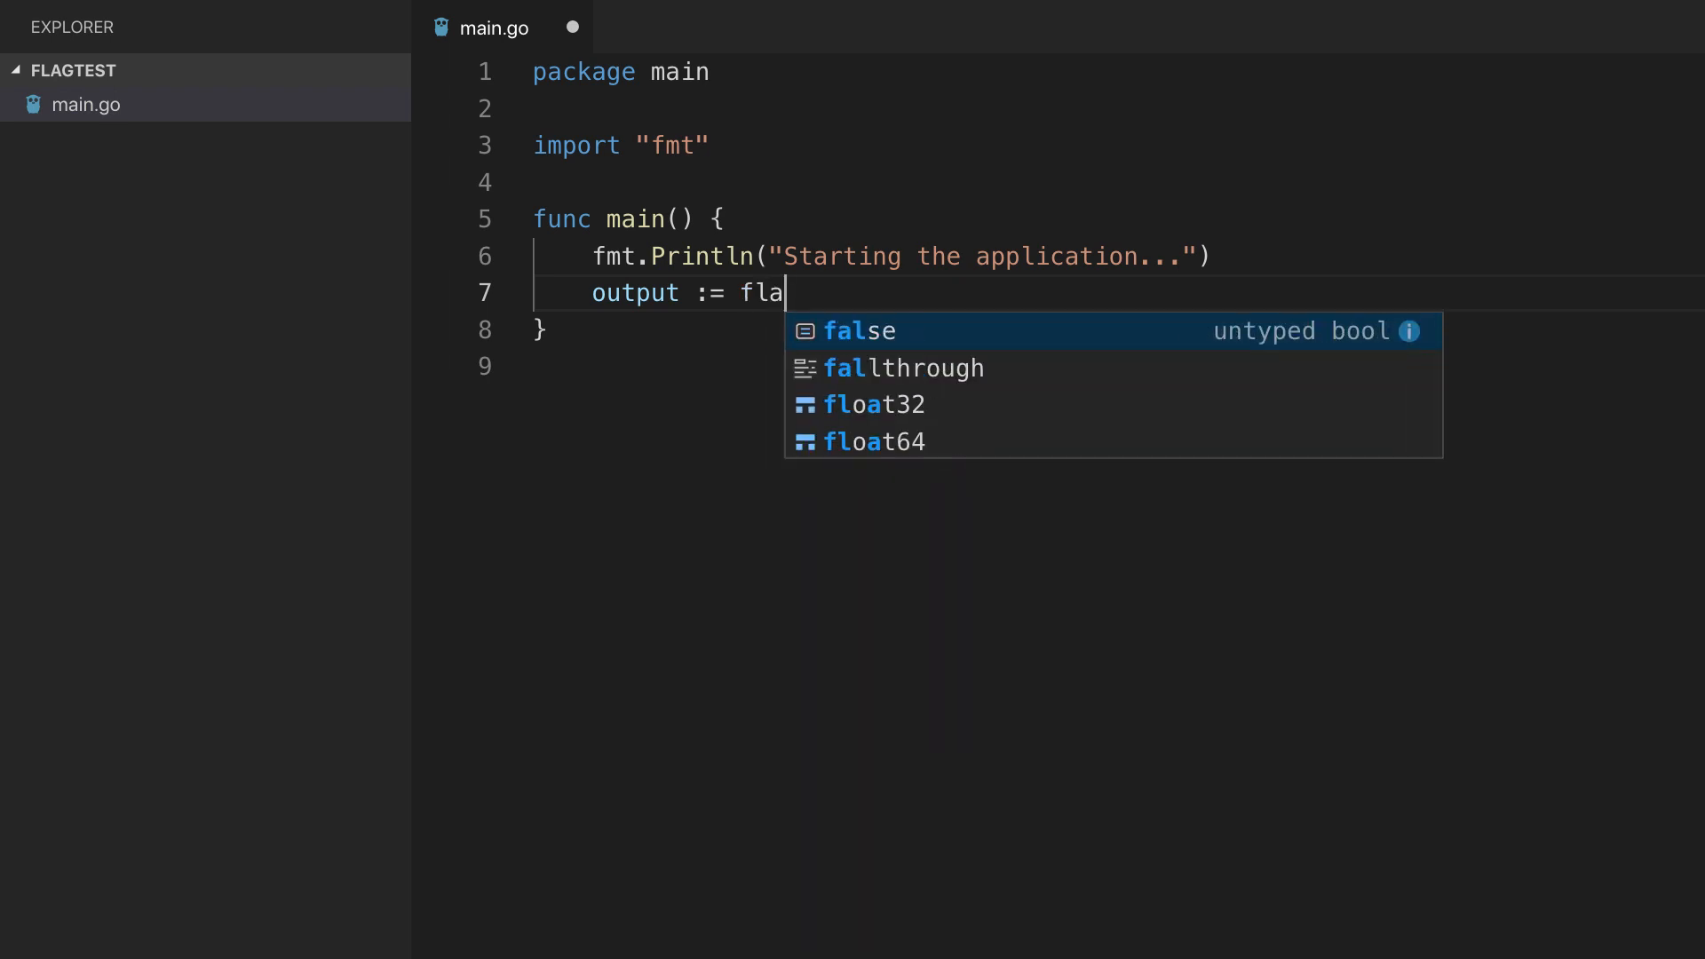
text(g.Bool(")
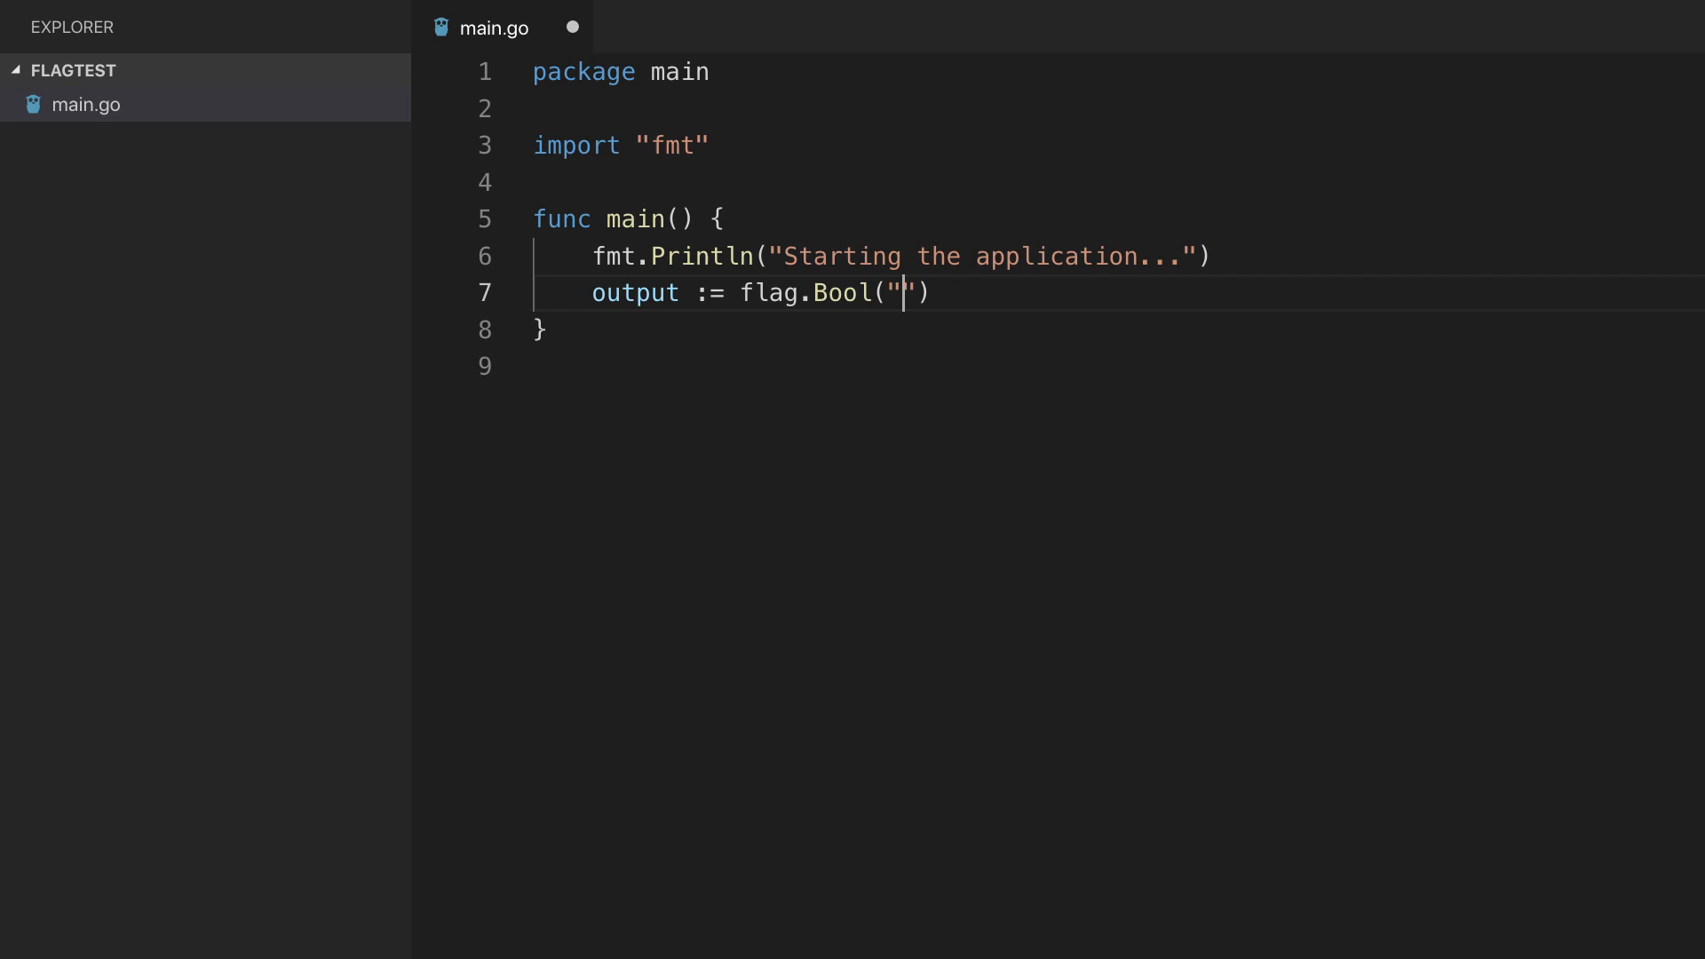
text(out)
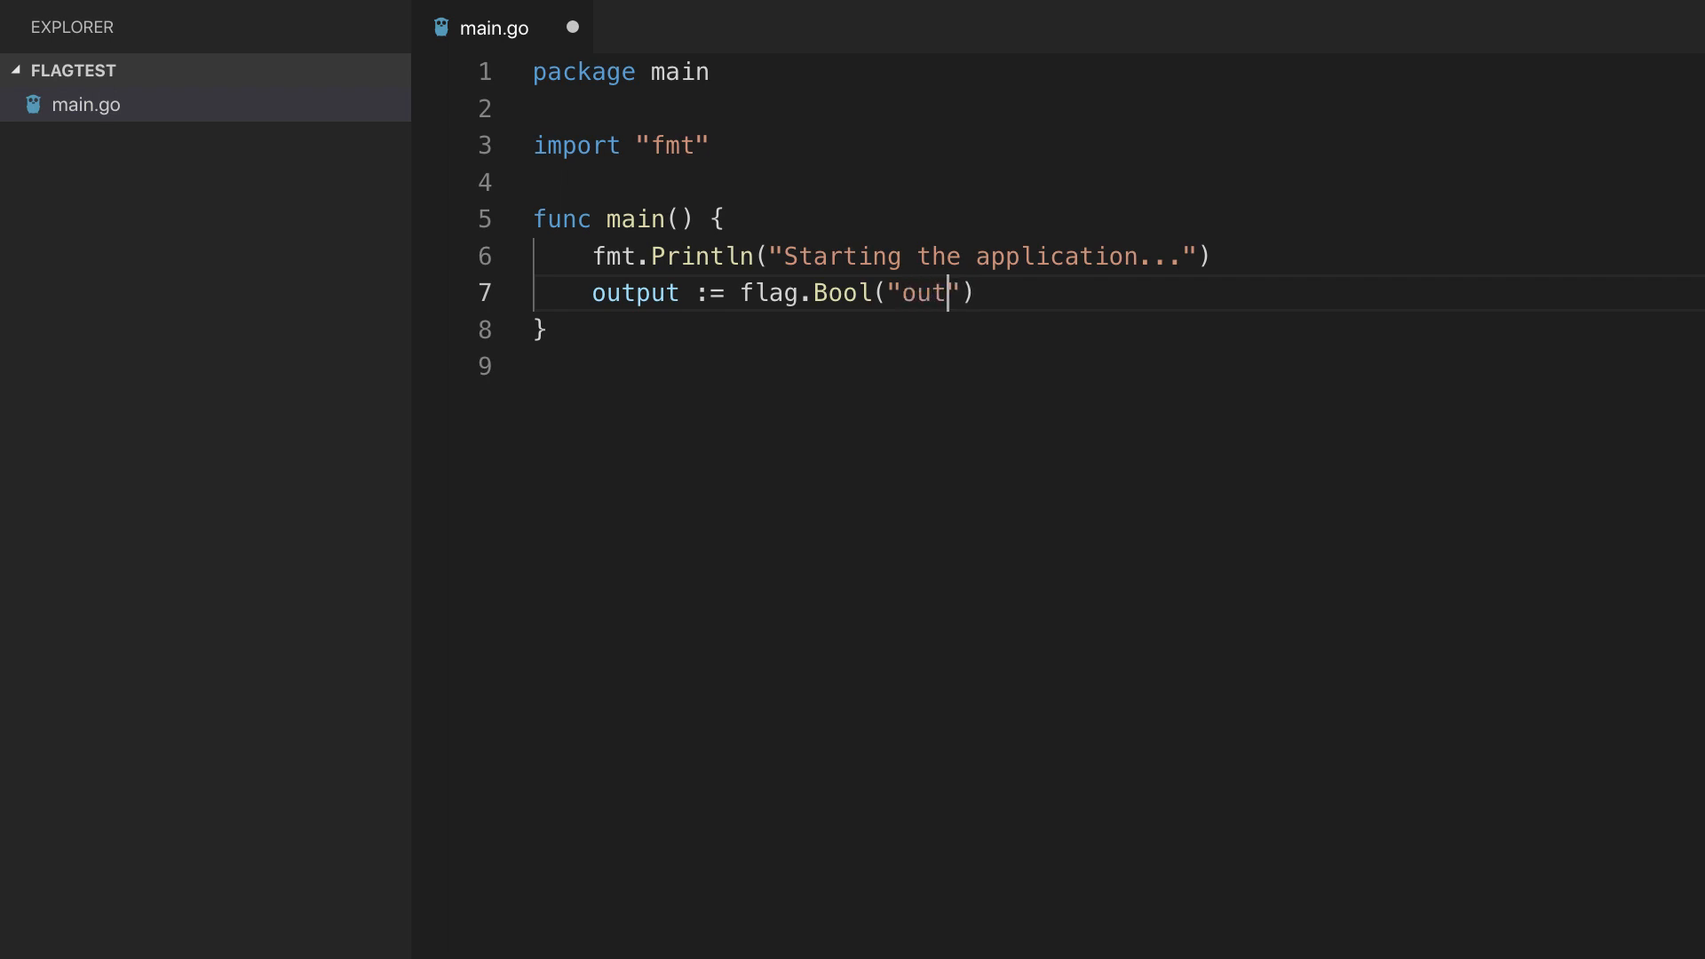
text(put)
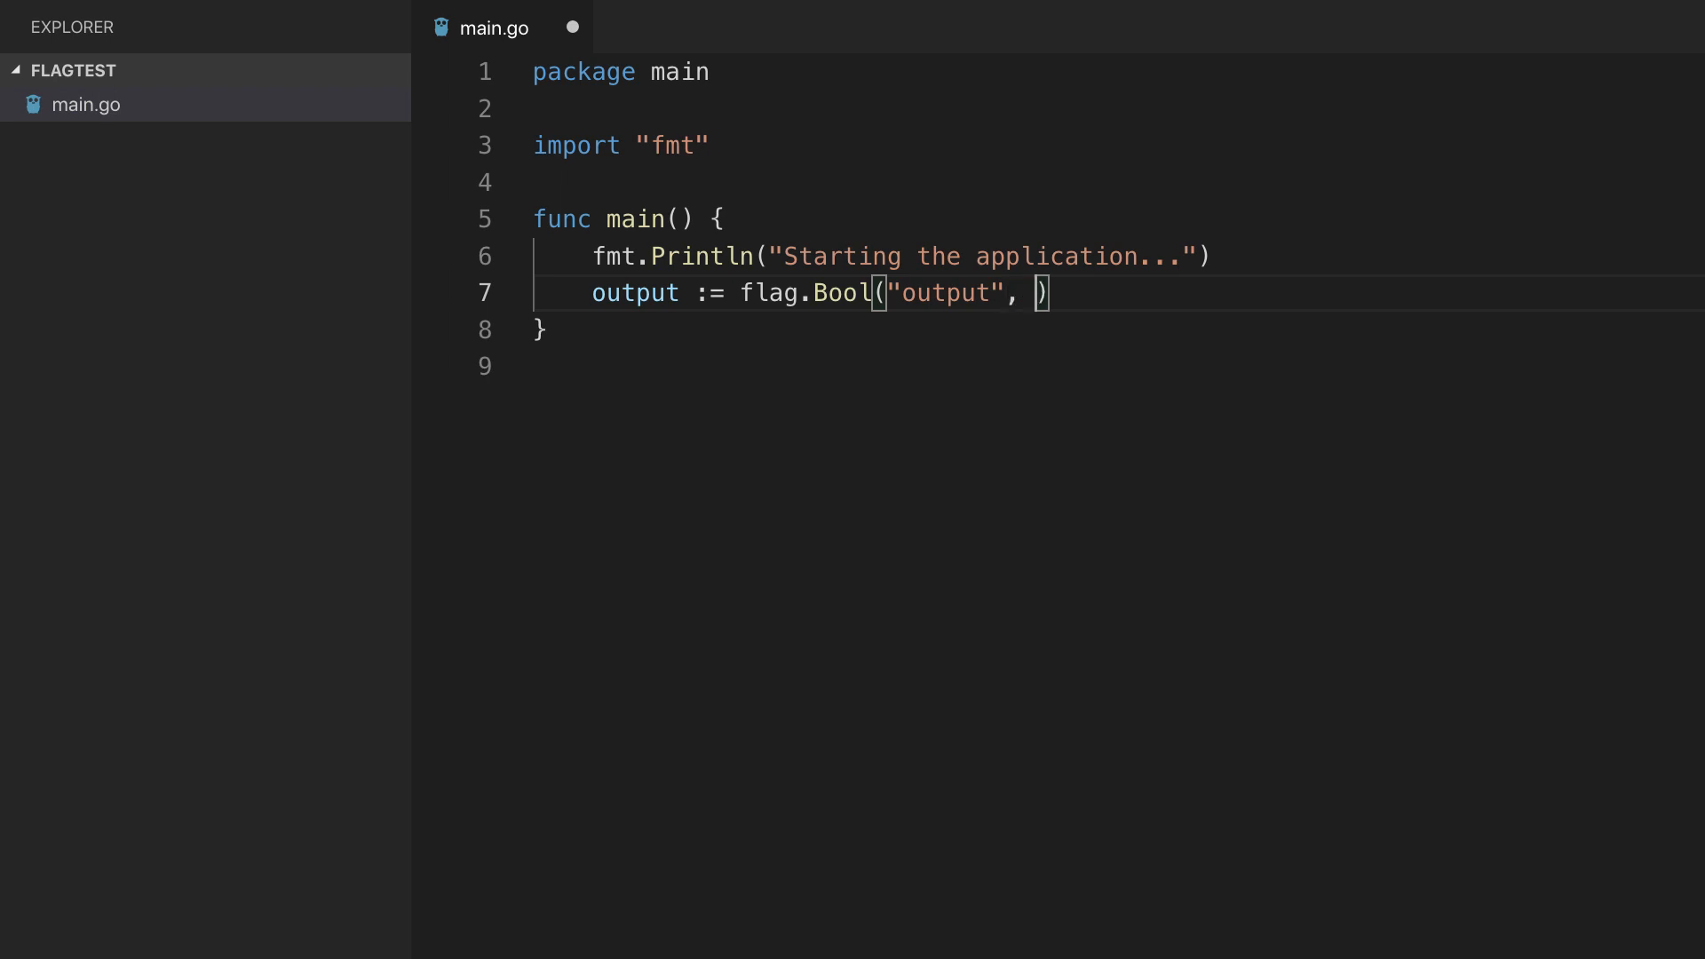
text(false)
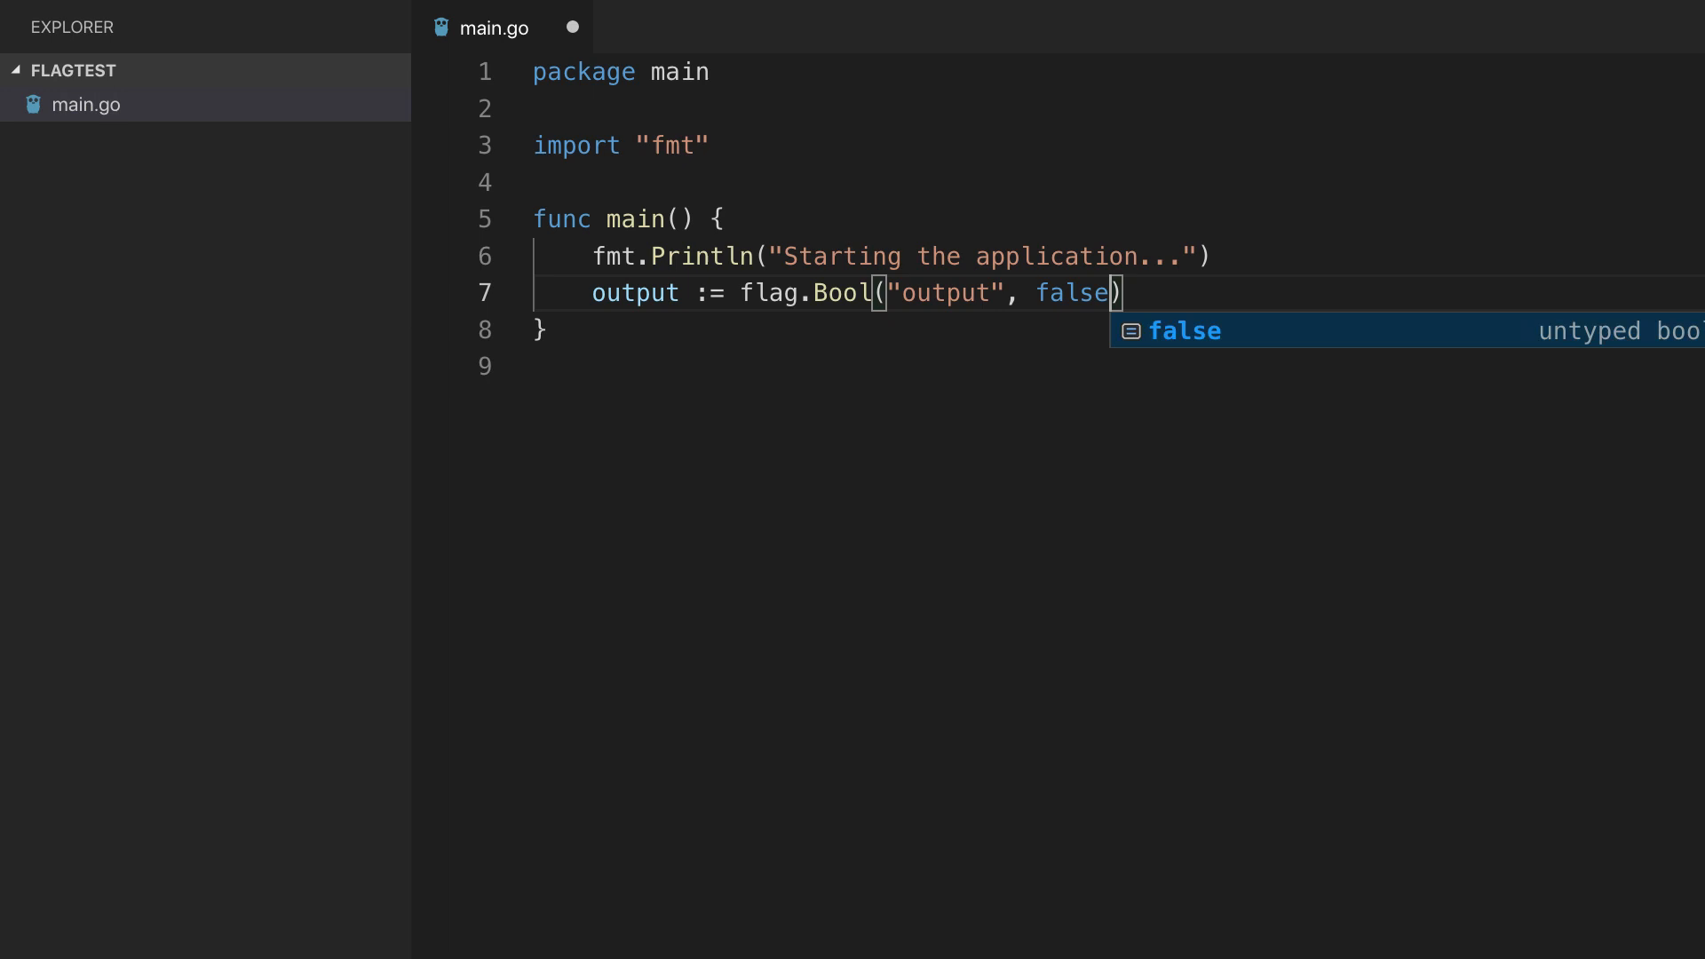
text(, "")
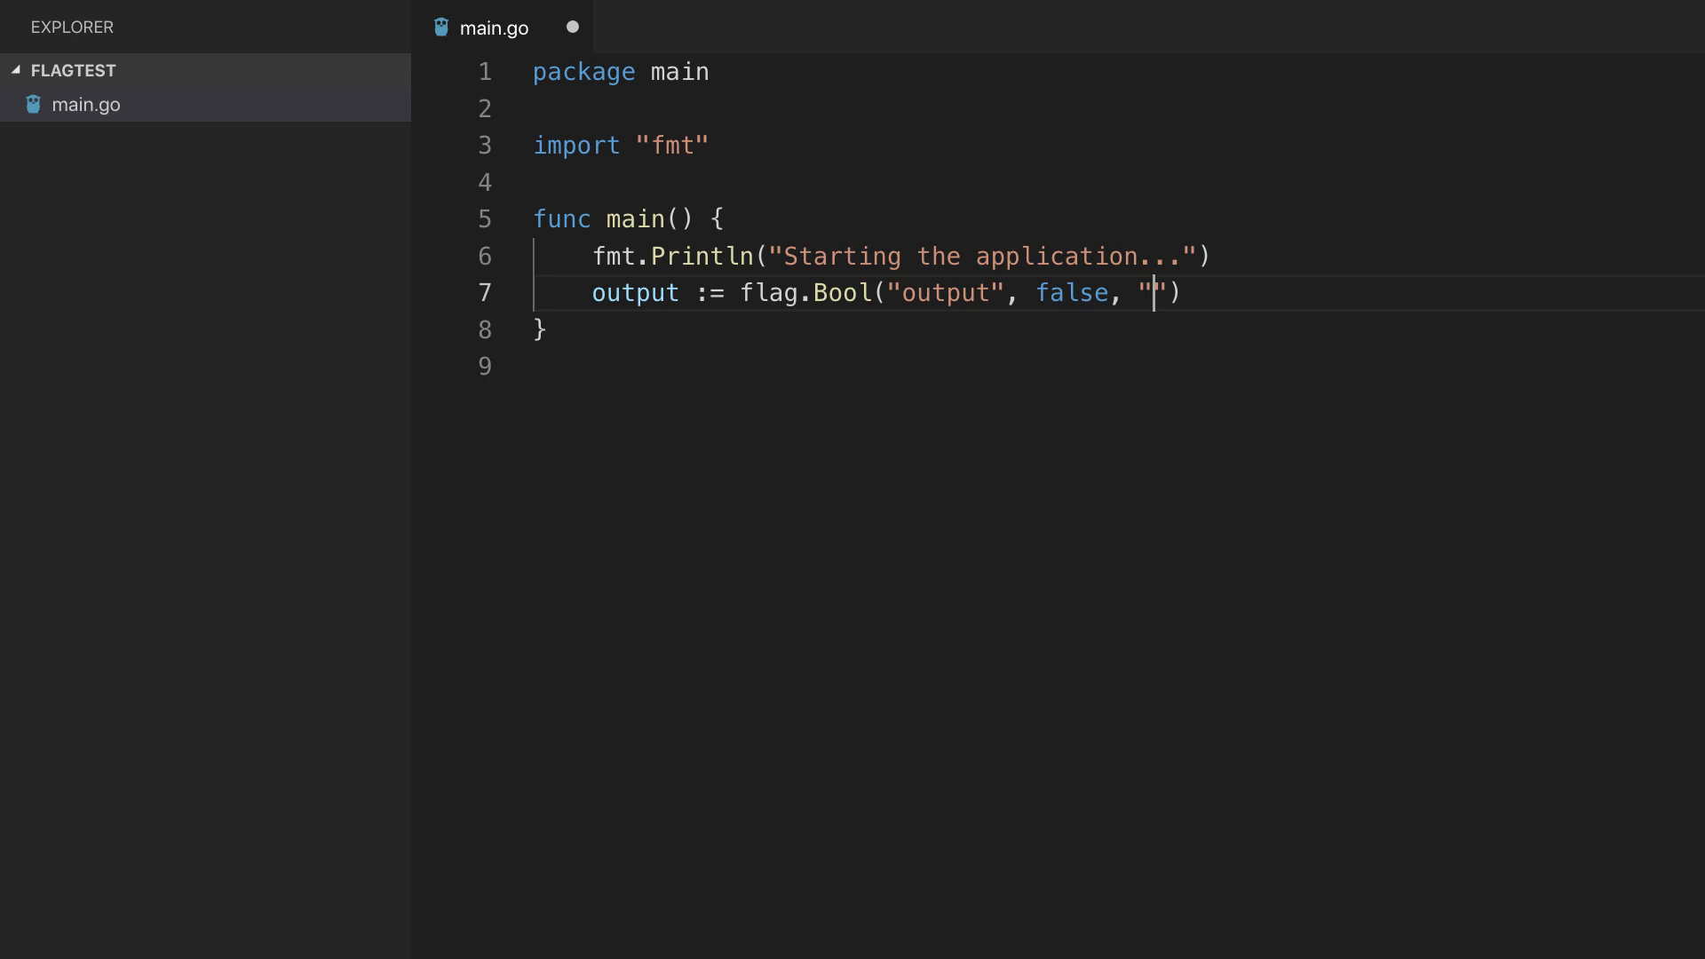
text(Should there be)
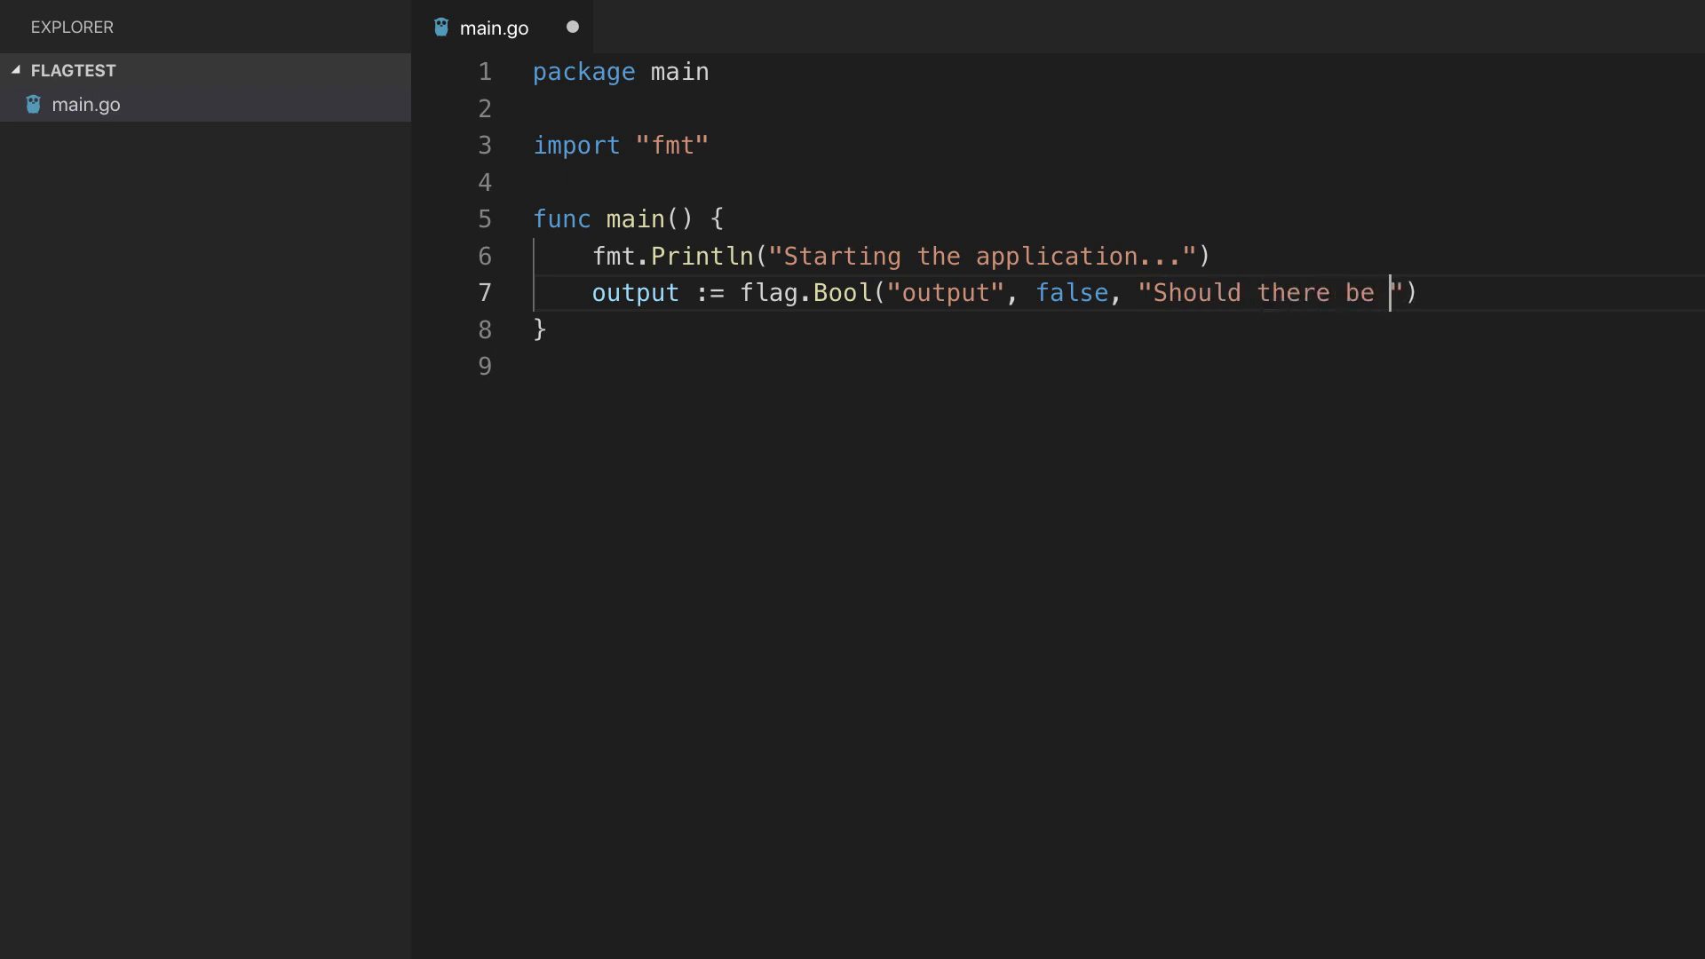
text(output?)
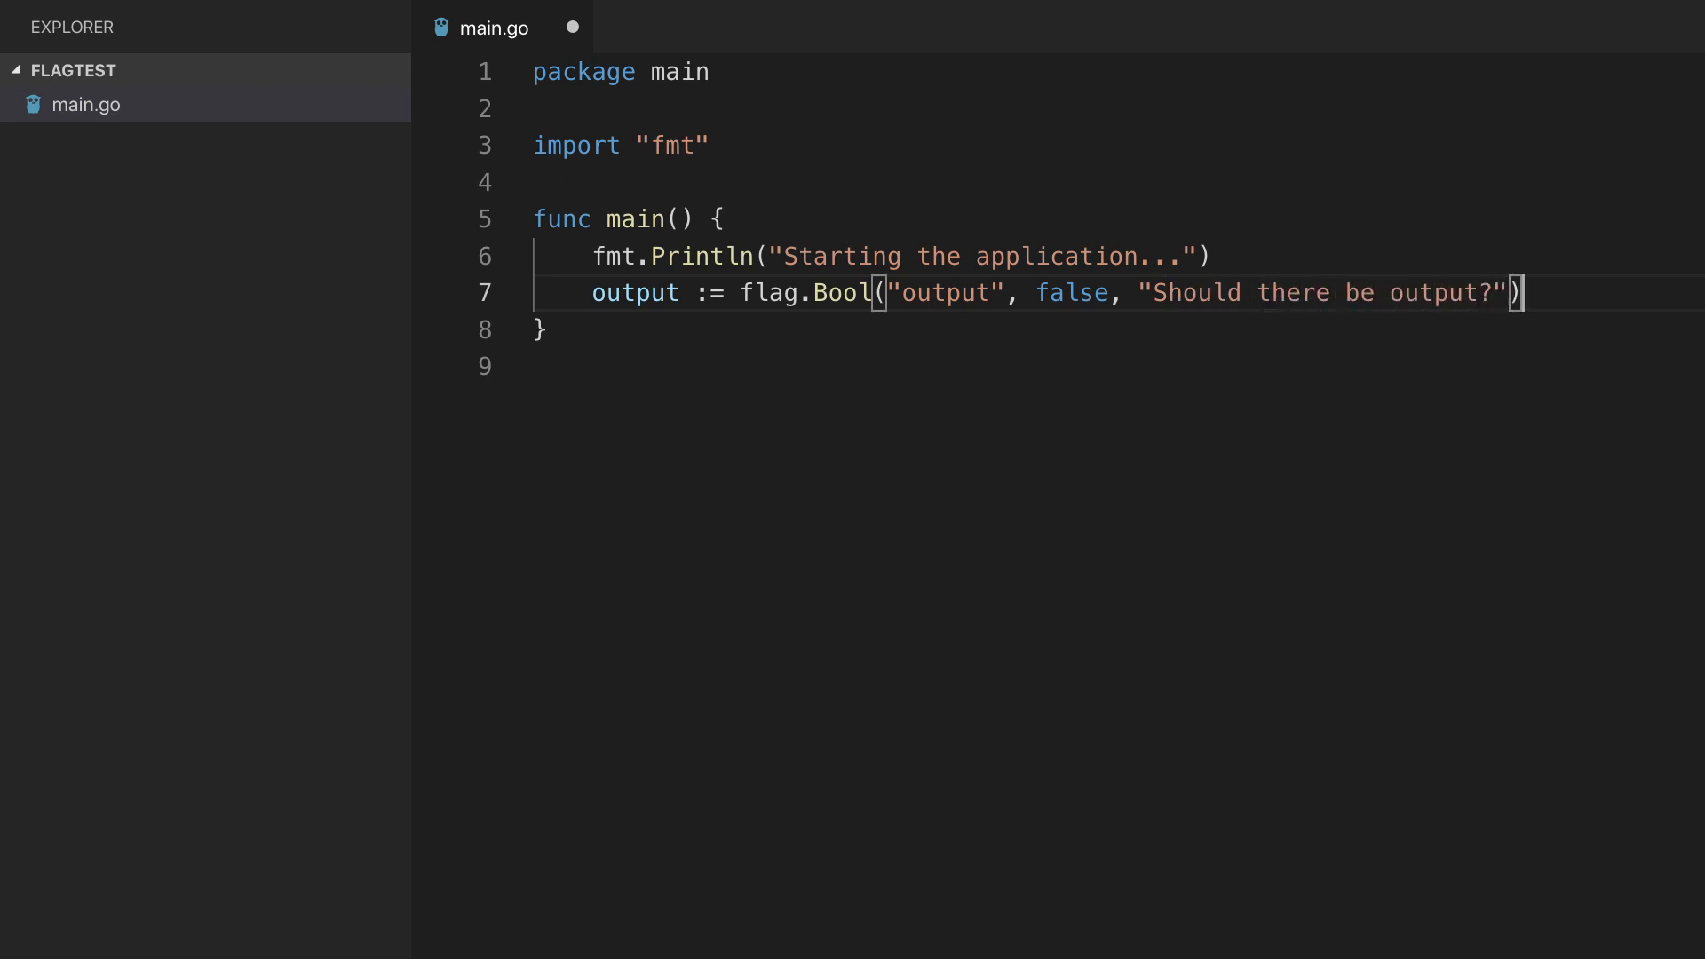
key(Enter)
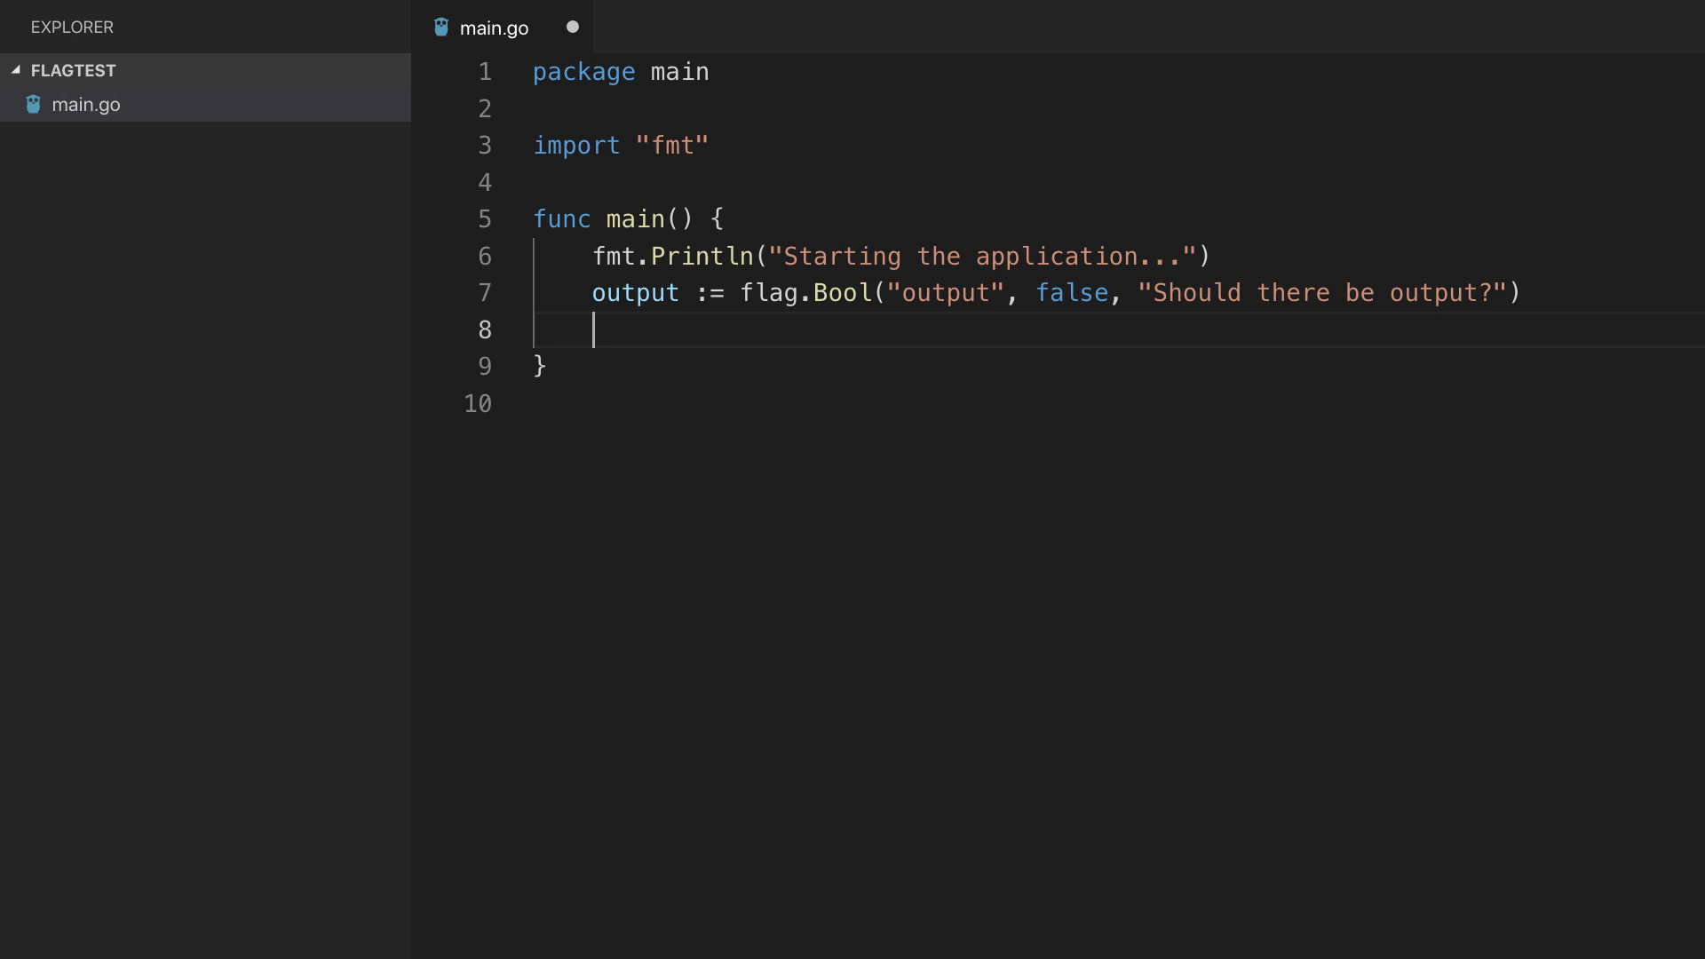
Add flag.Parse() and fmt.Println(*output), then save so the flag import is added.
text(flag.Parse)
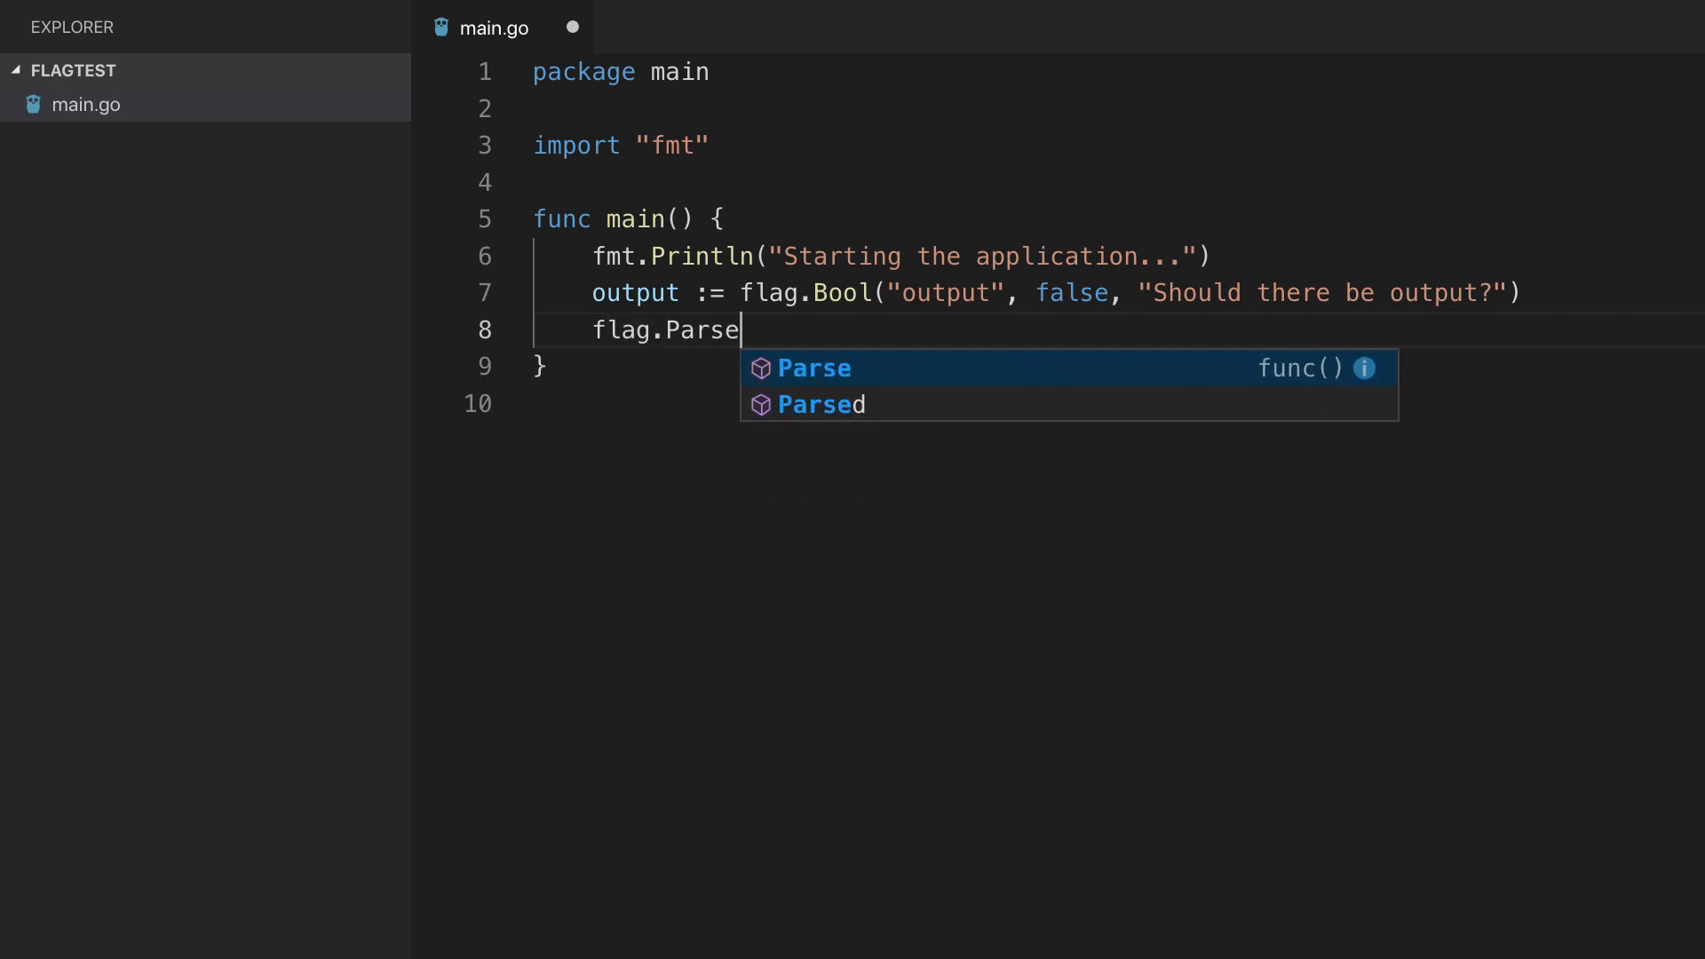
key(Enter)
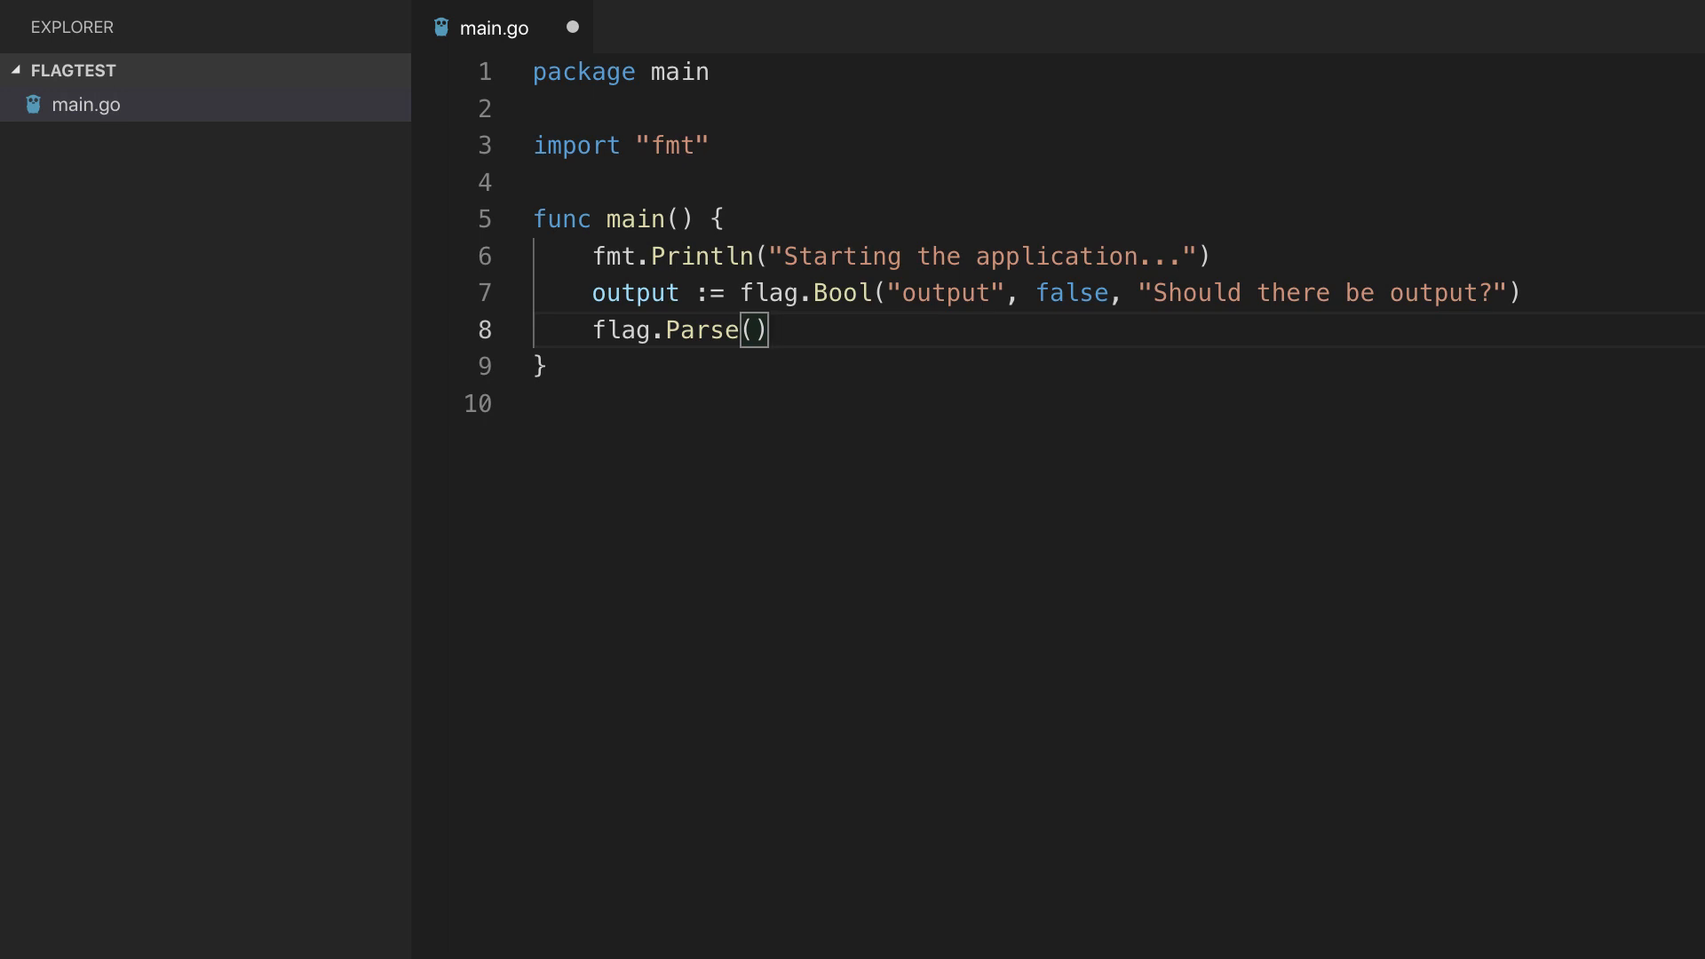
text(fmt.Println()
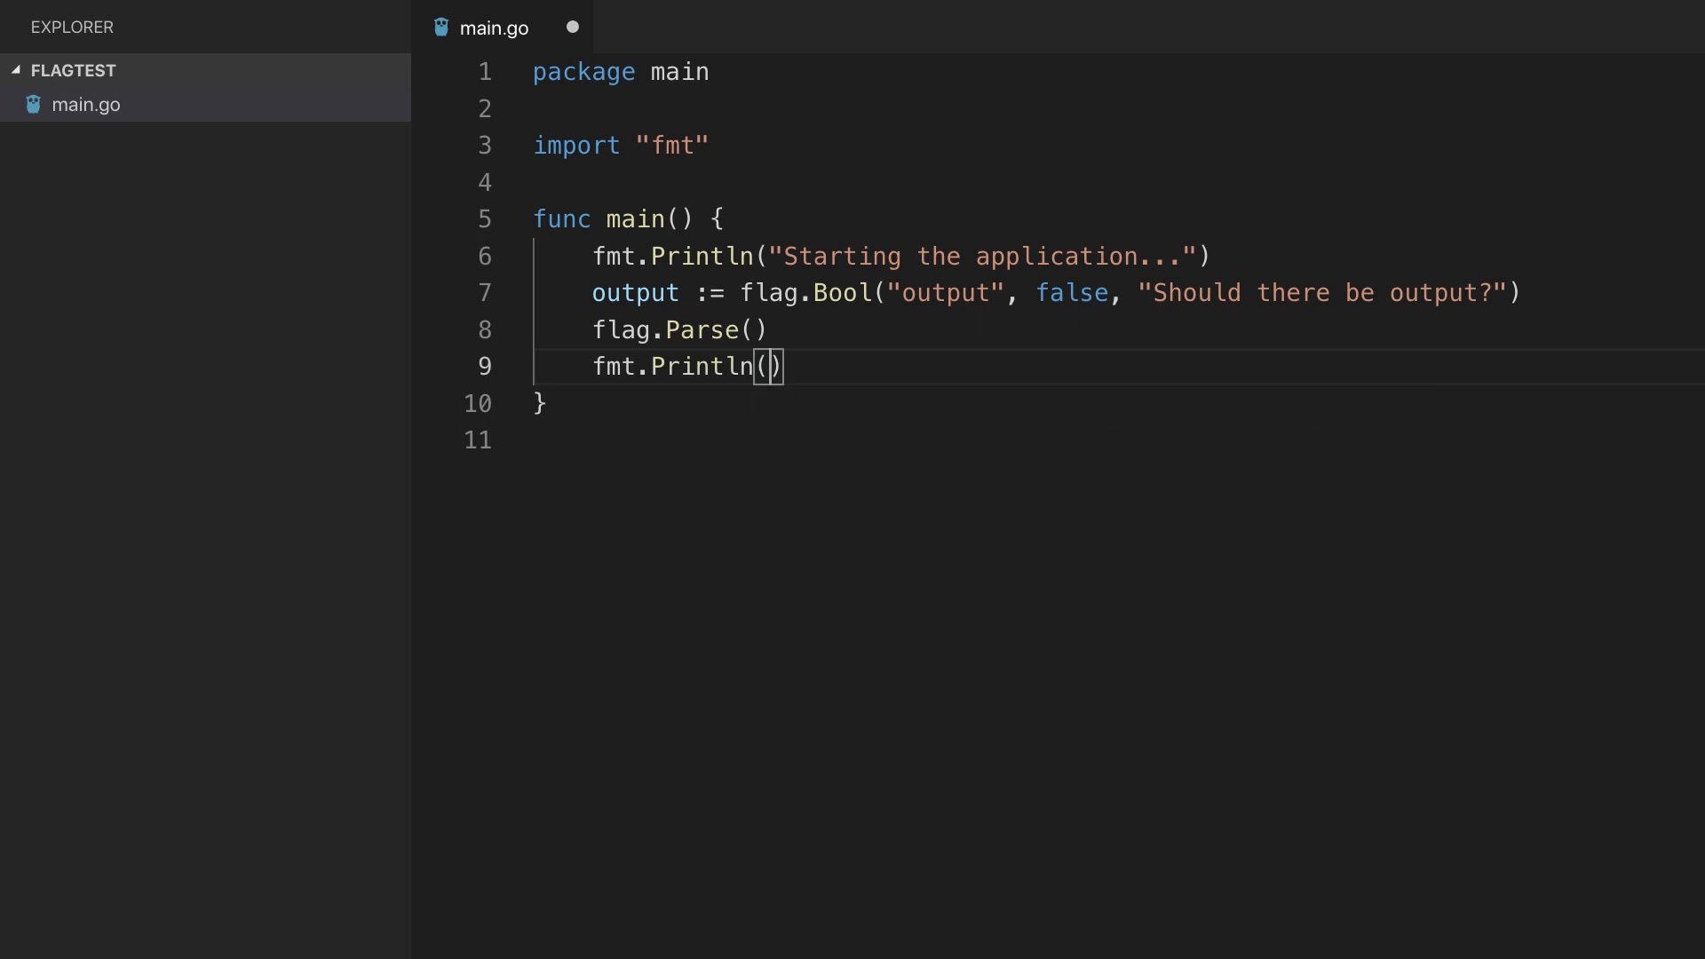
click(768, 366)
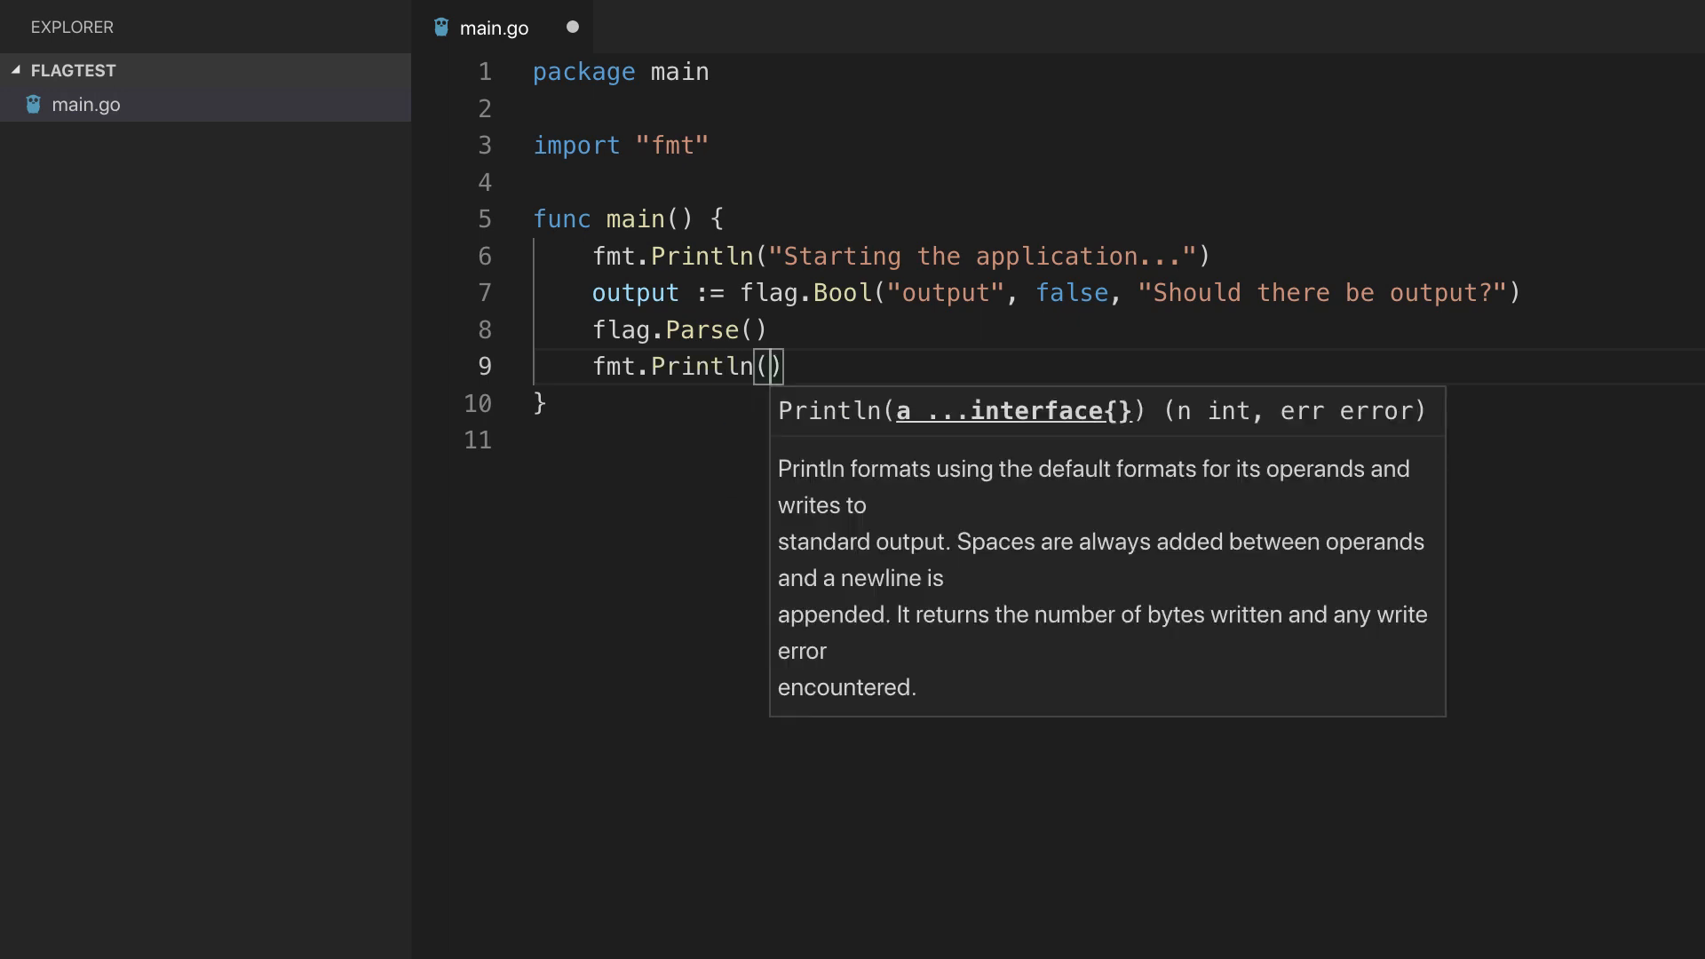
text(*)
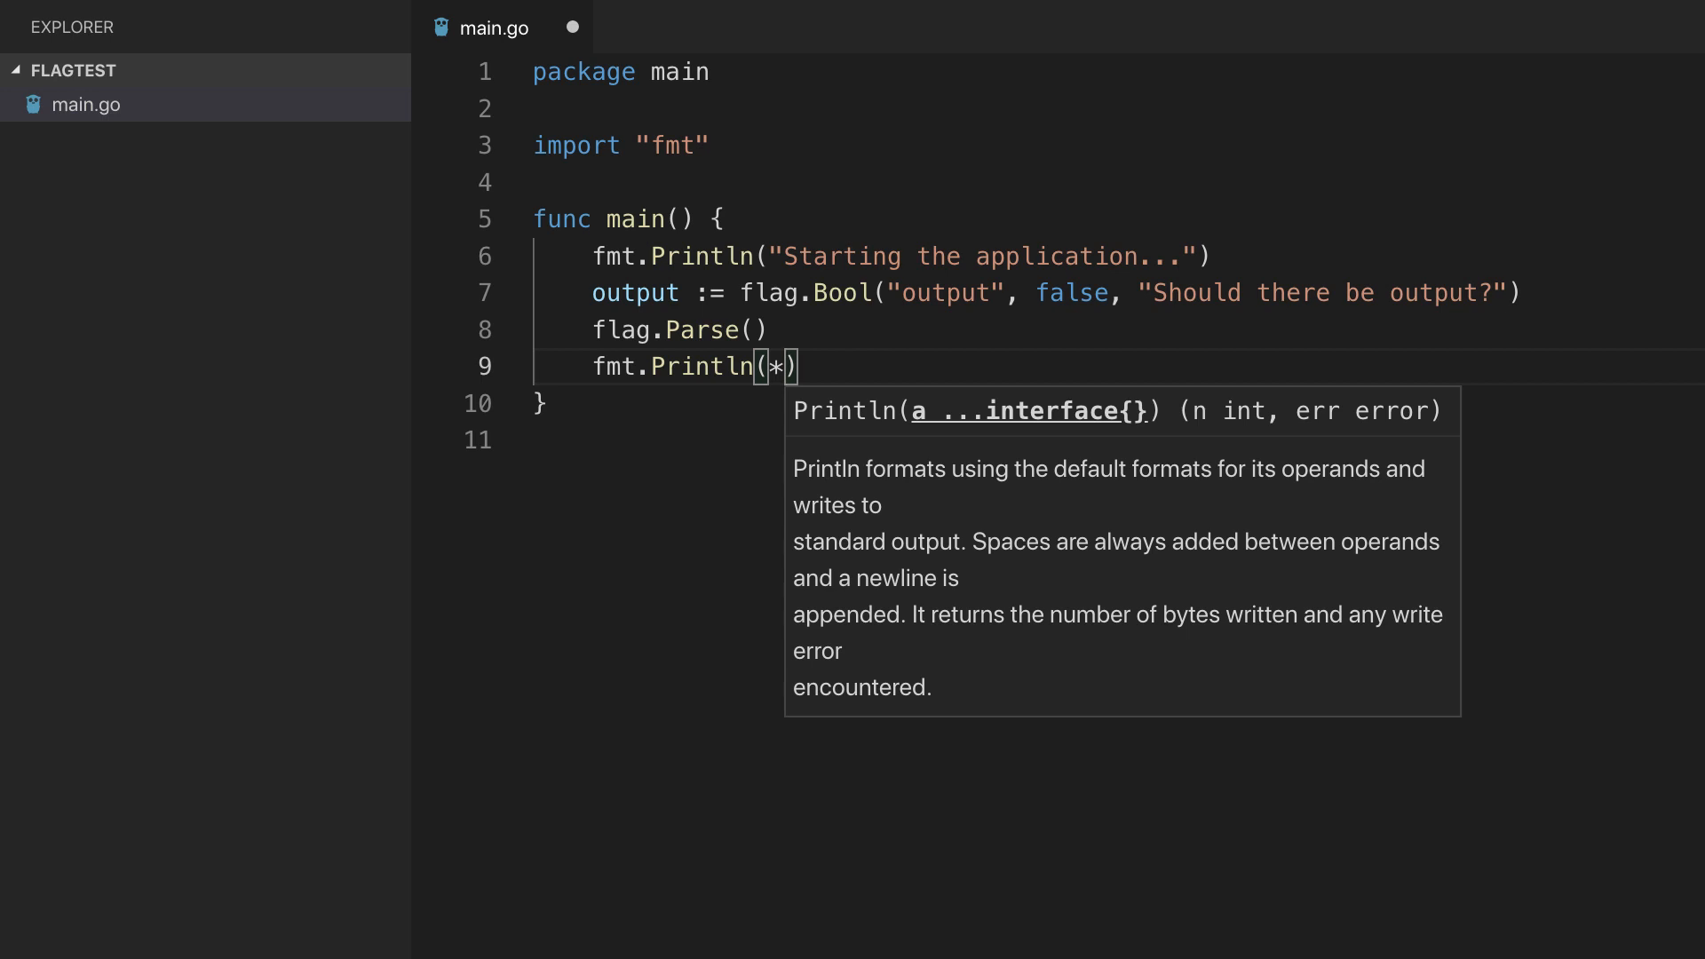
text(output)
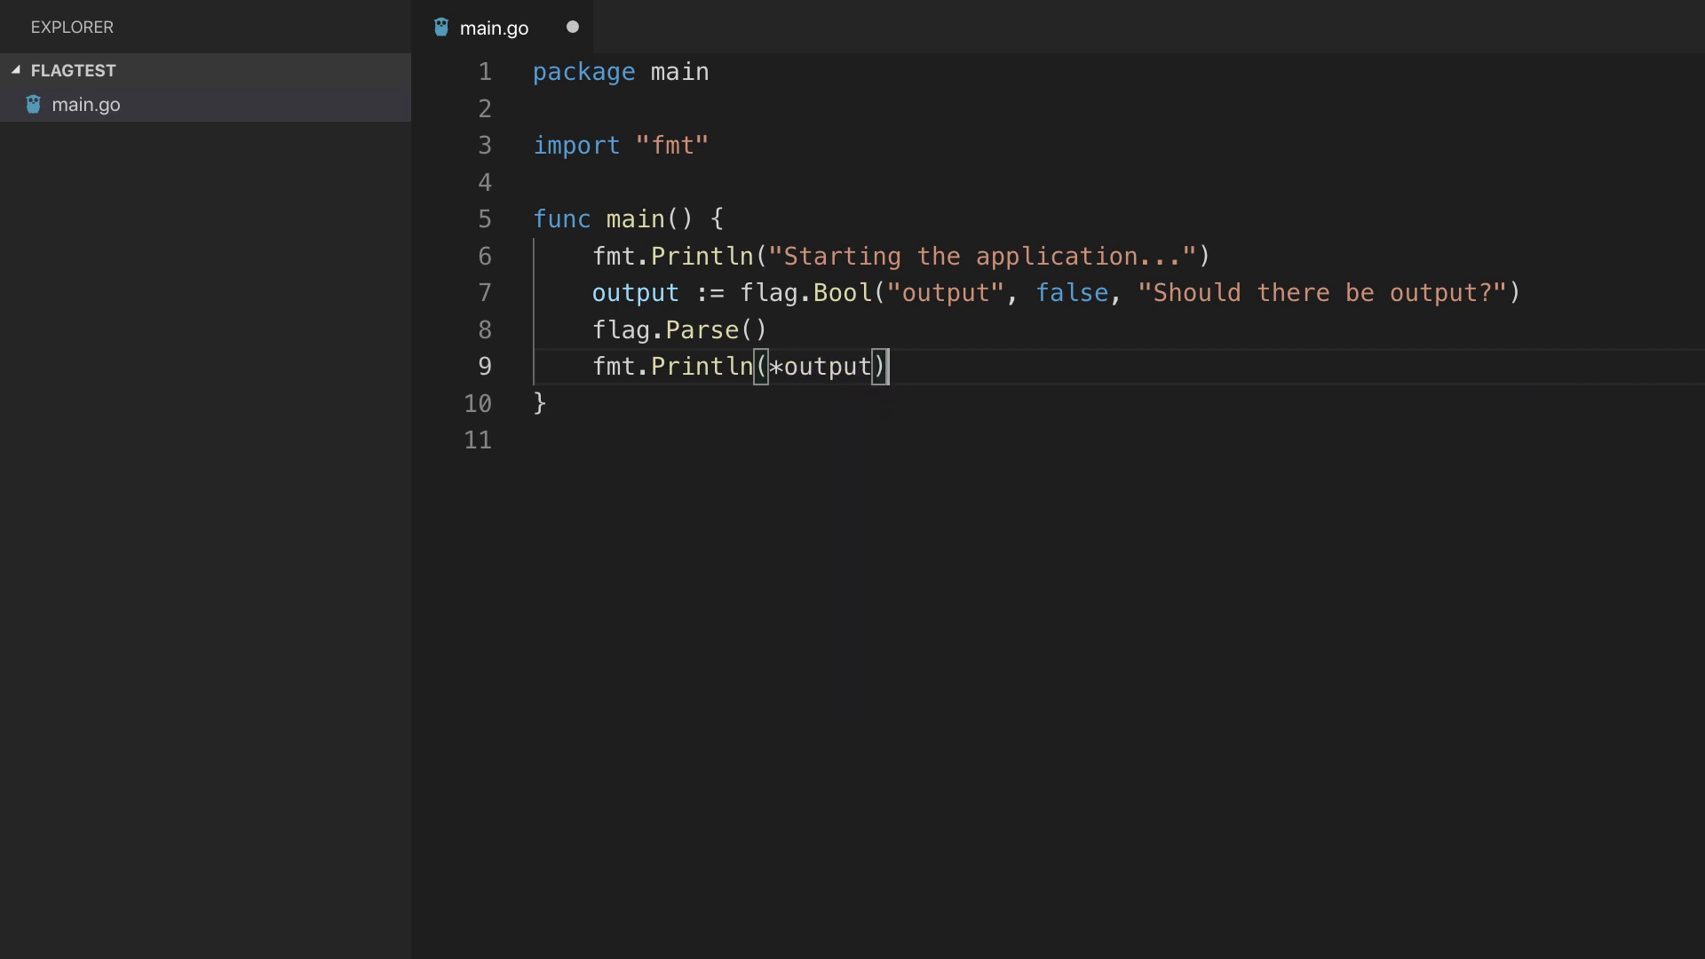
key(Ctrl+S)
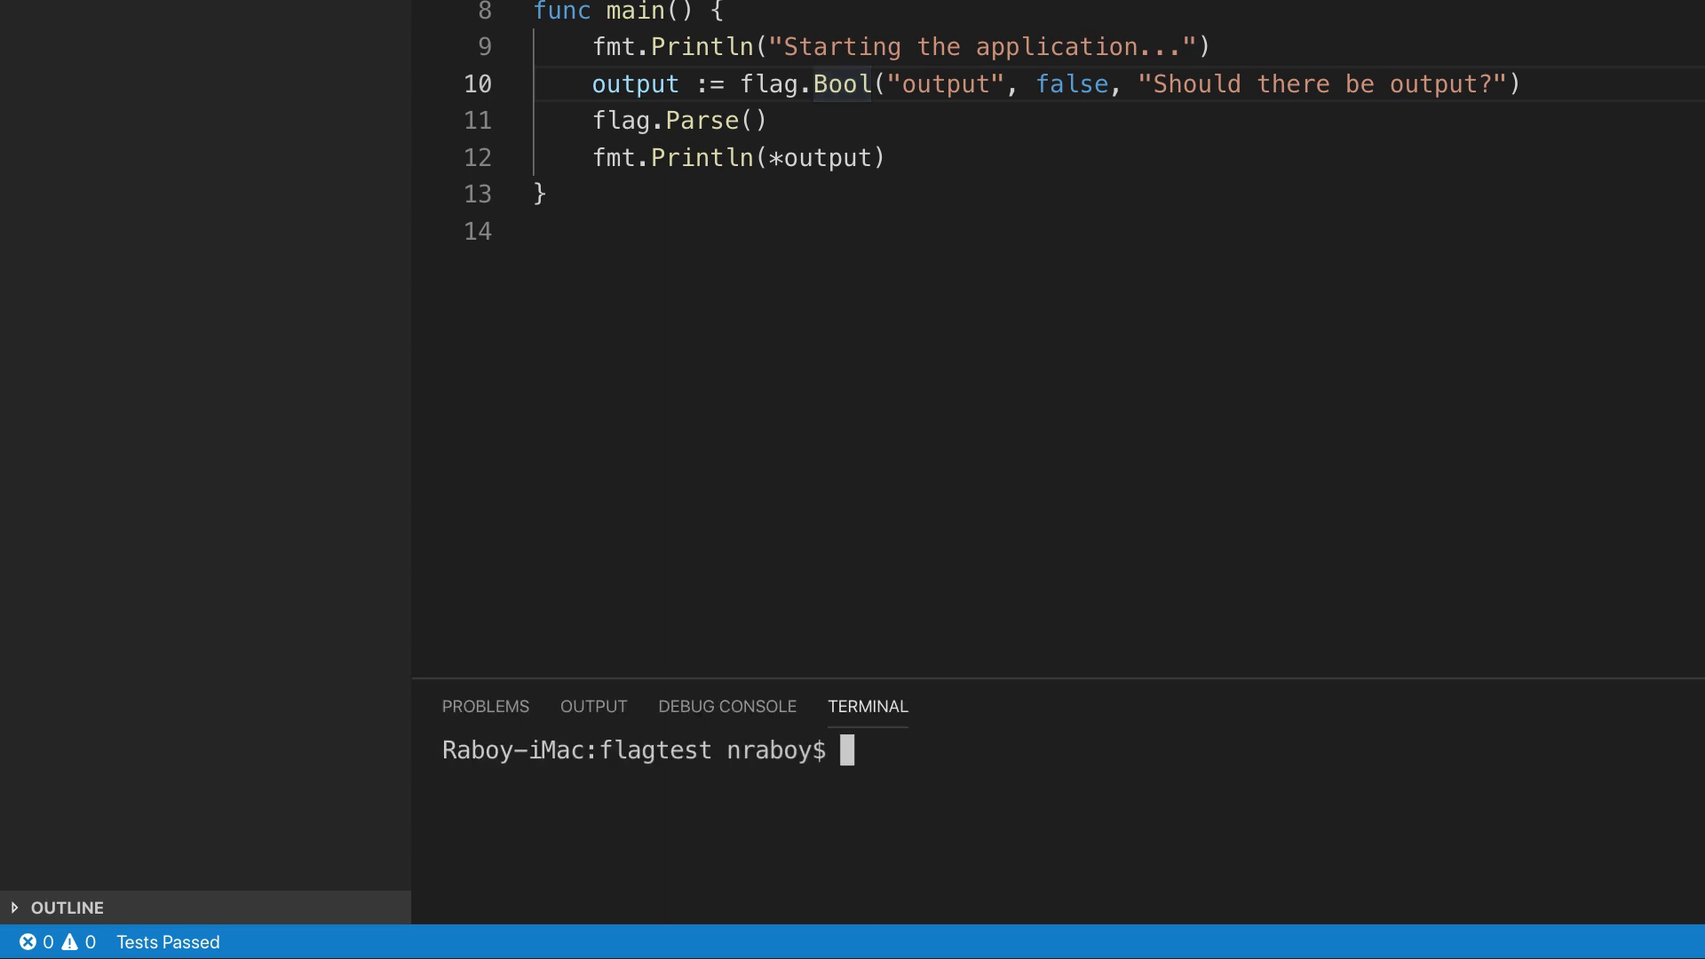
mouse_move(1185, 434)
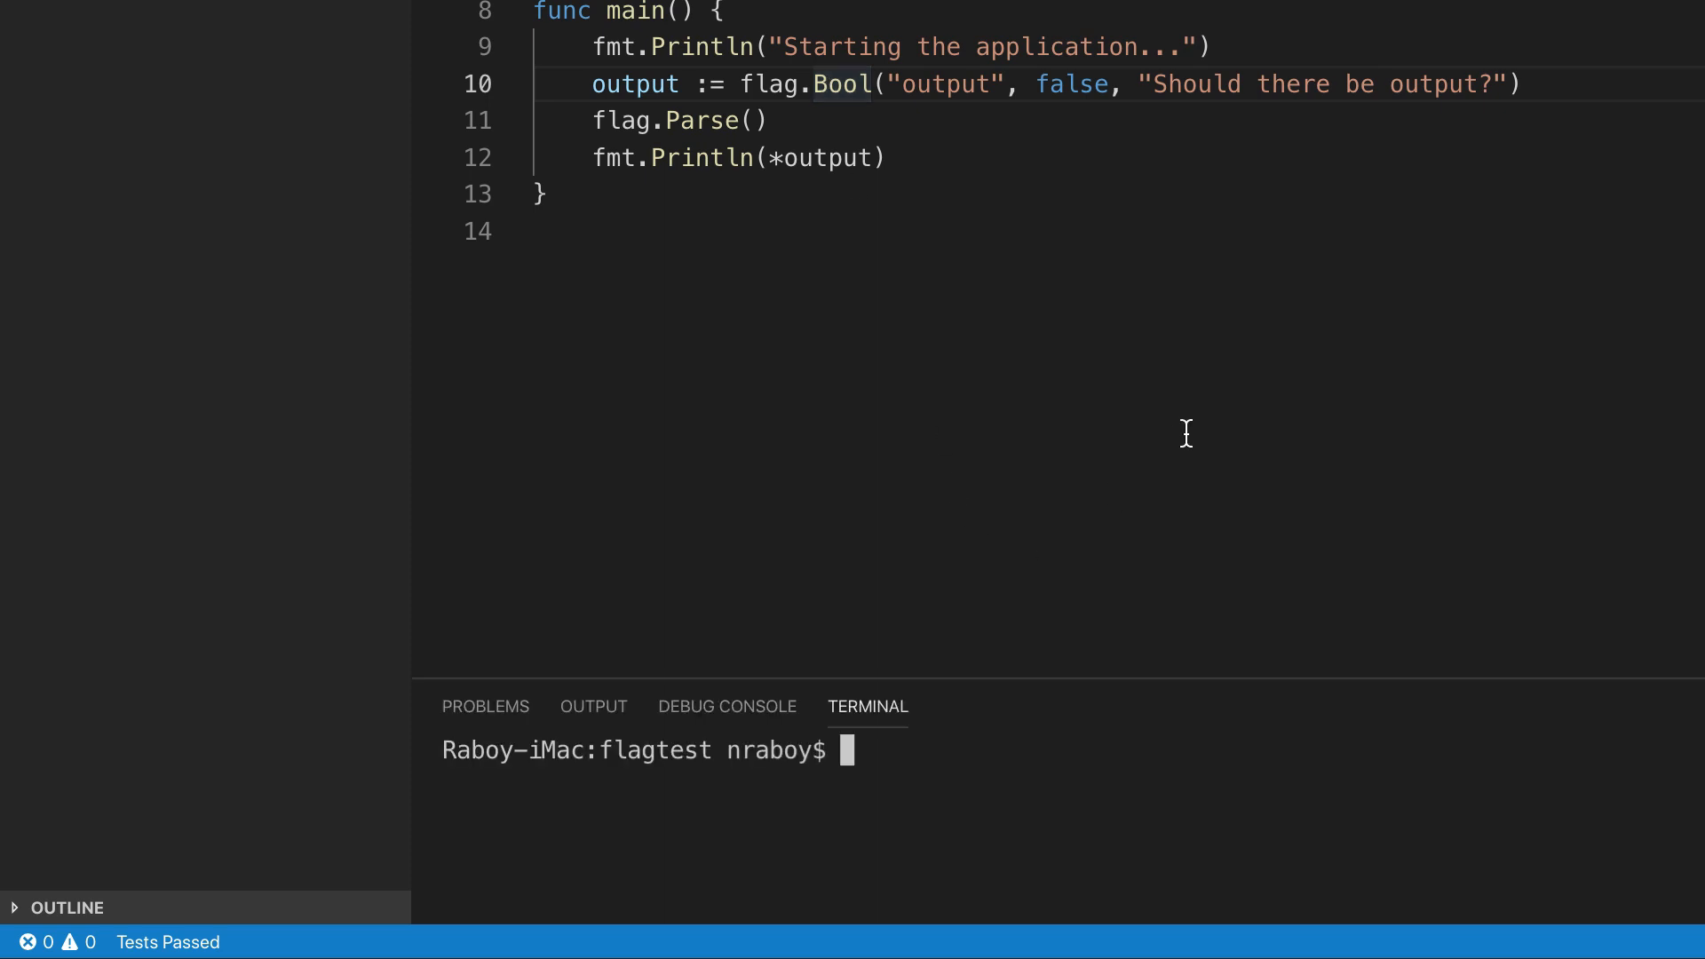
Run go run *.go, printing "Starting the application..." and false.
text(go run)
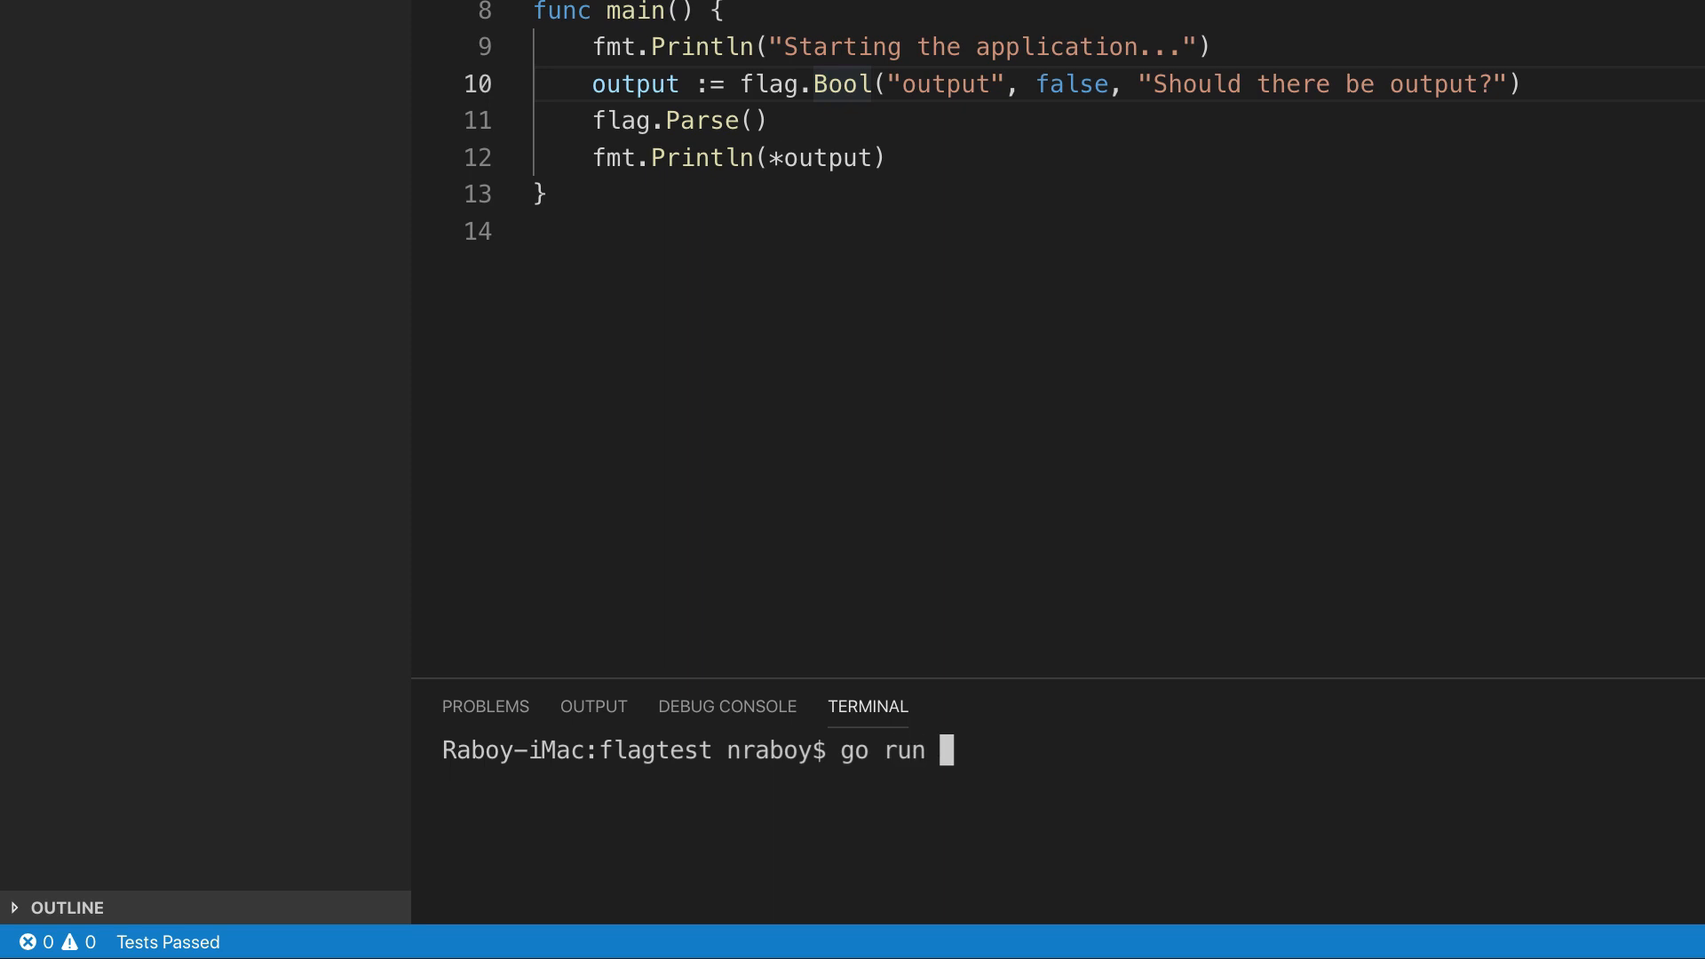
text(*.go)
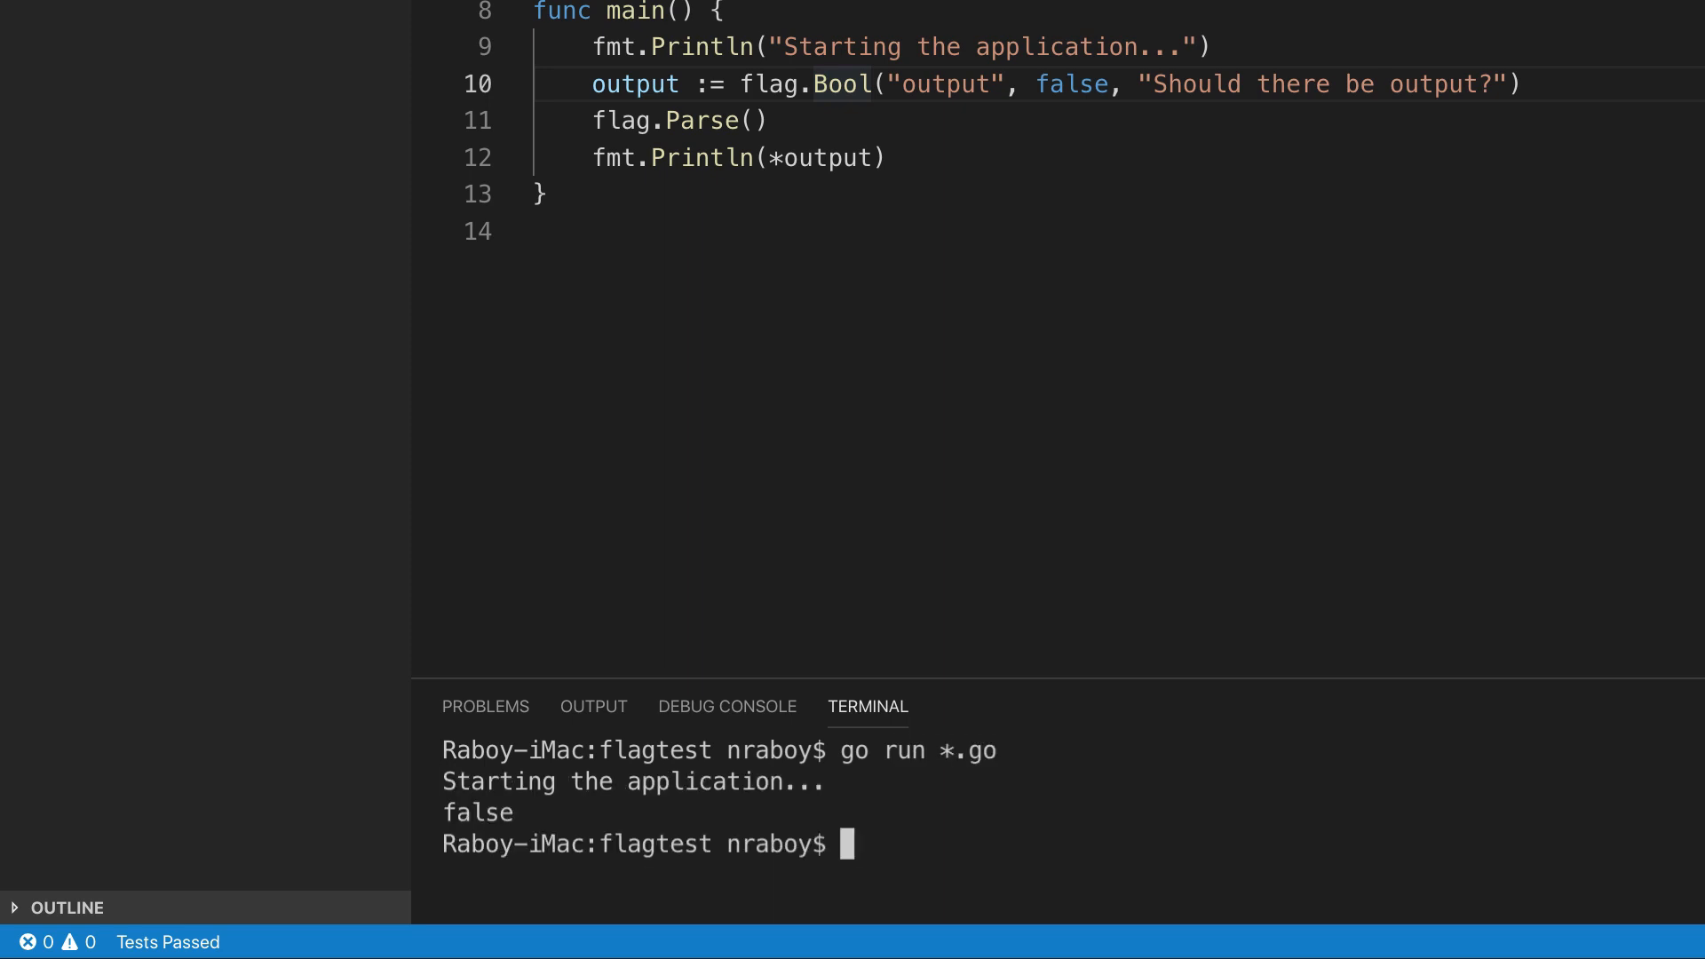
mouse_move(1082, 84)
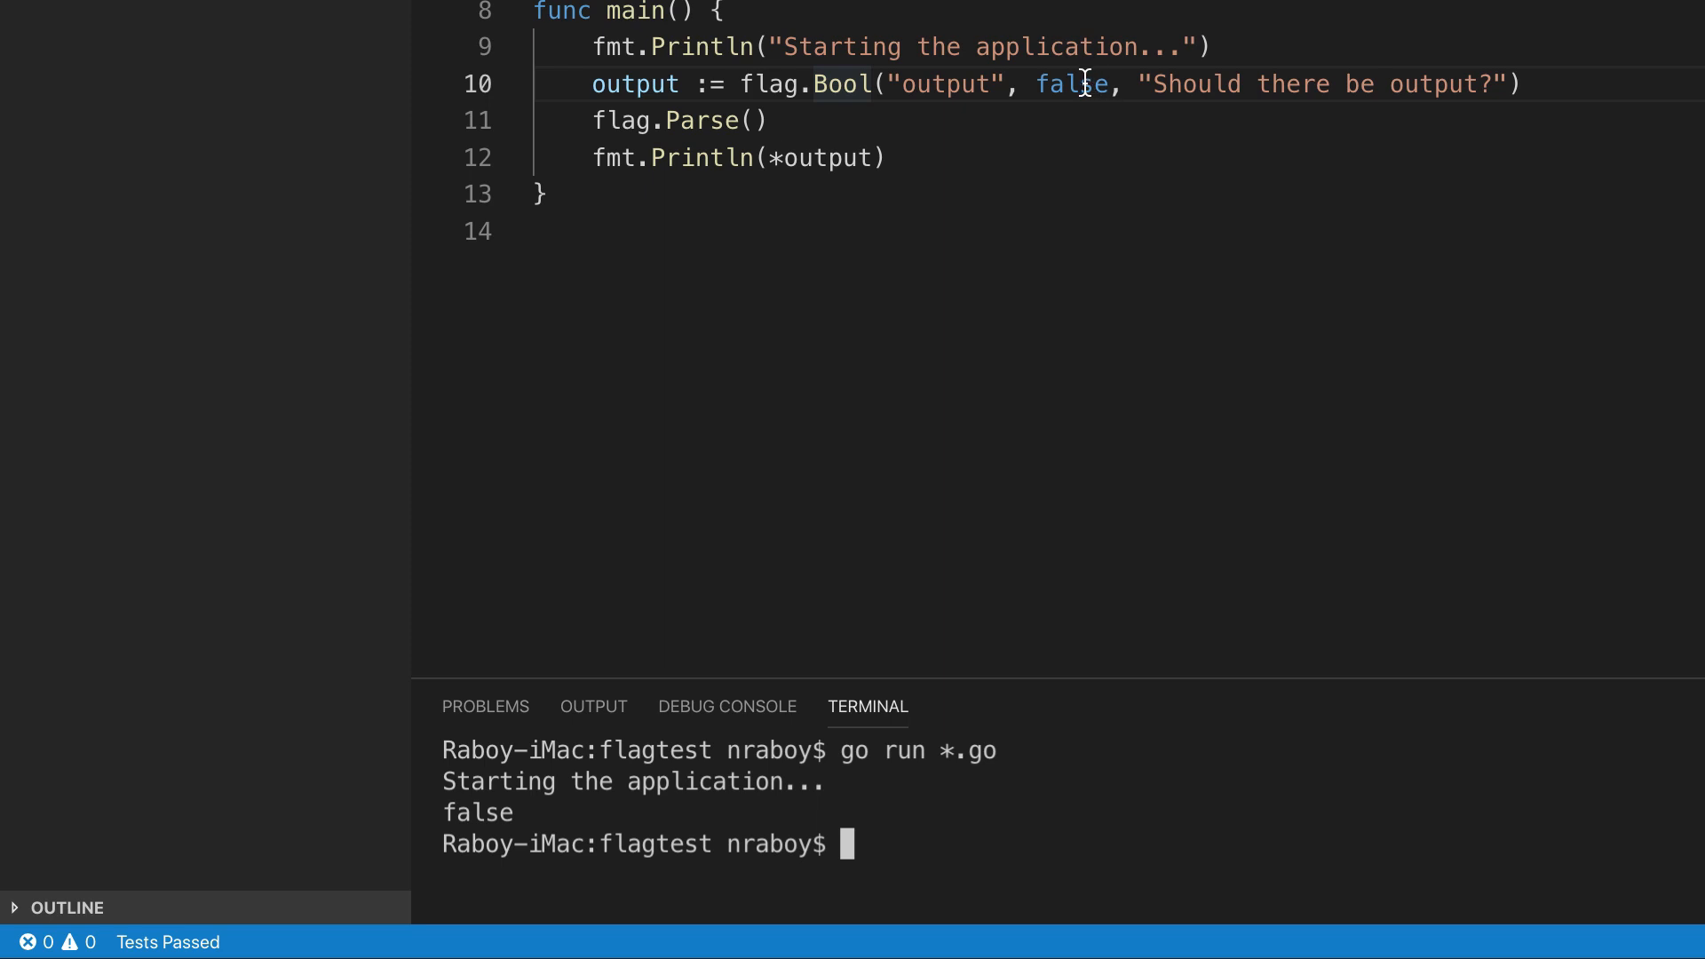
mouse_move(1017, 807)
text(go)
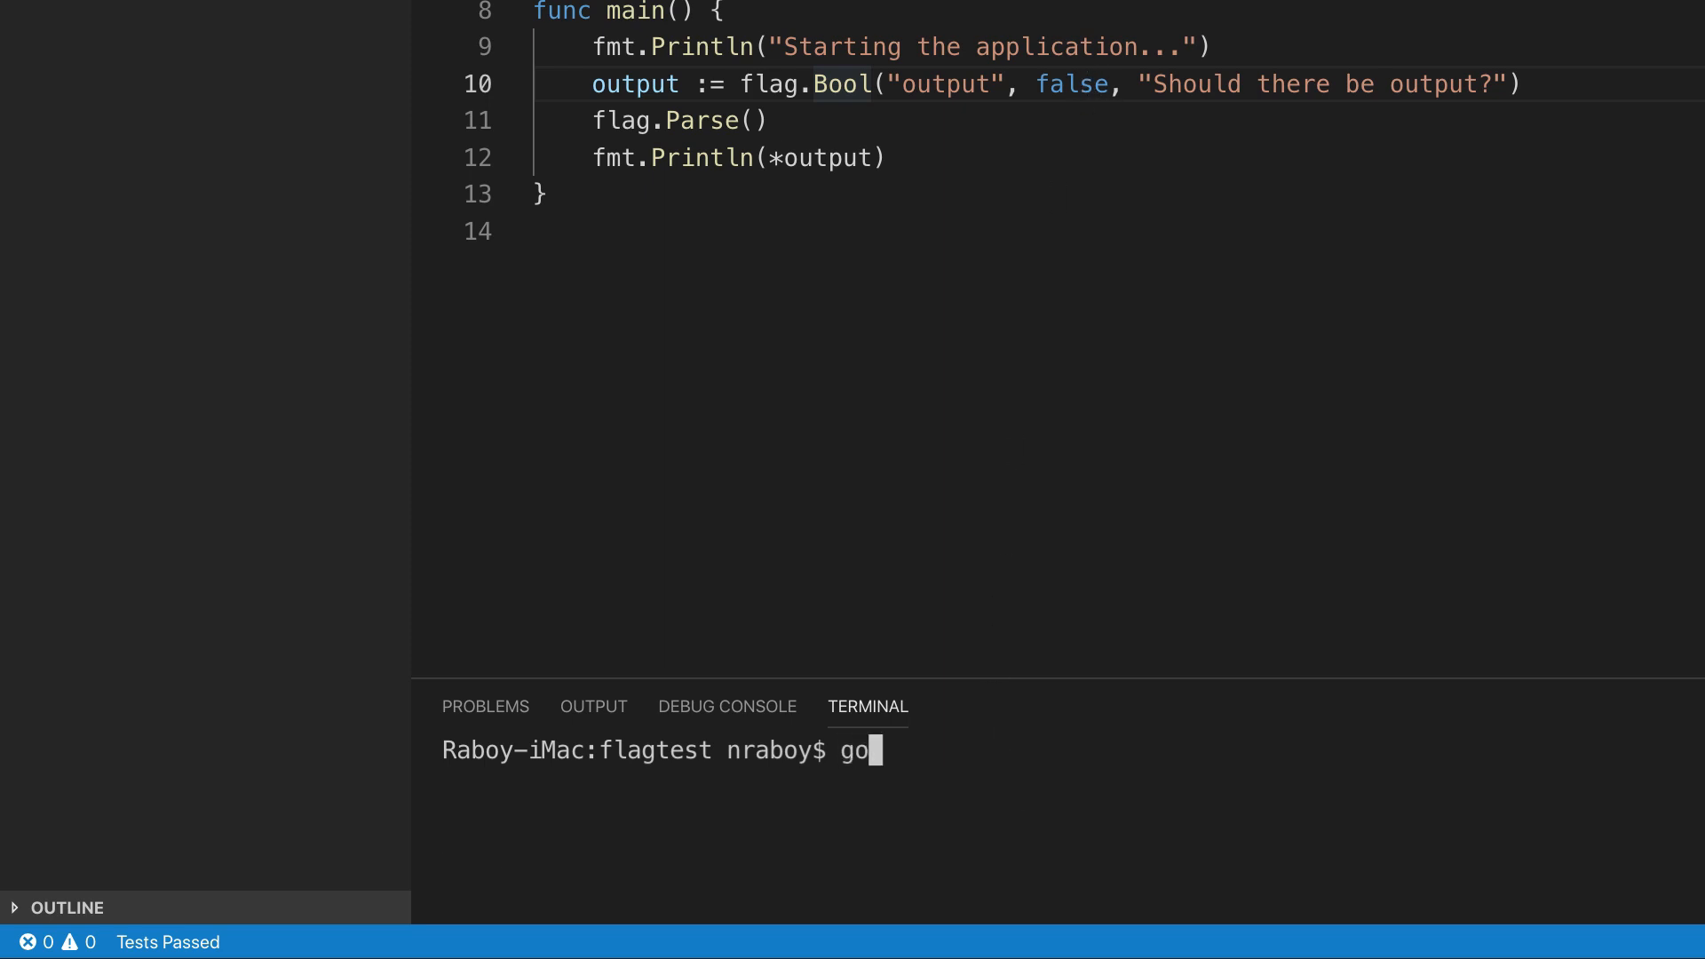
Run go run *.go --ouput true to get the flag-not-defined error and usage, then select -output.
text(run *.go --)
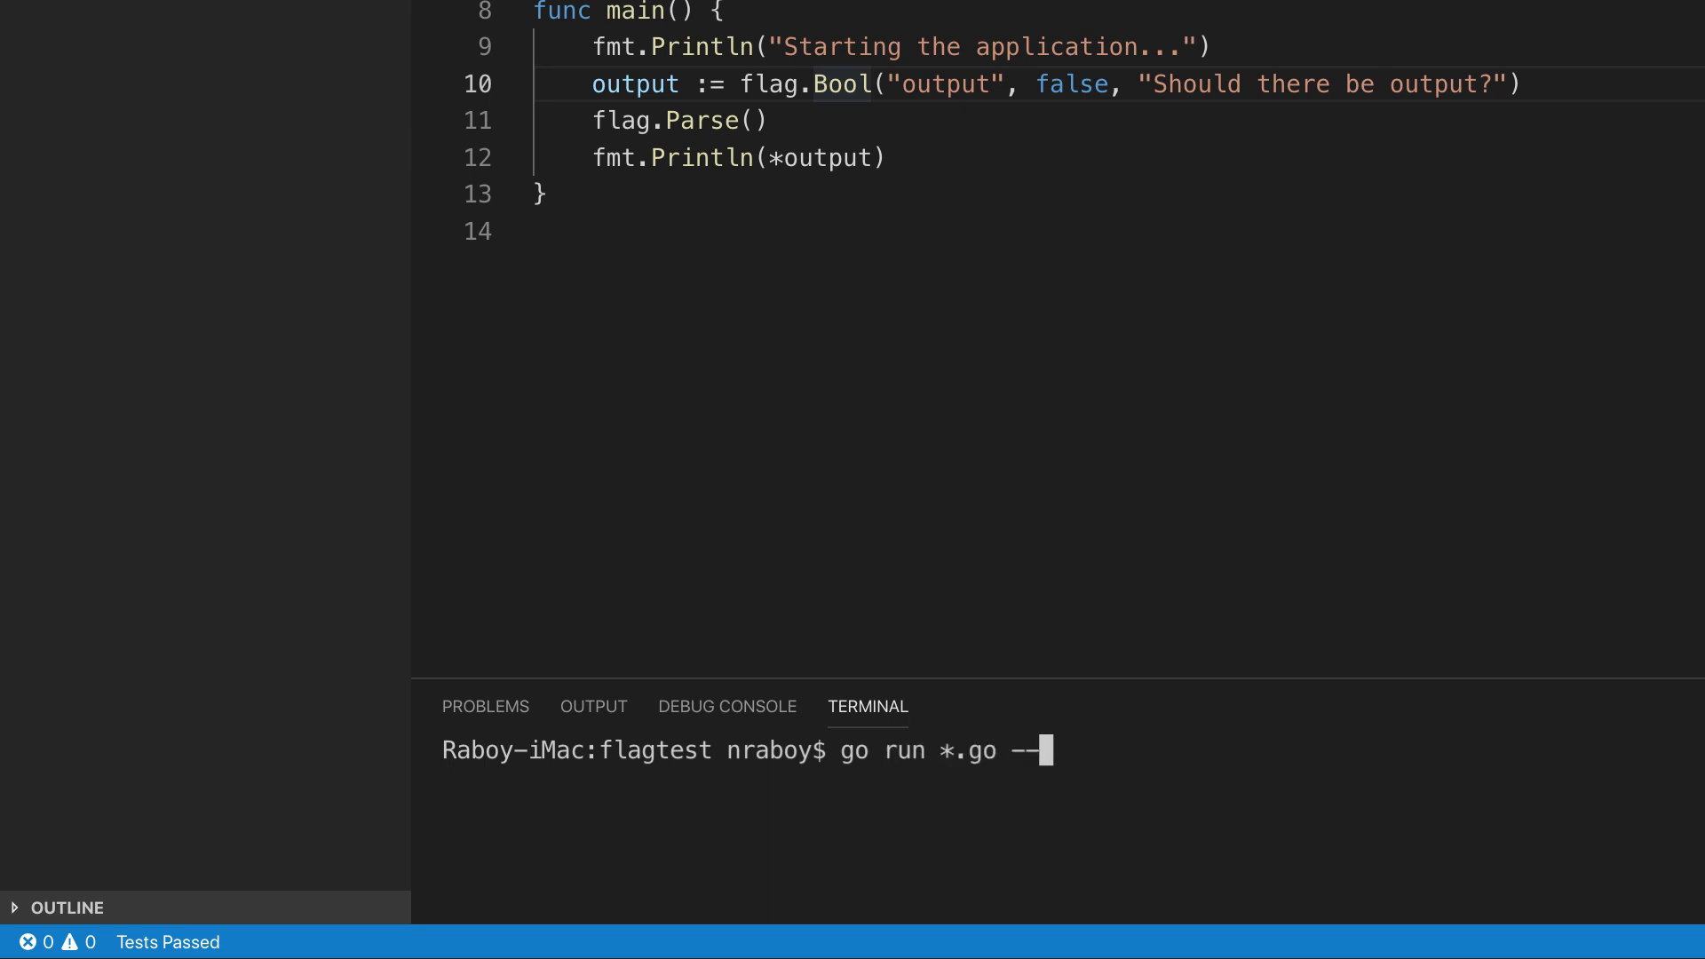
text(ouput true)
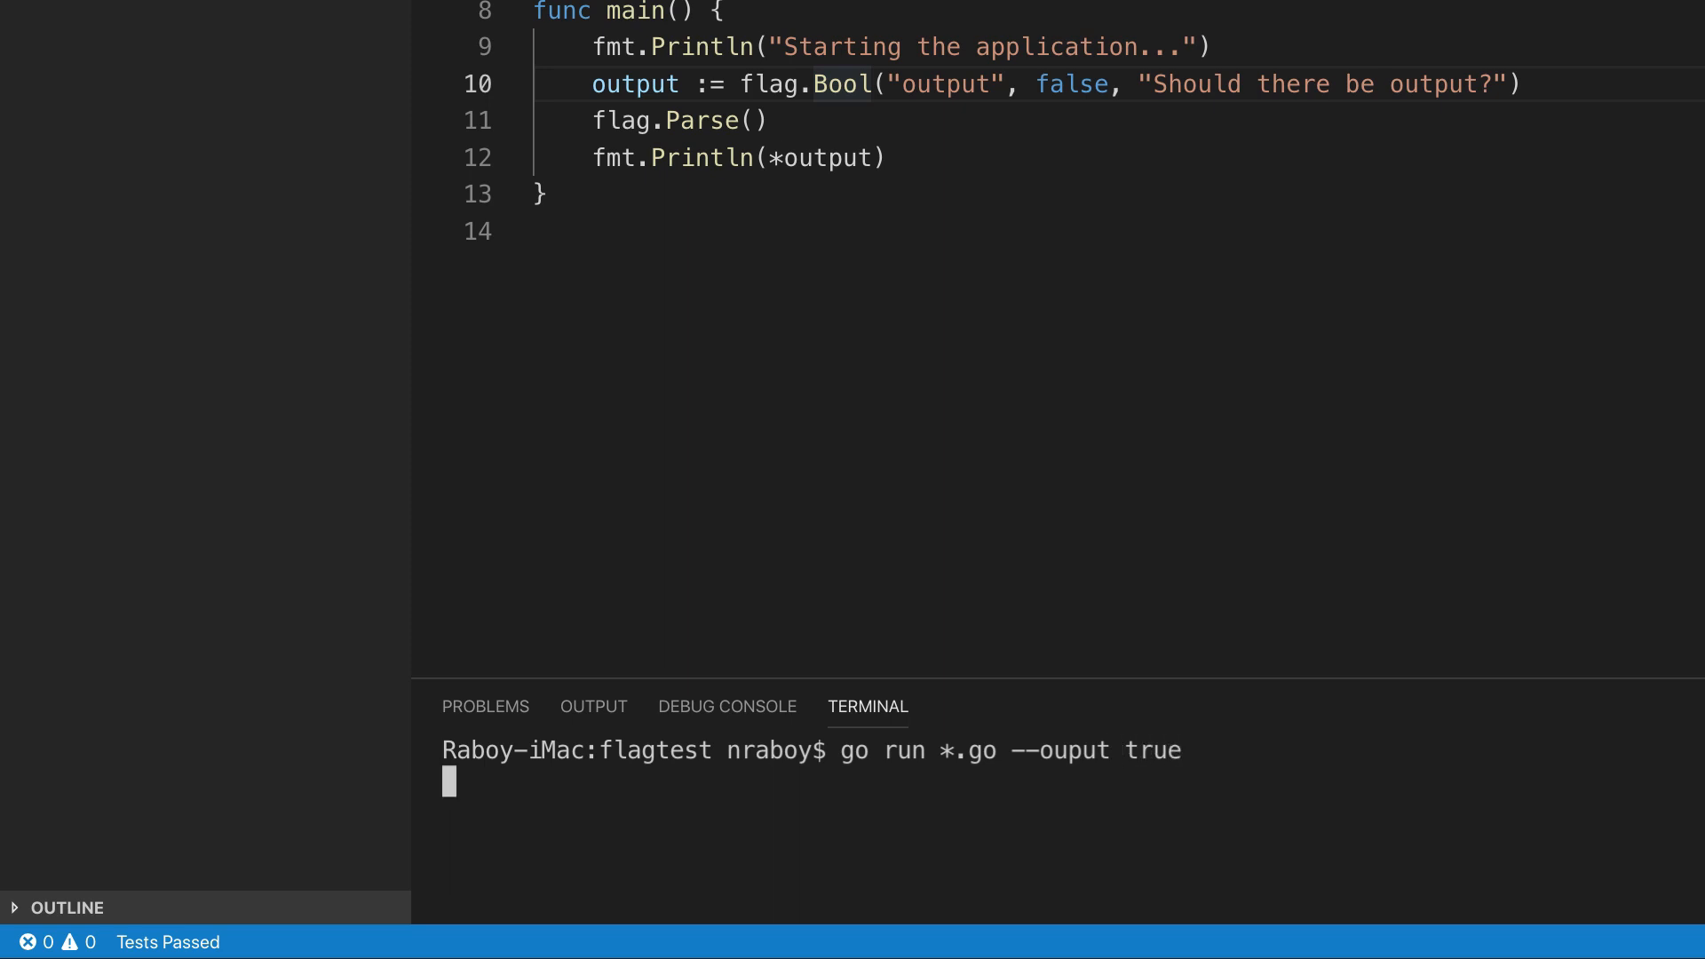
key(Return)
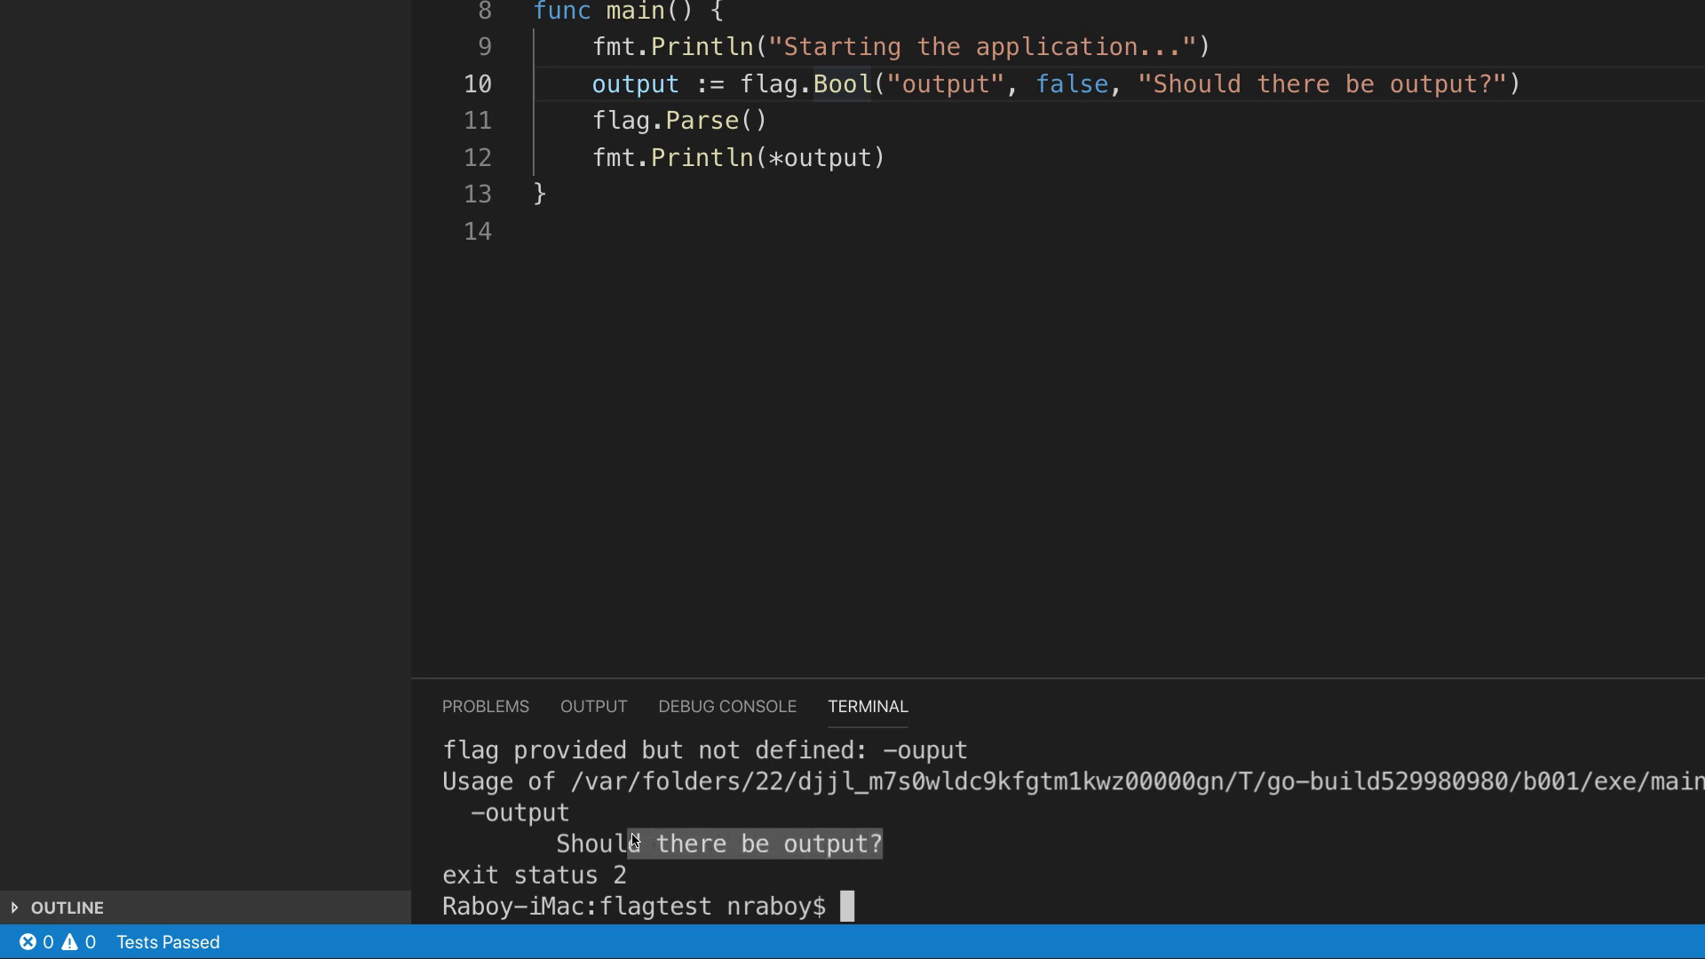
double_click(524, 813)
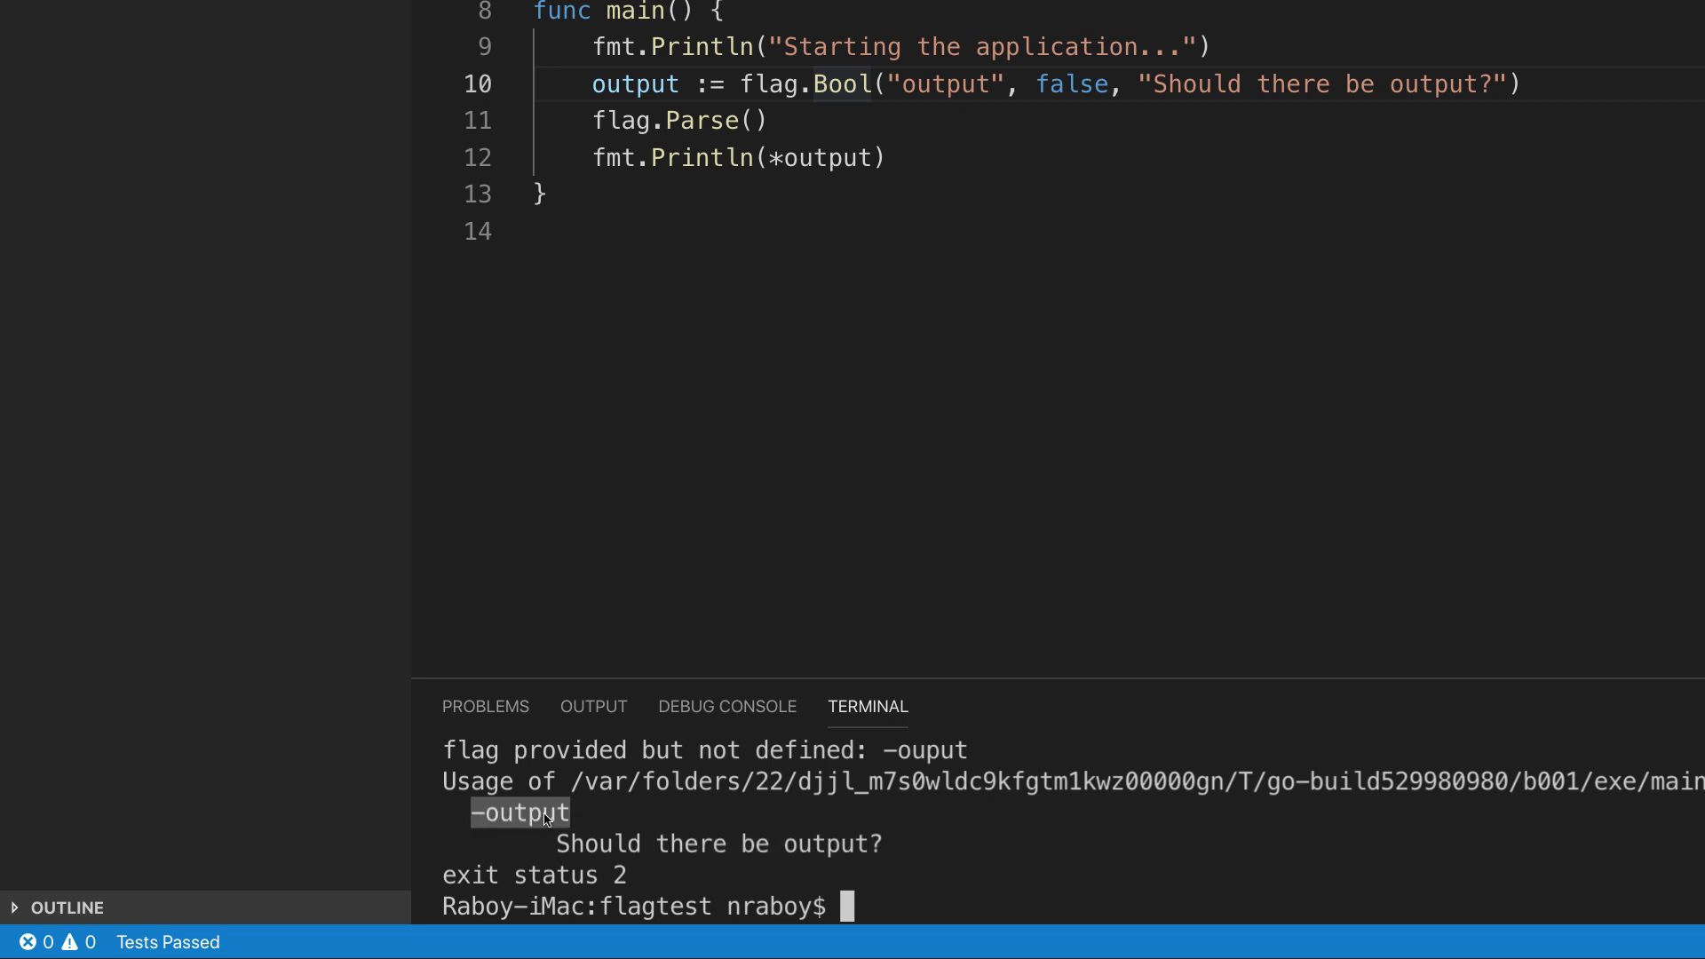
text(clear)
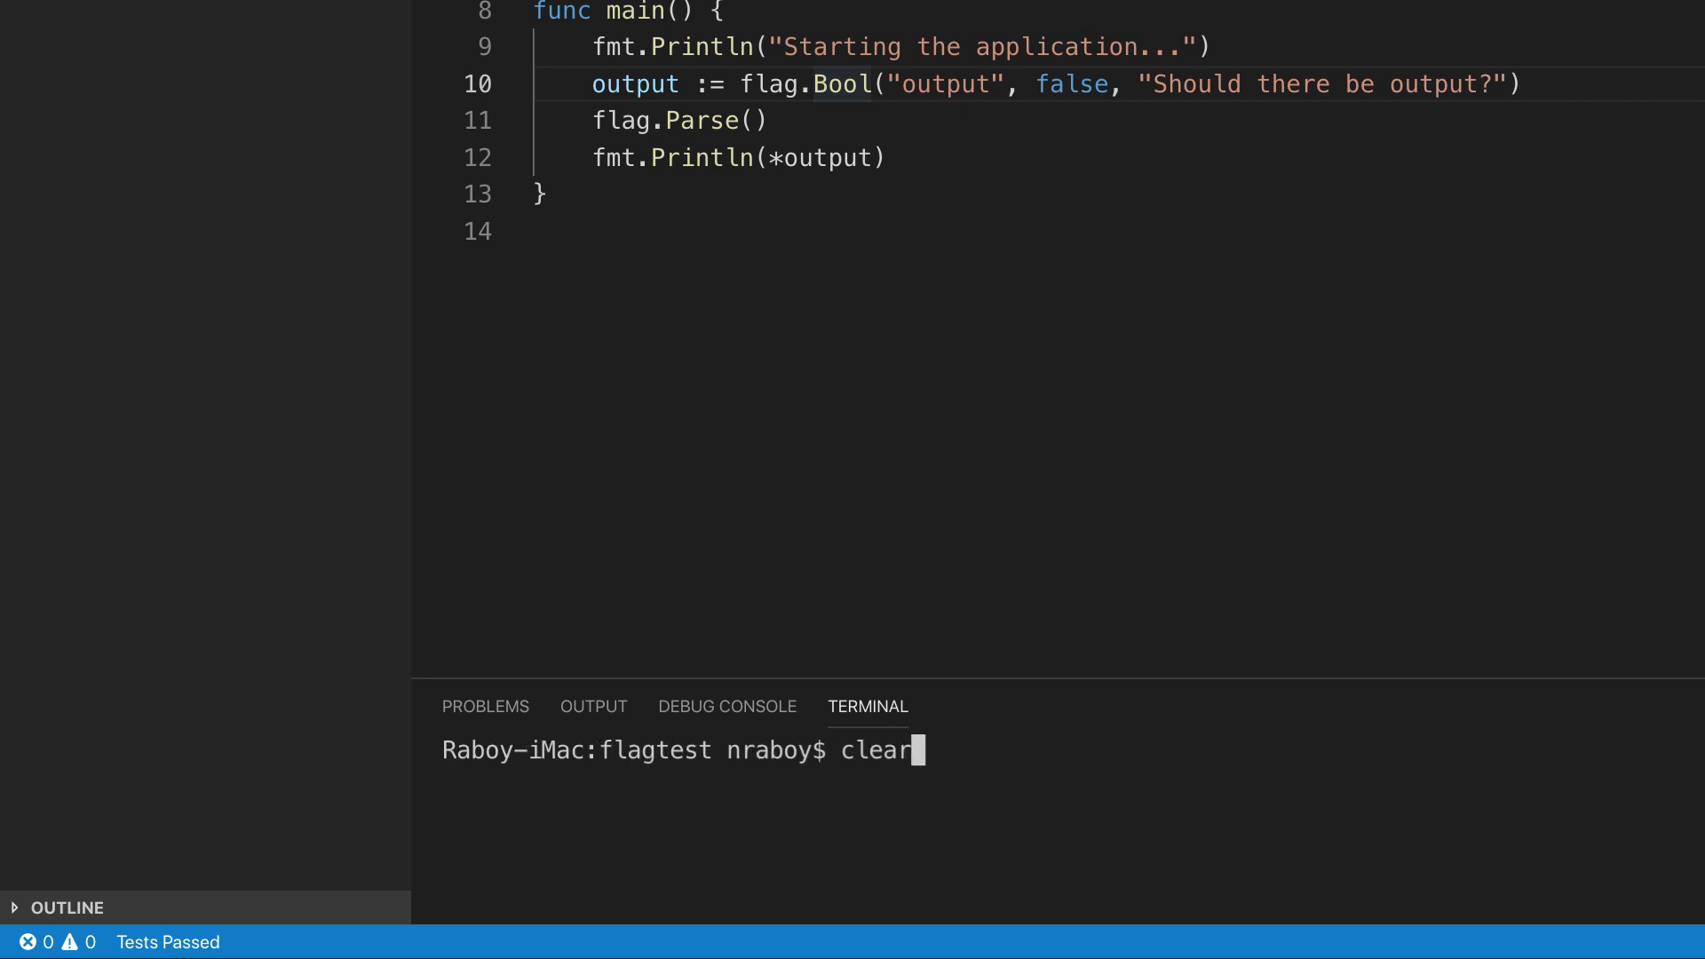
Run with --output true and -output true, both printing true, then clear the terminal.
text(go run *.go --ouput true)
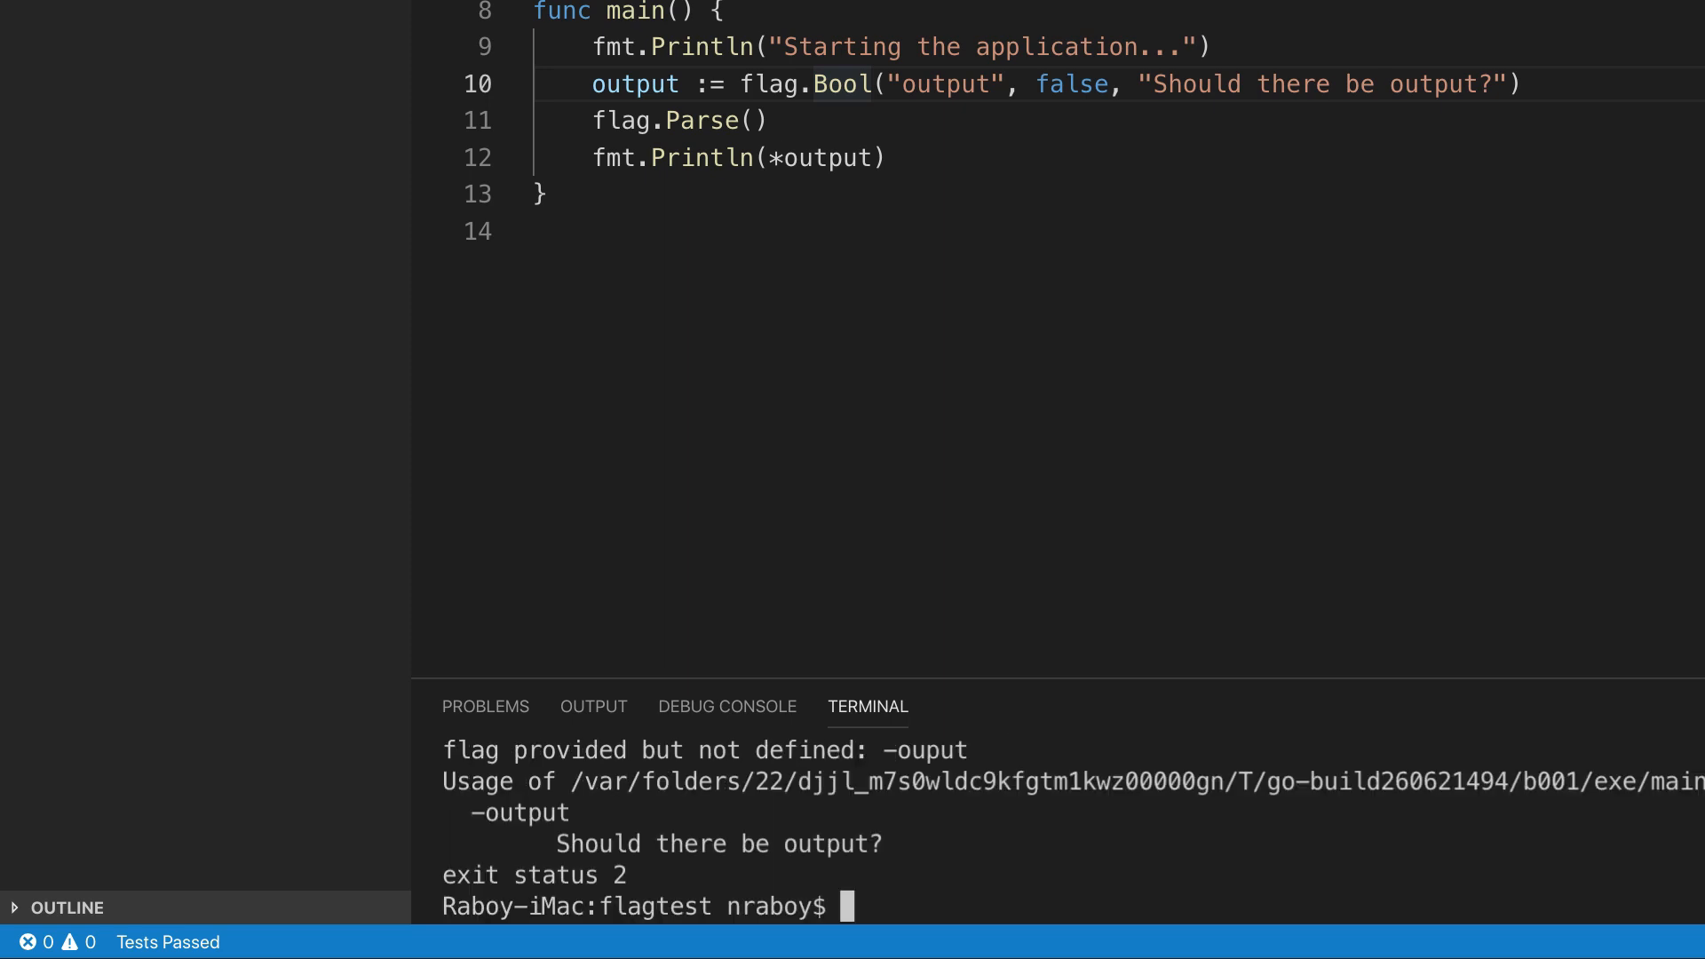
mouse_move(885, 807)
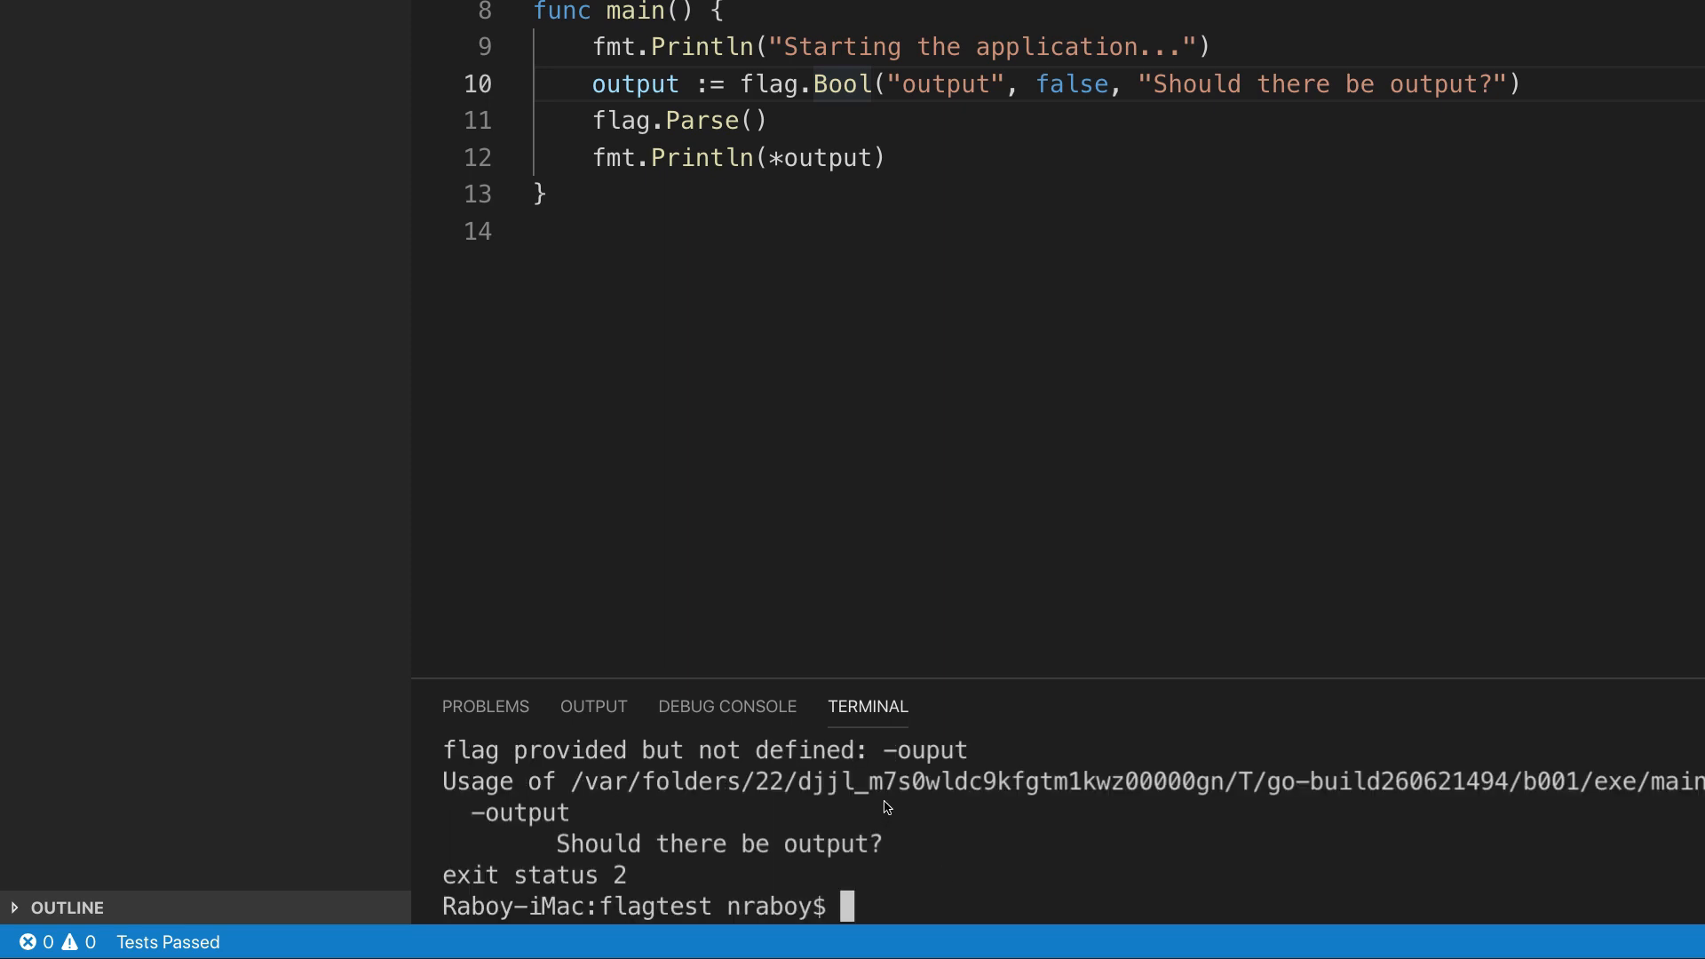
mouse_move(910, 813)
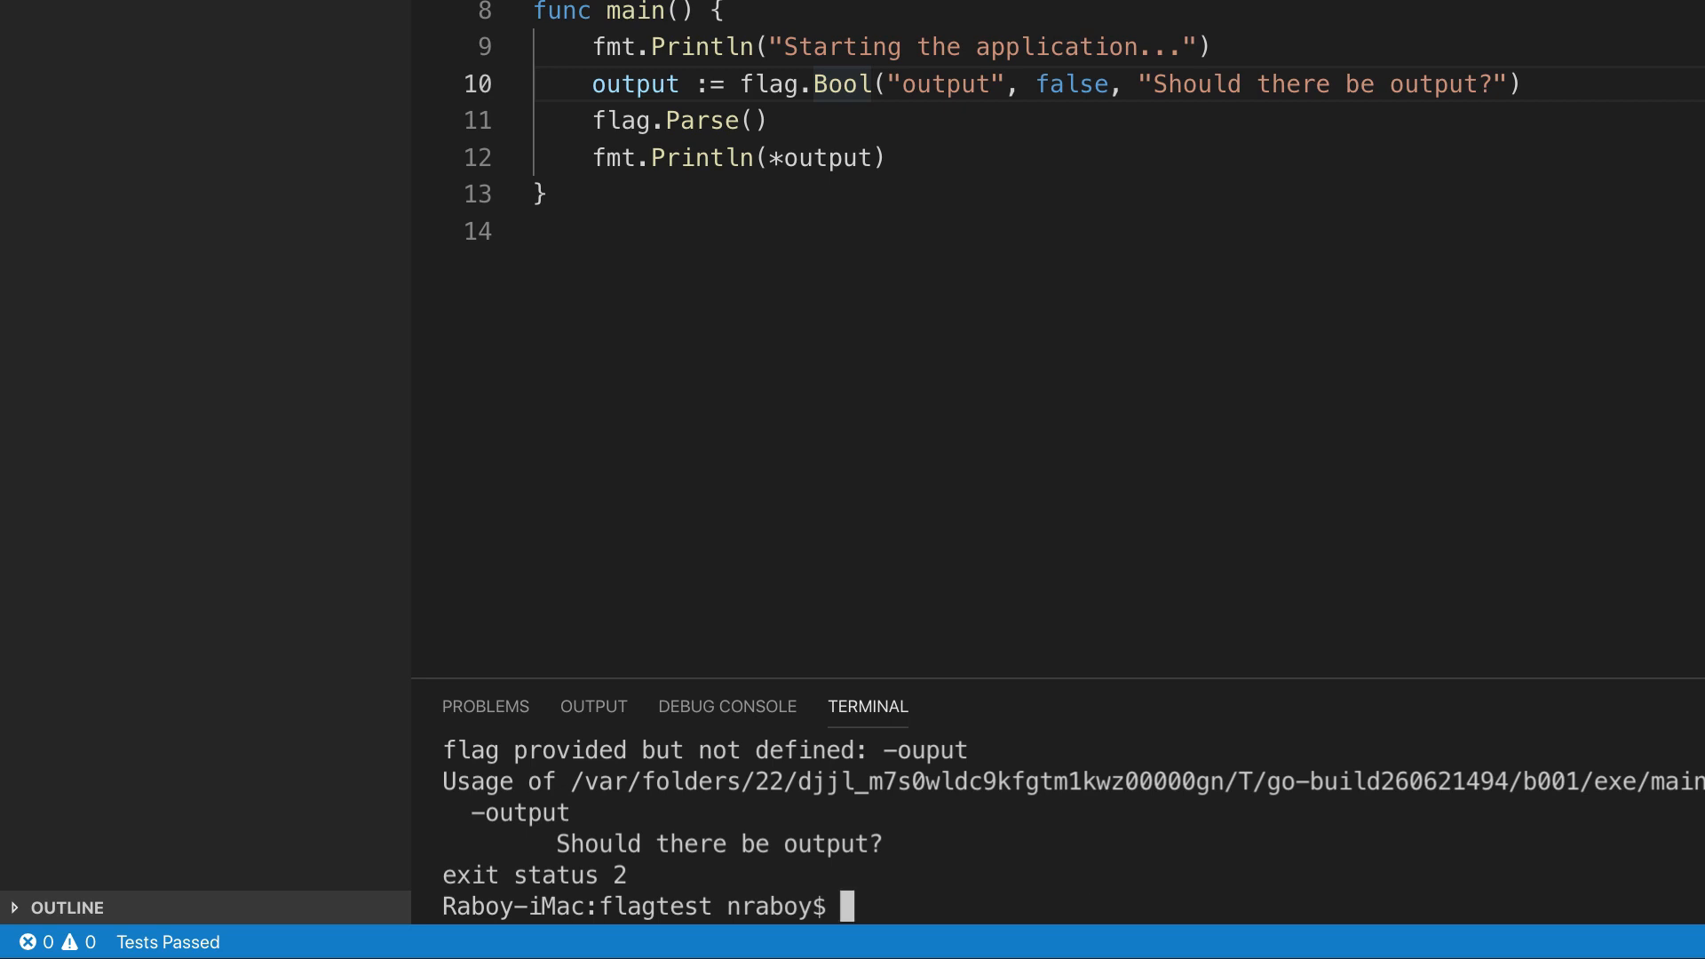
text(go run *.go -ouput true)
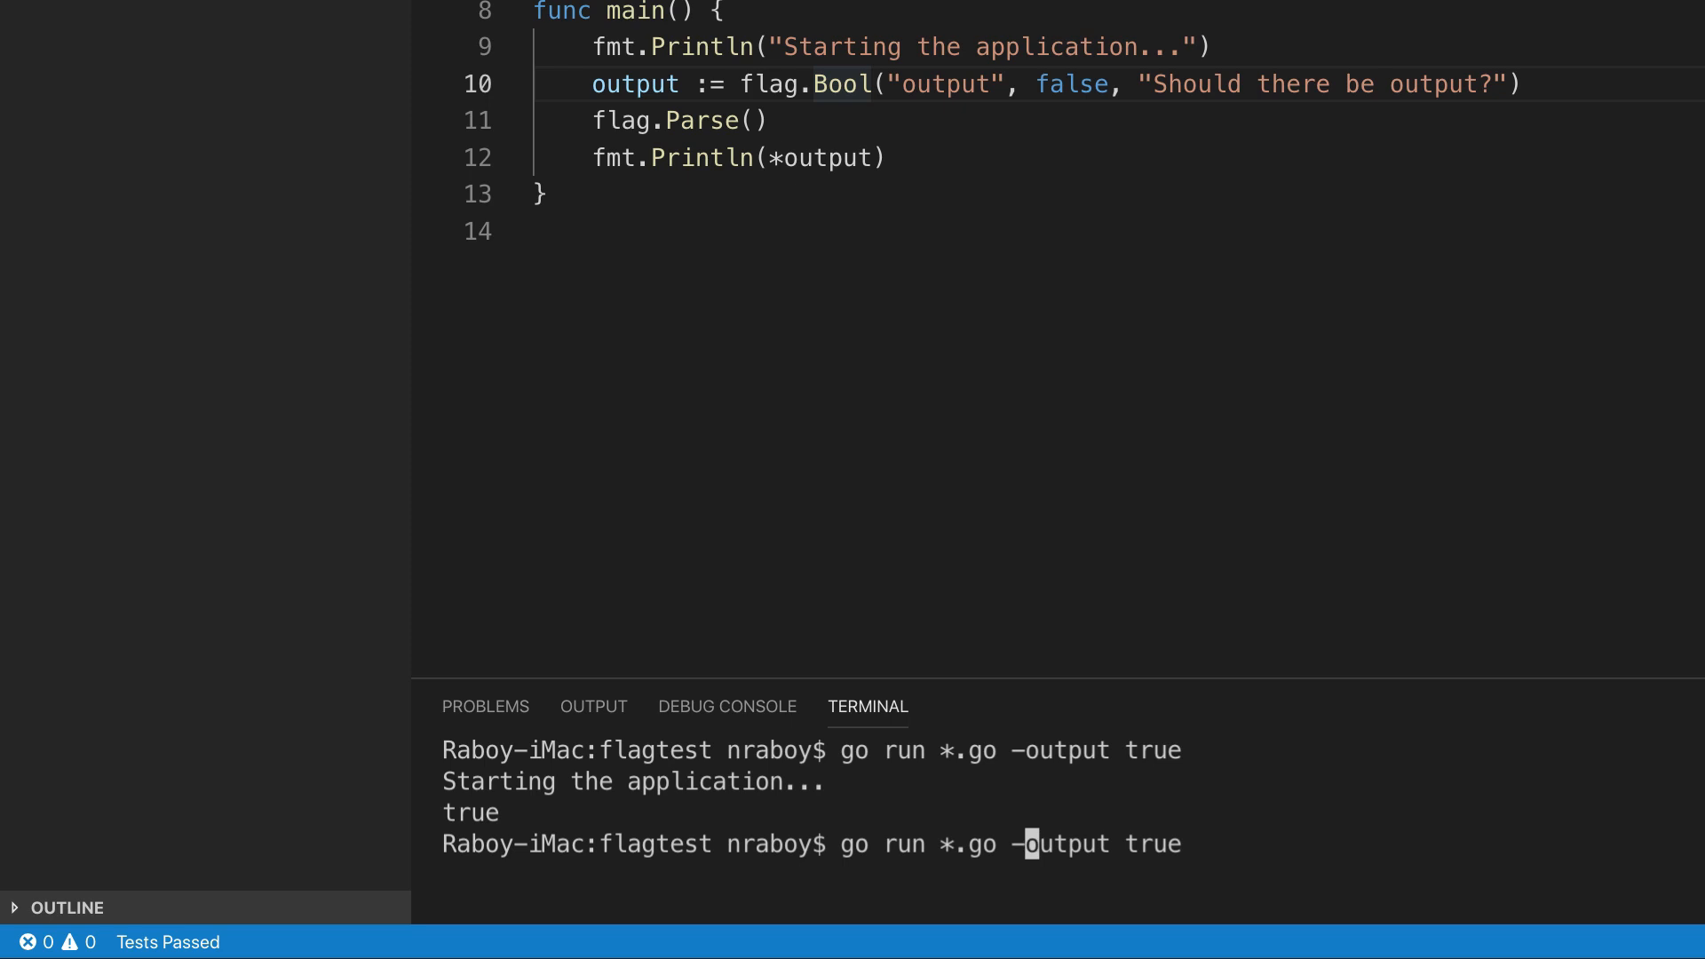
text(-)
key(Enter)
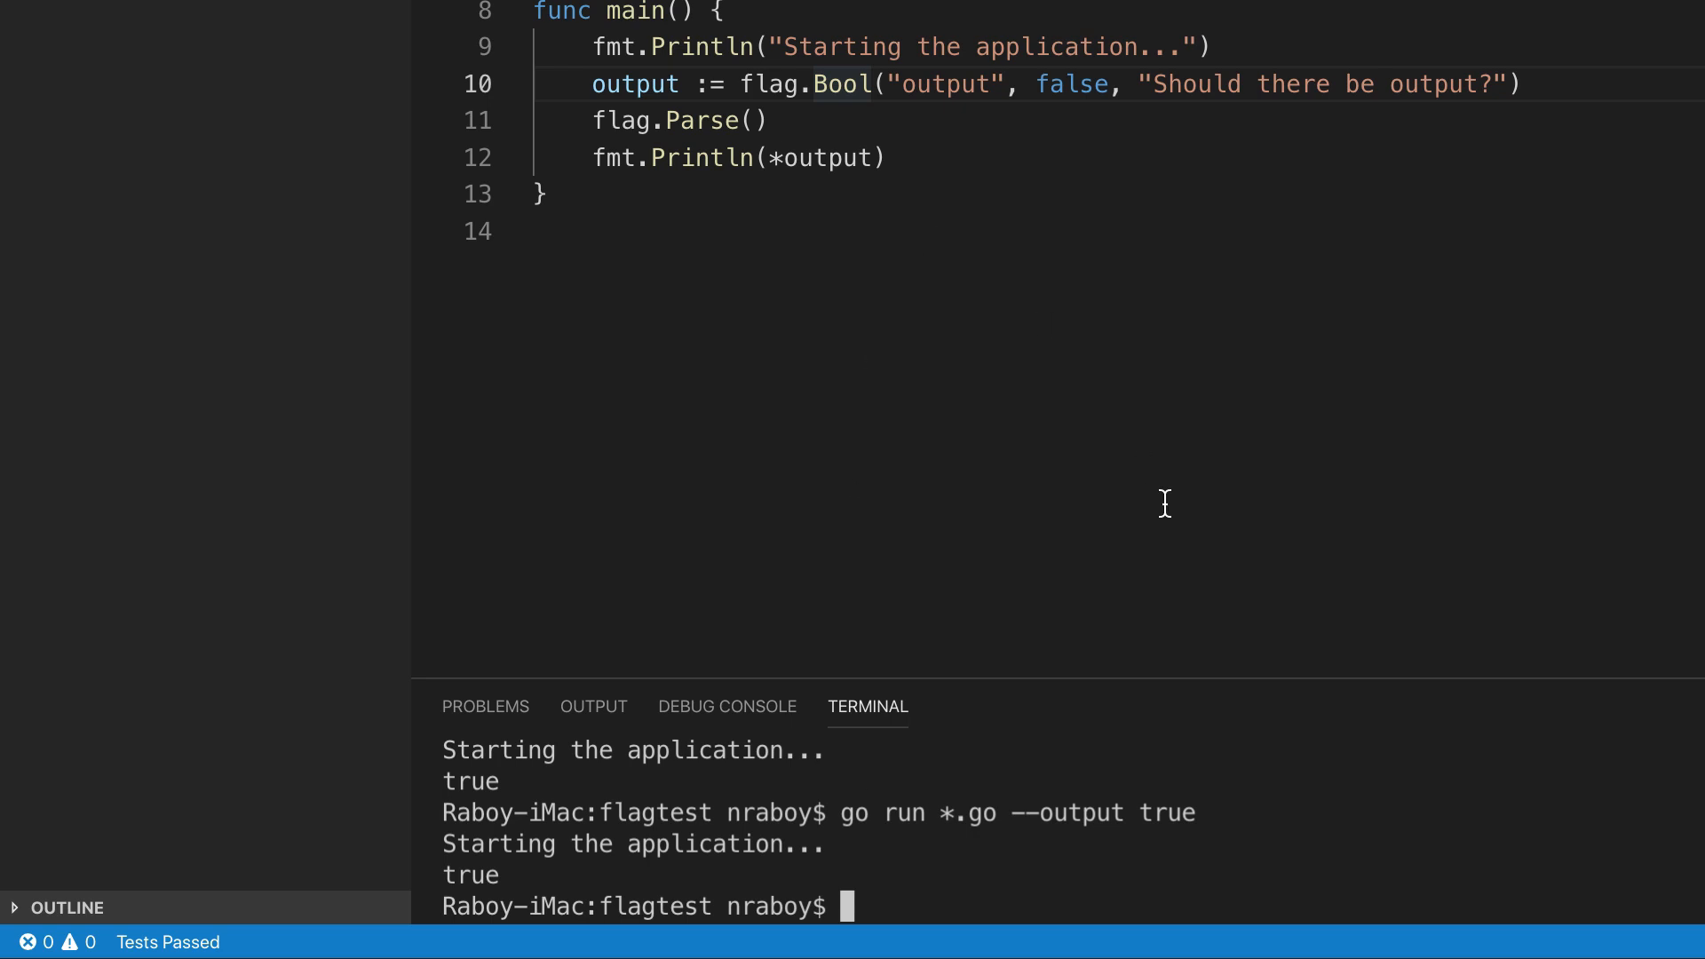
text(clear)
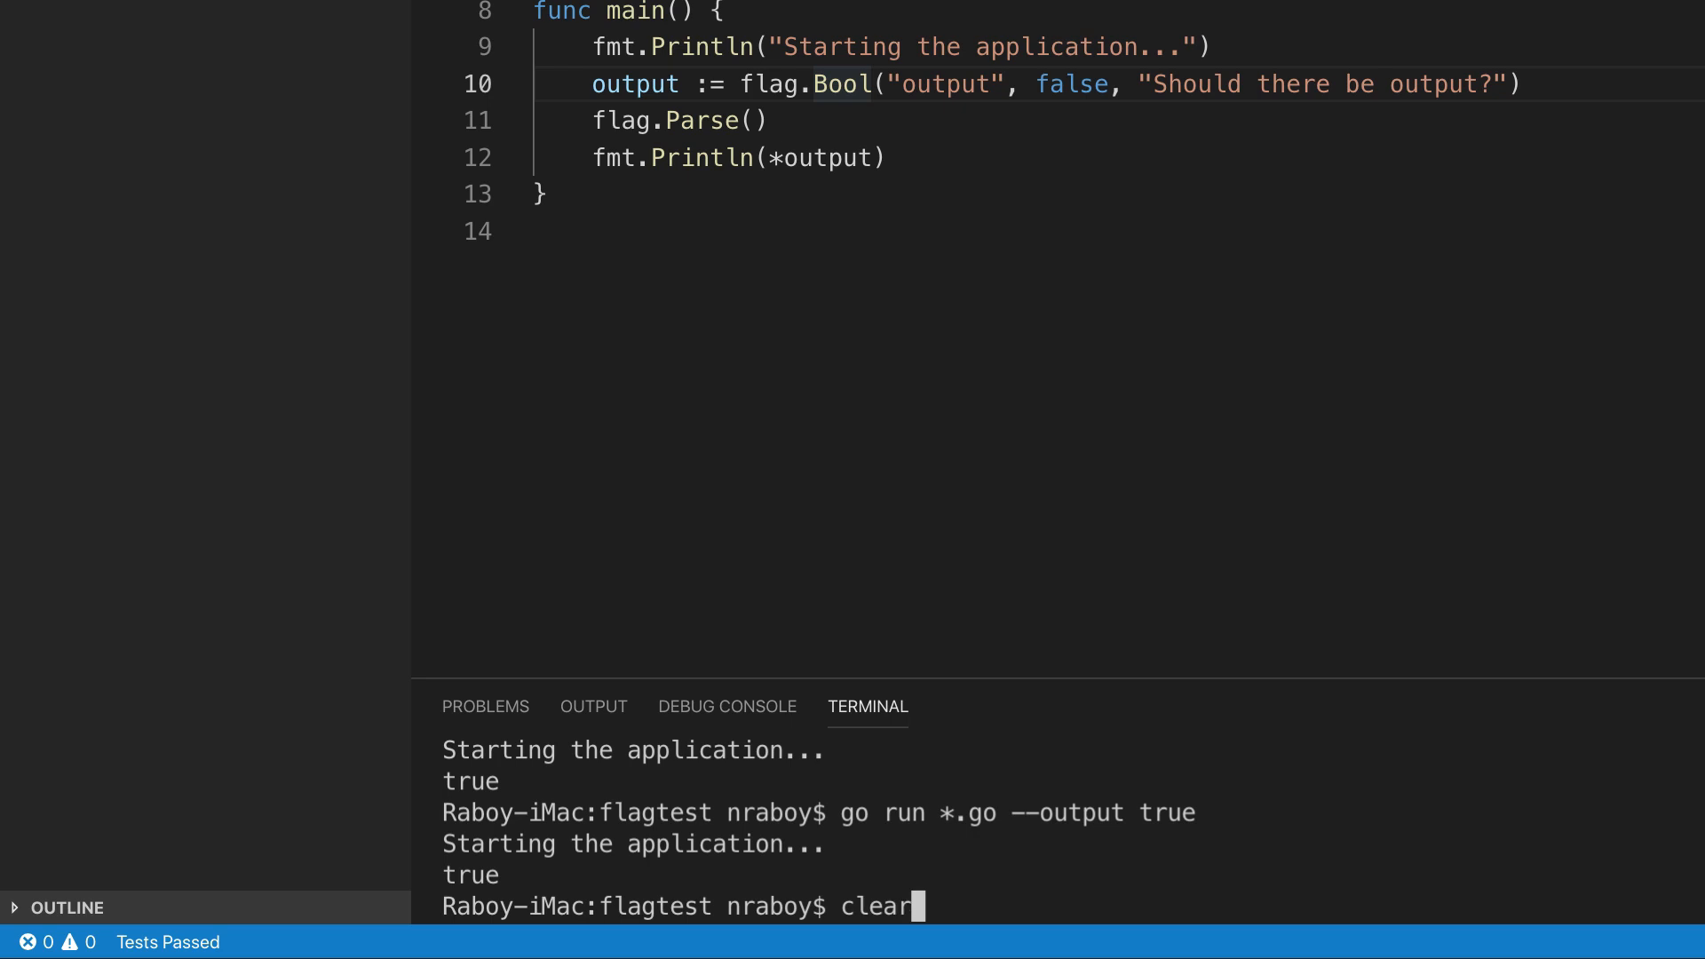
key(Enter)
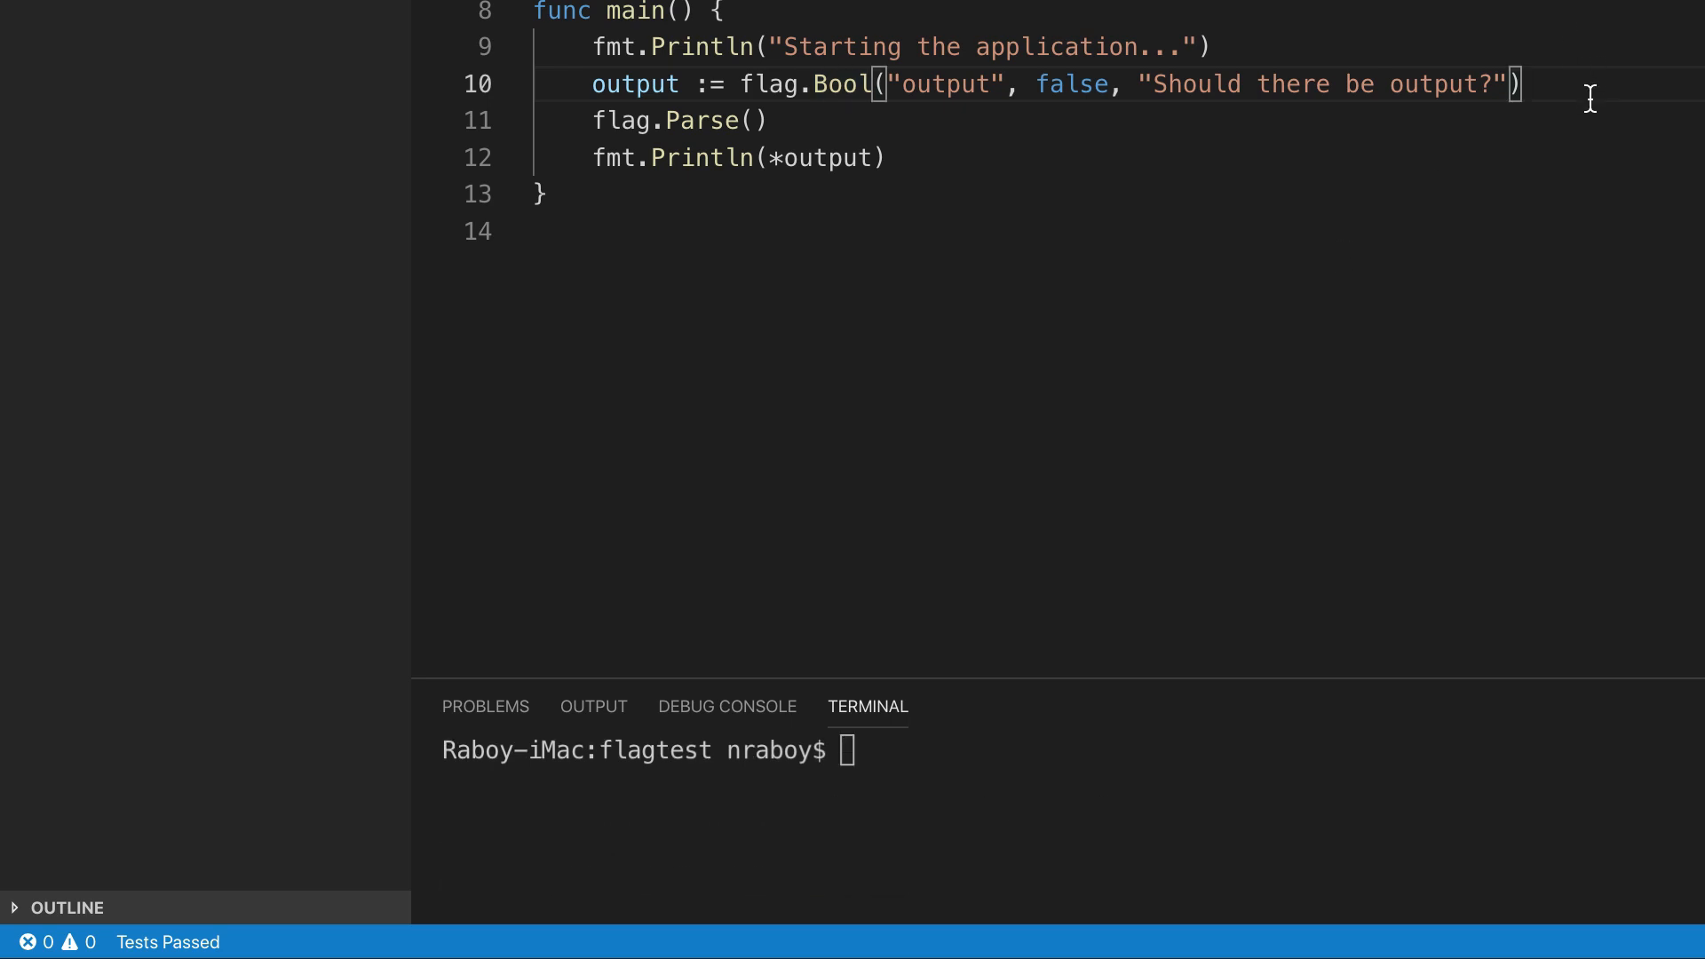
Declare input := flag.String("input", "file.csv", "The path to the input file").
text(input)
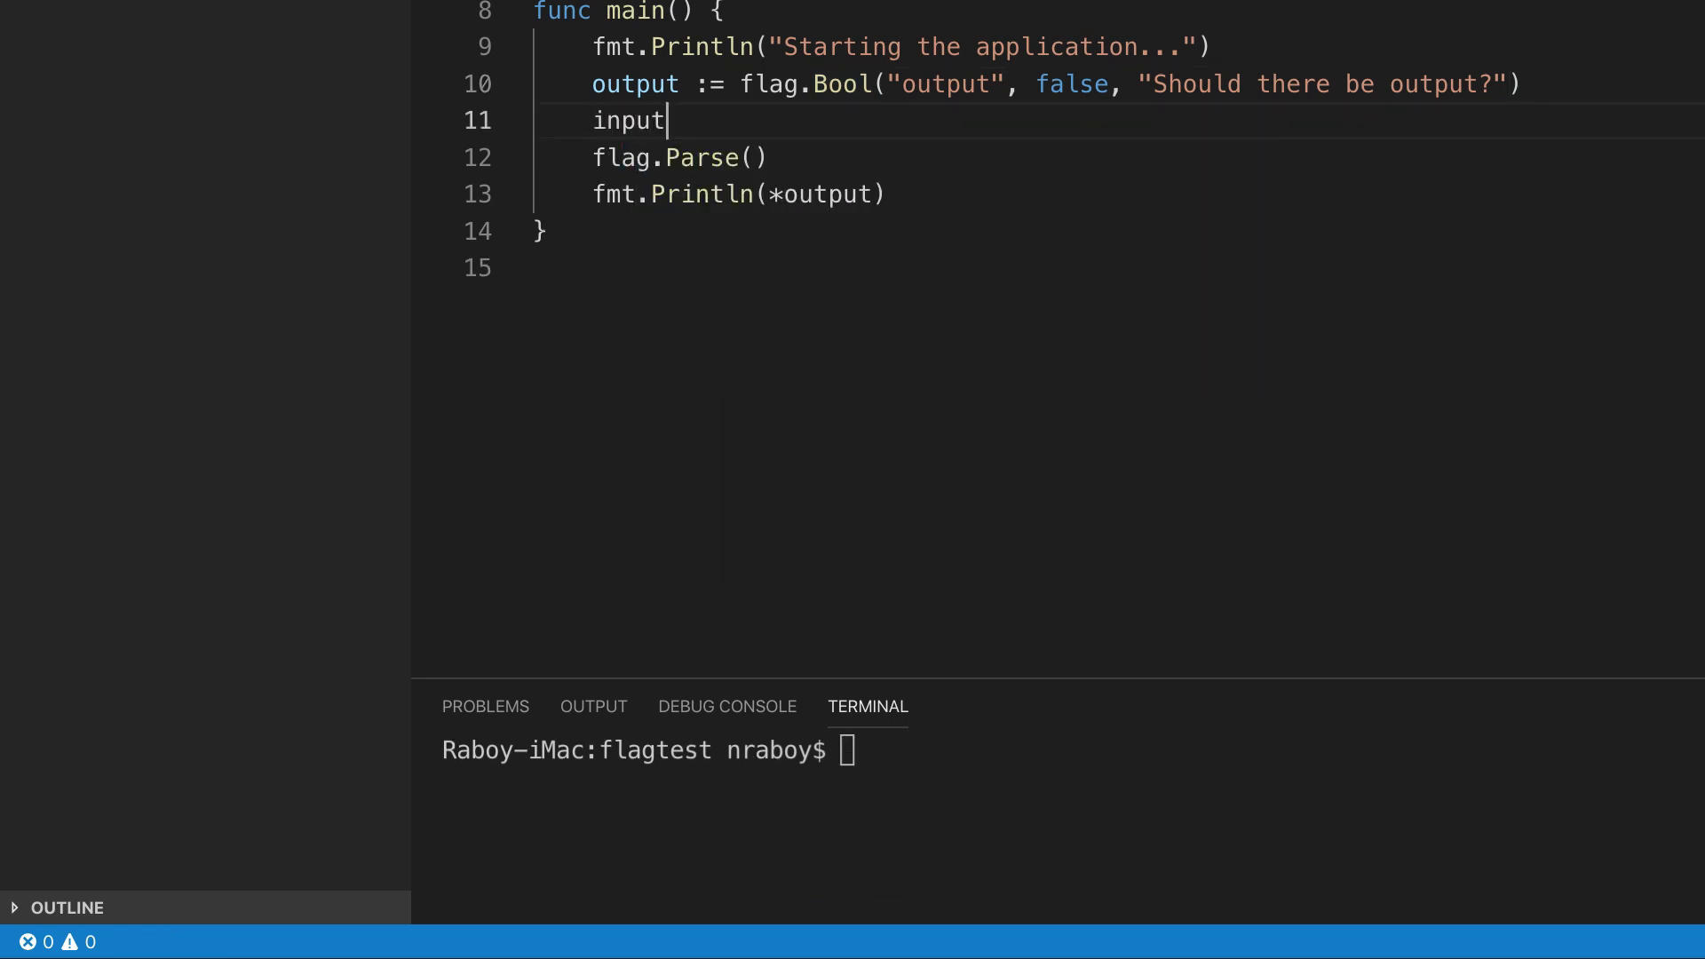
text(:= flag.String(")
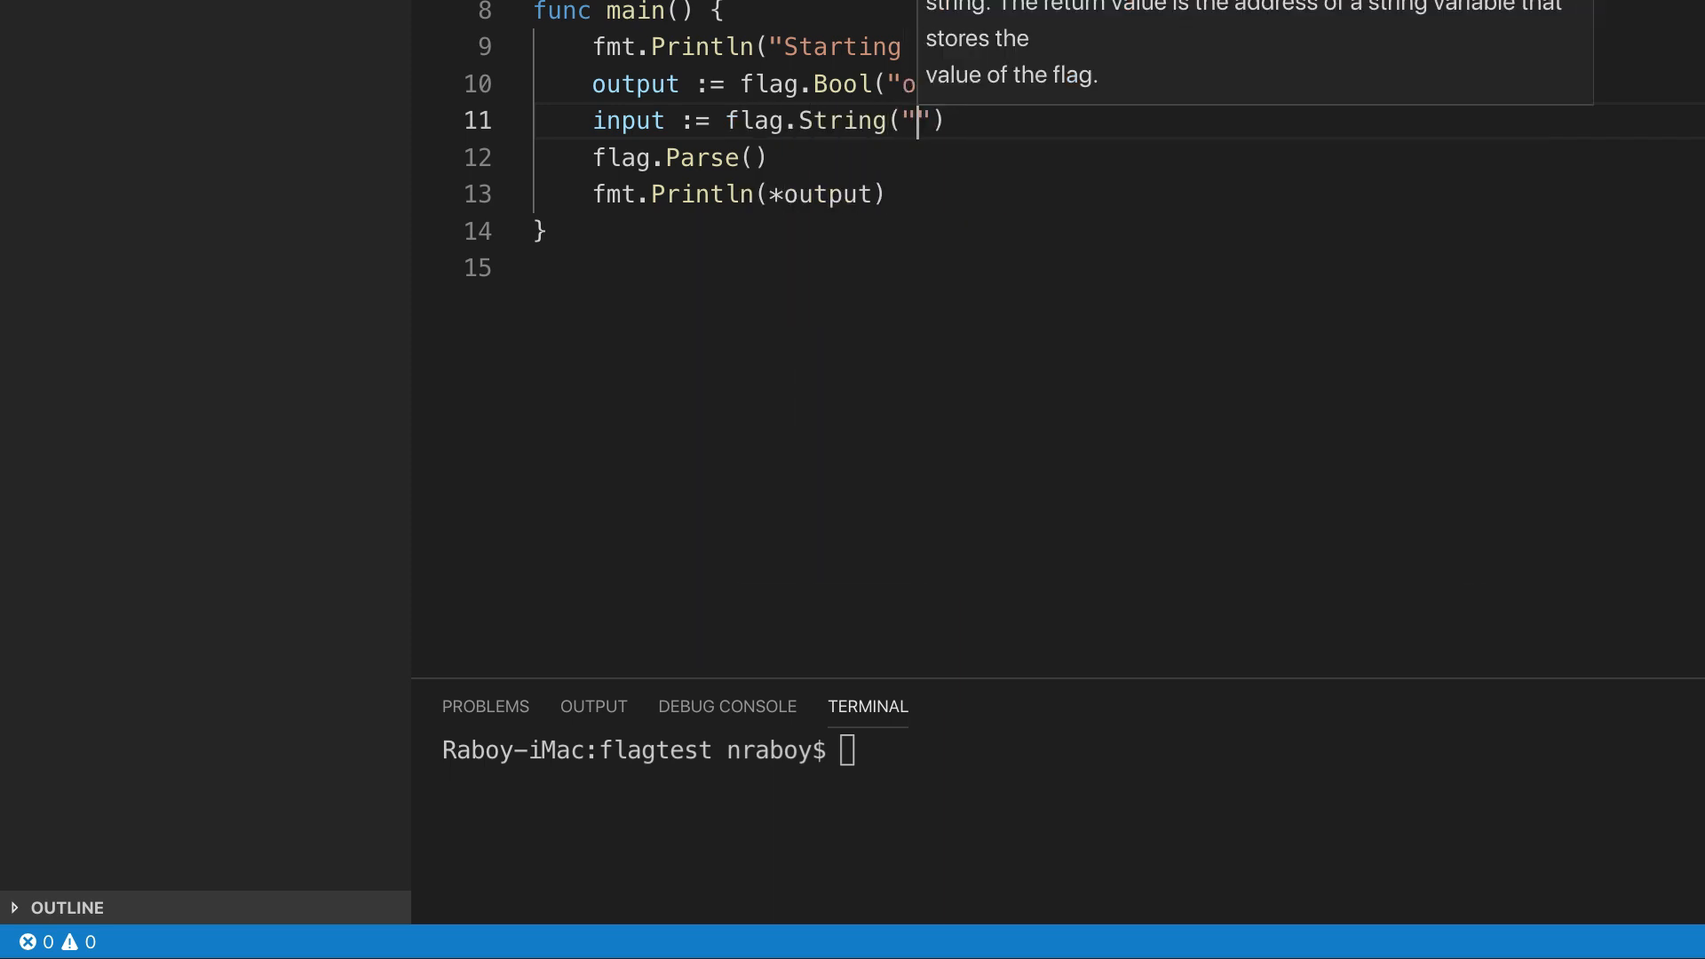
text(input)
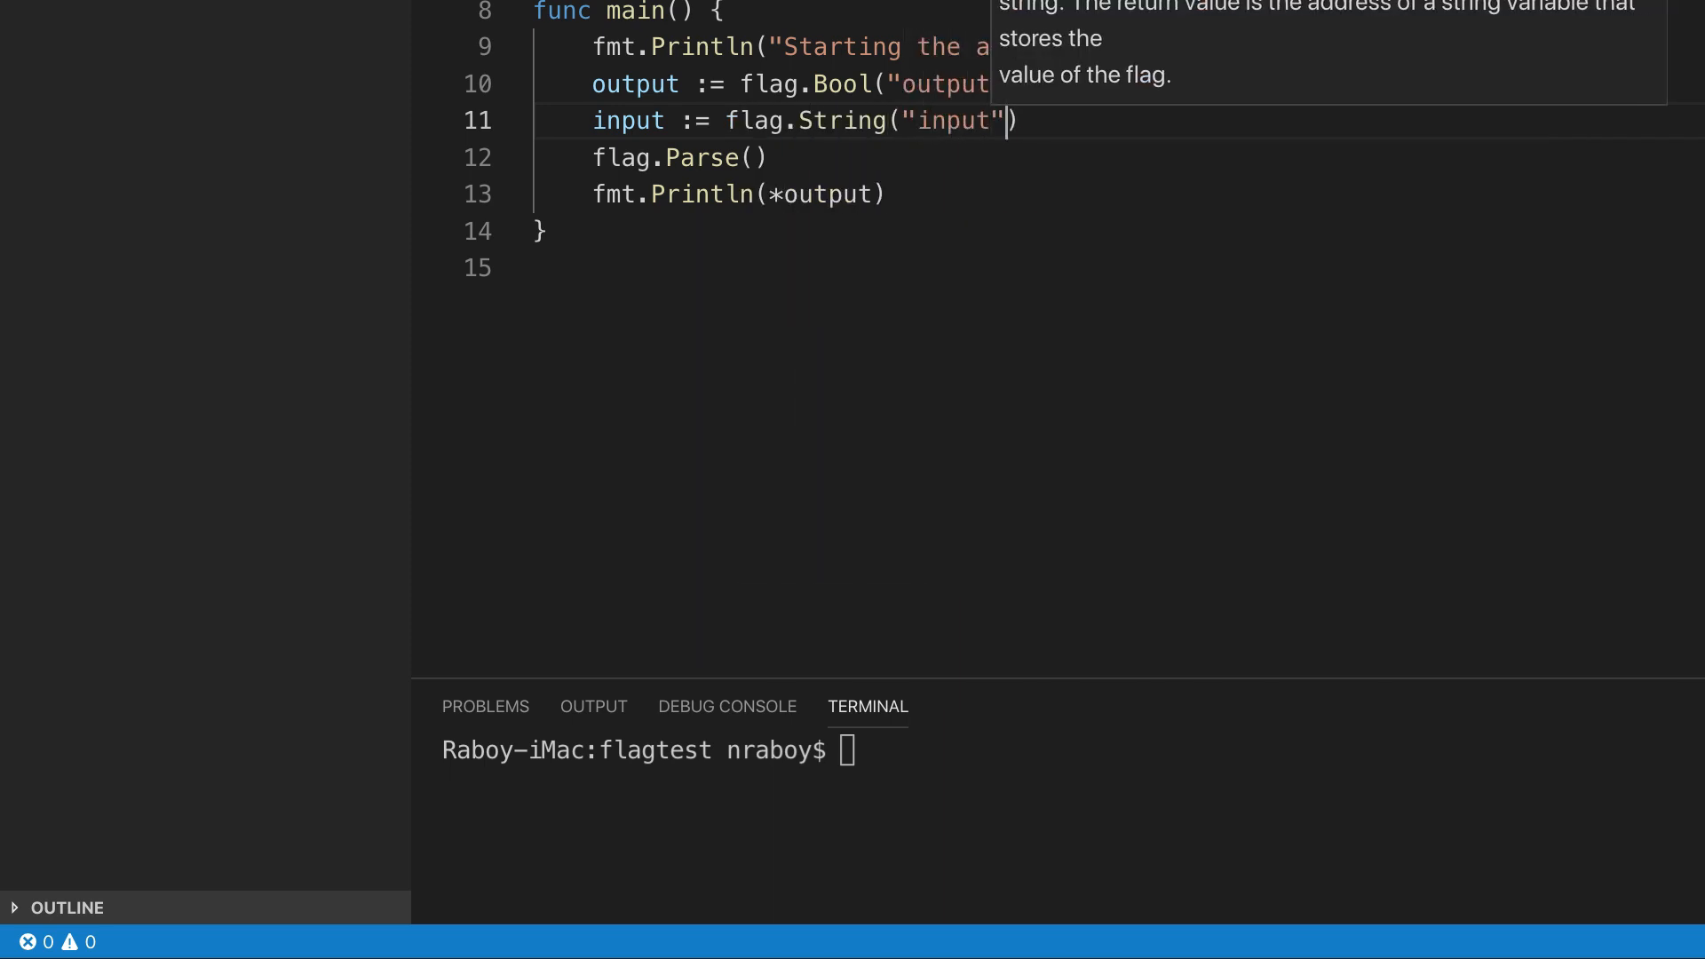
text(, ")
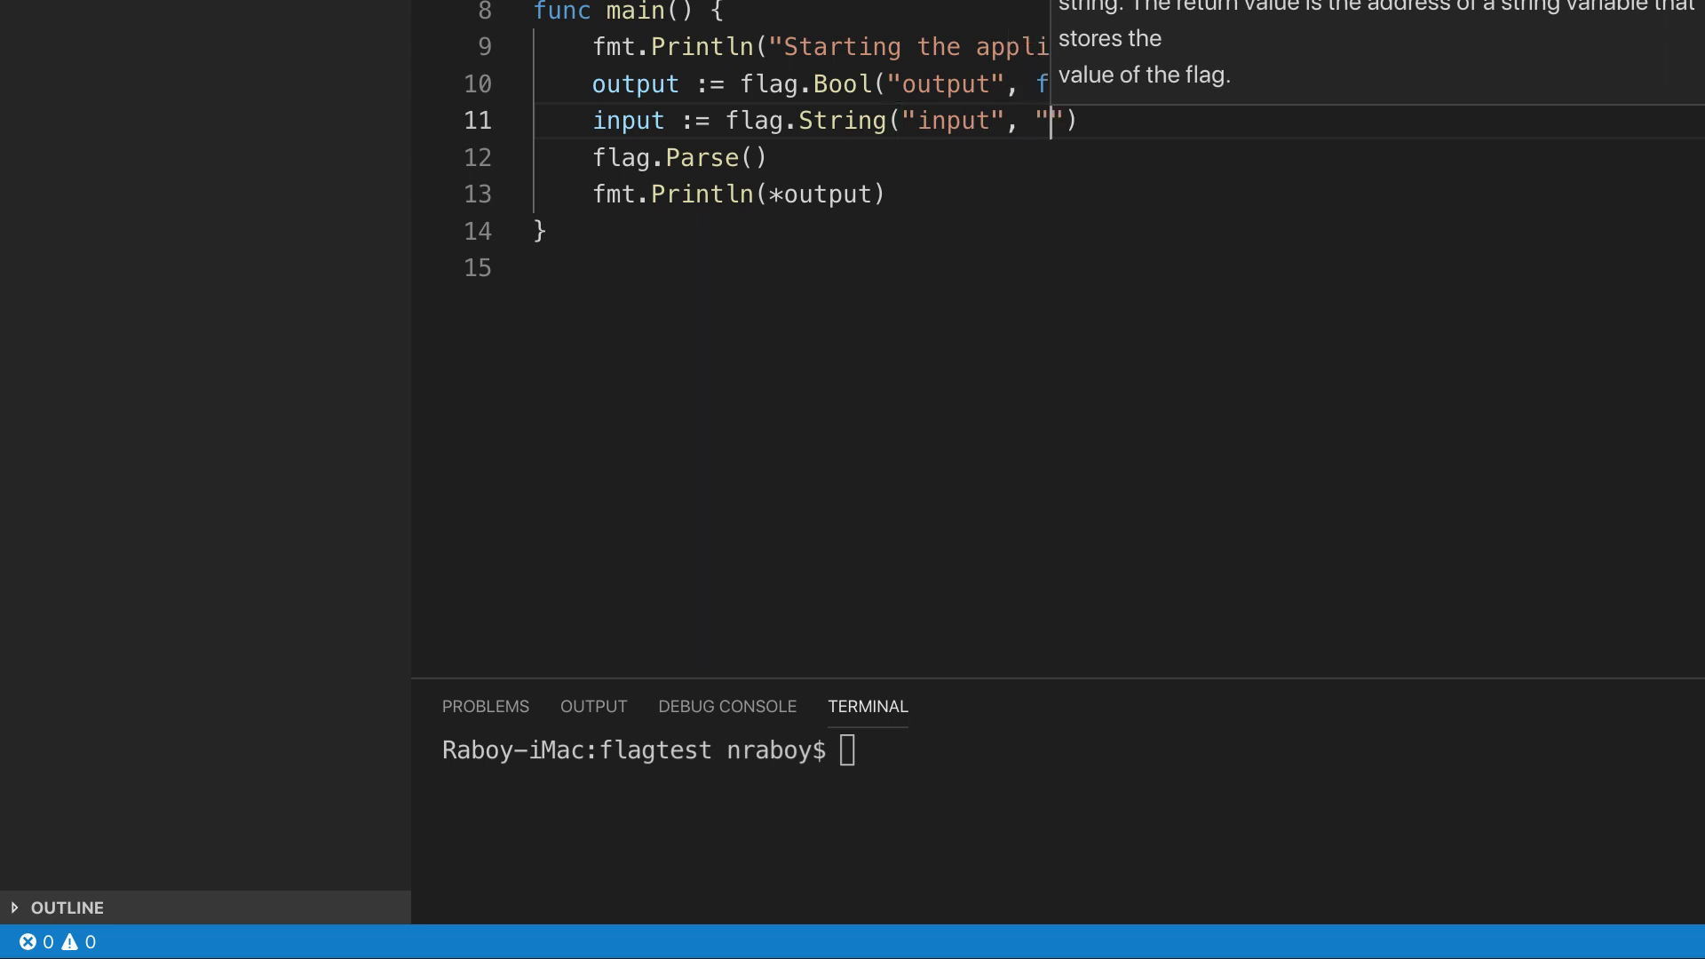
text(f)
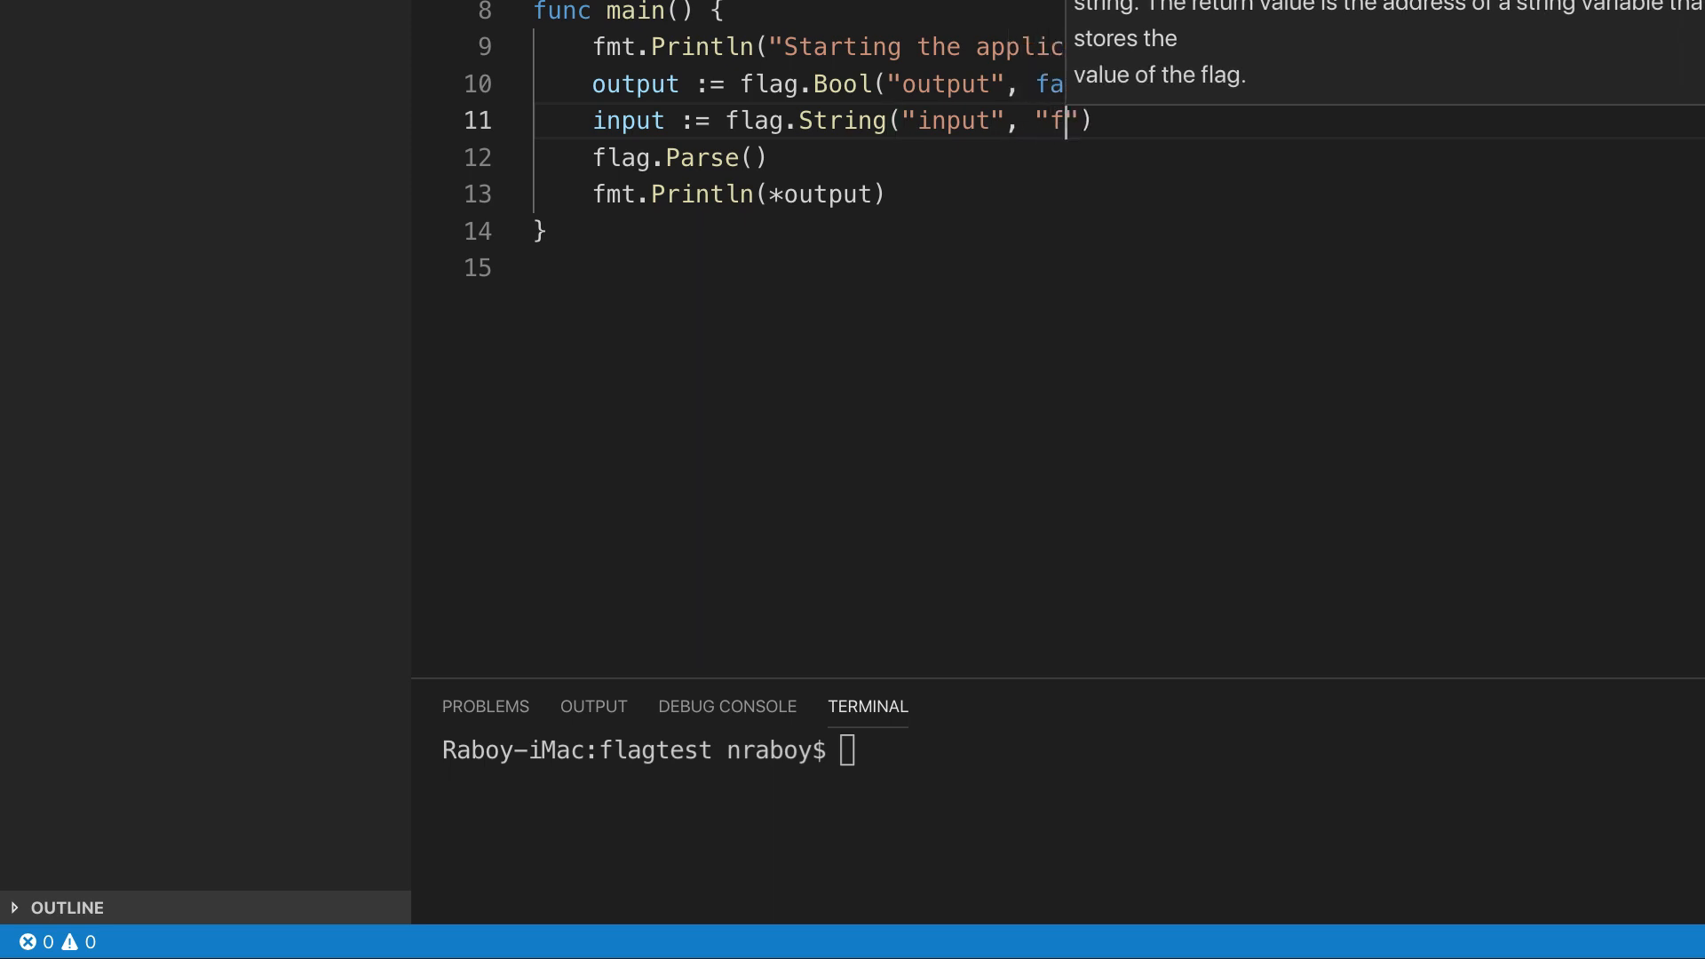
text(ile.csv)
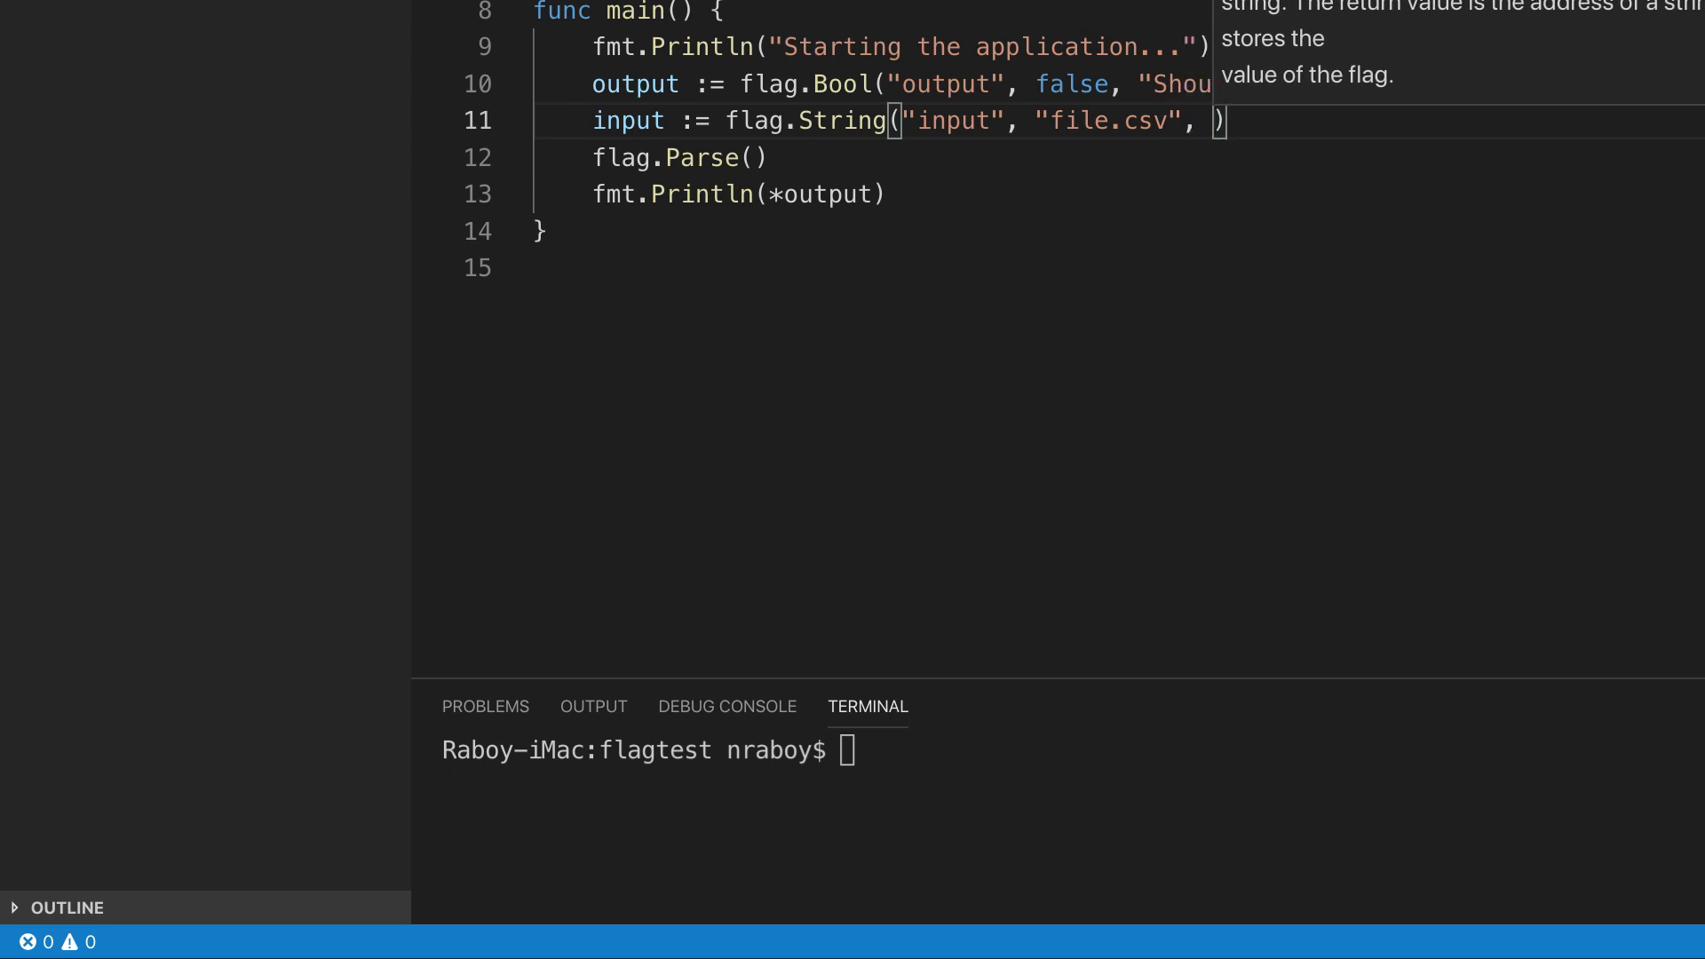
text("The path ")
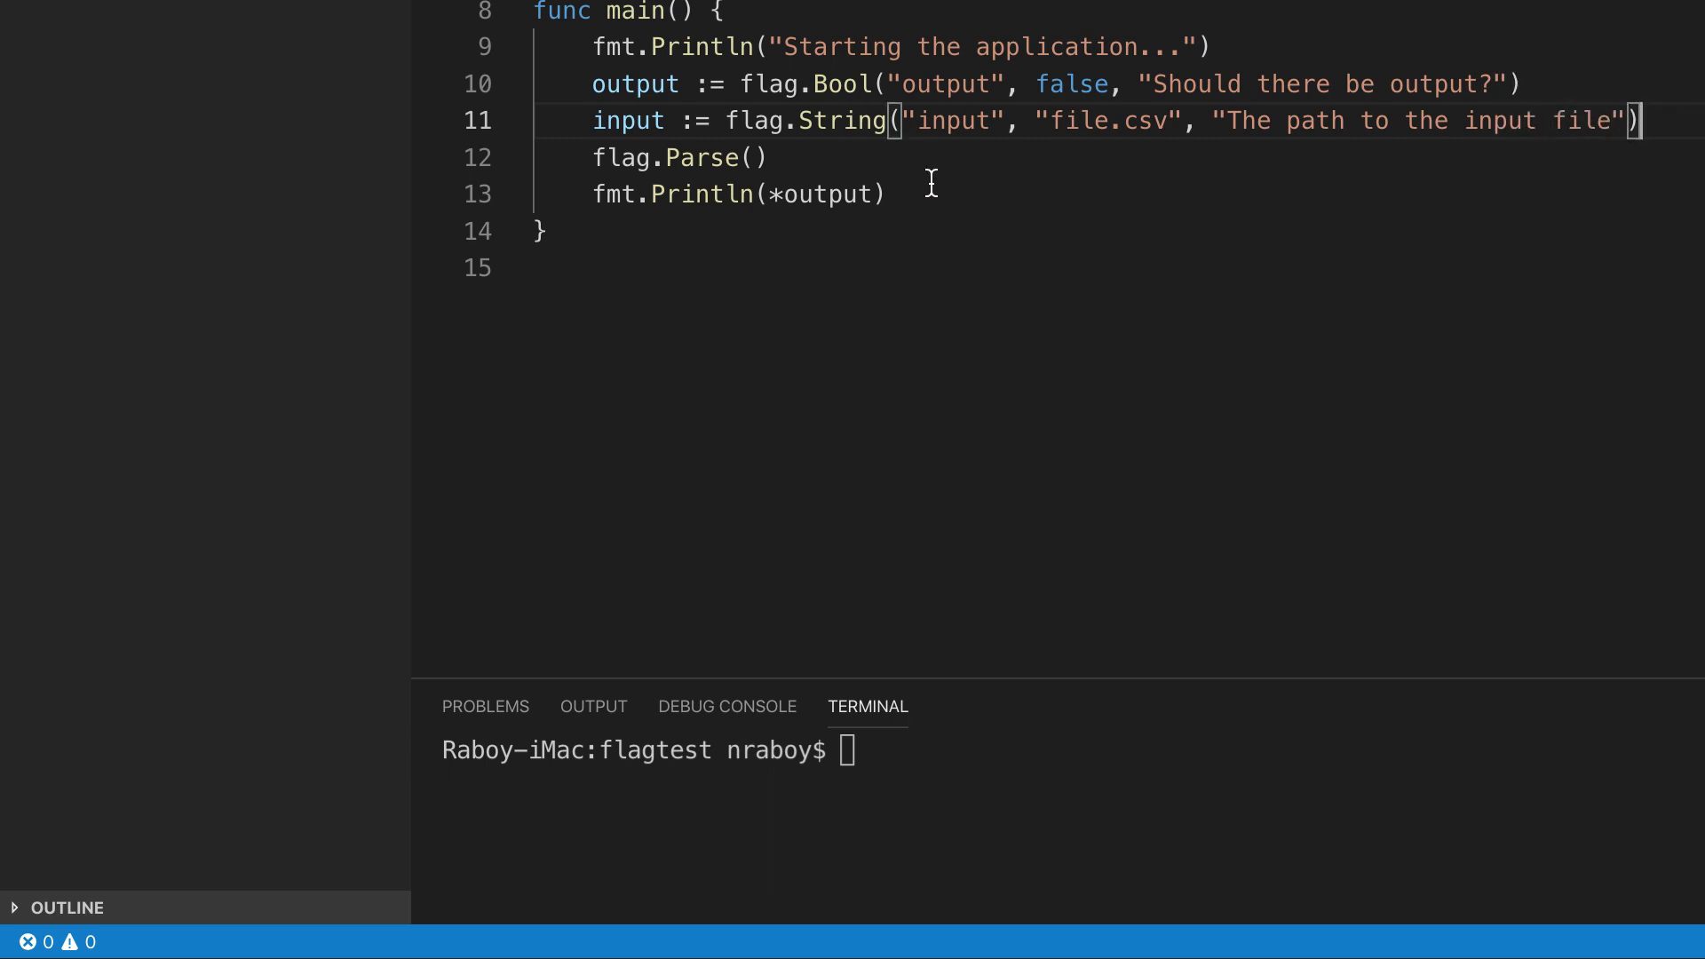
Print the input flag's value with fmt.Println(*input).
text(fmt.Println()
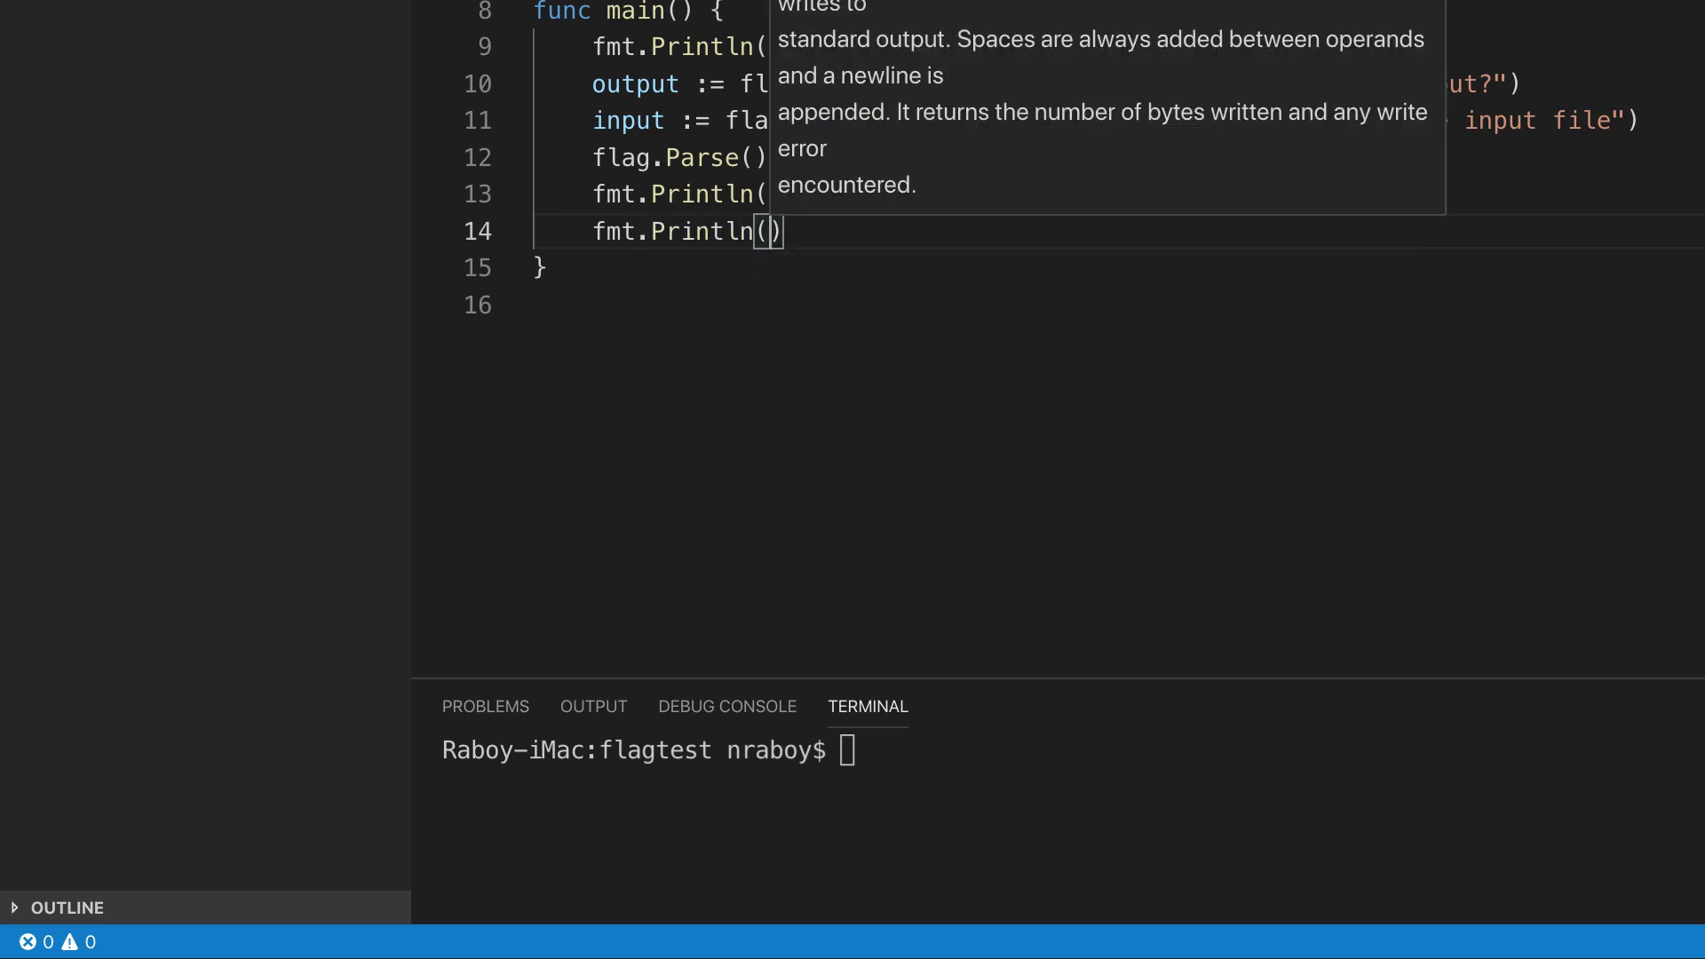
text(*input)
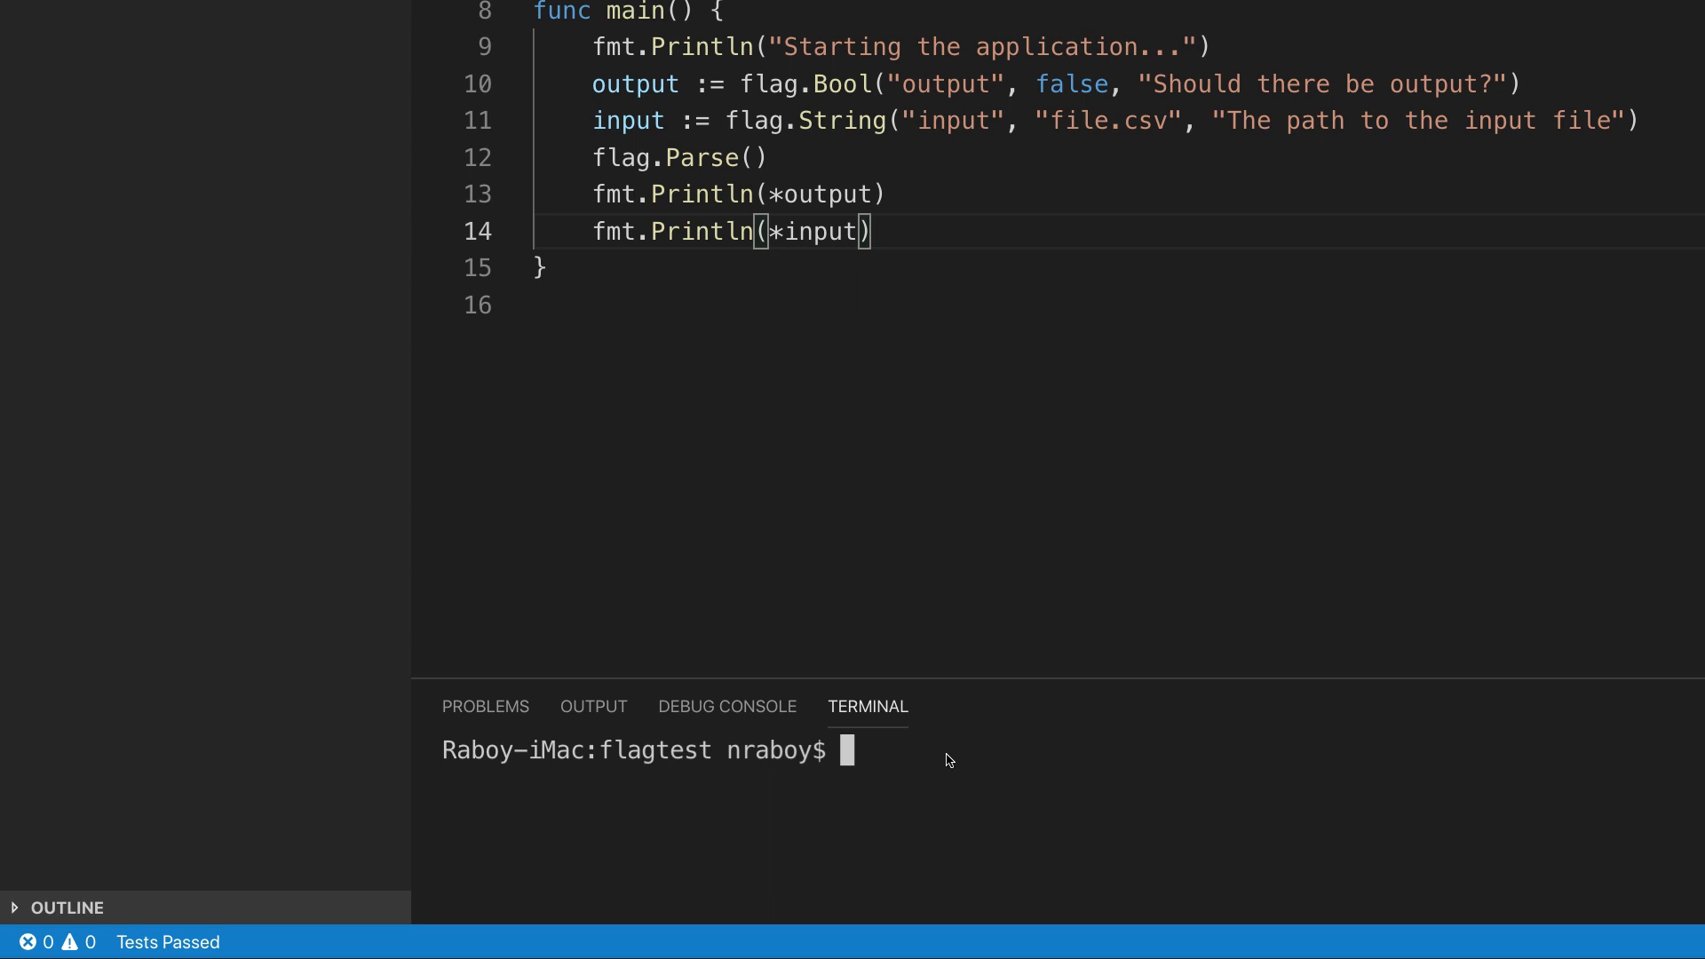
Run go run *.go --output true, printing true and file.csv, then clear the terminal.
text(go run *.go --output true)
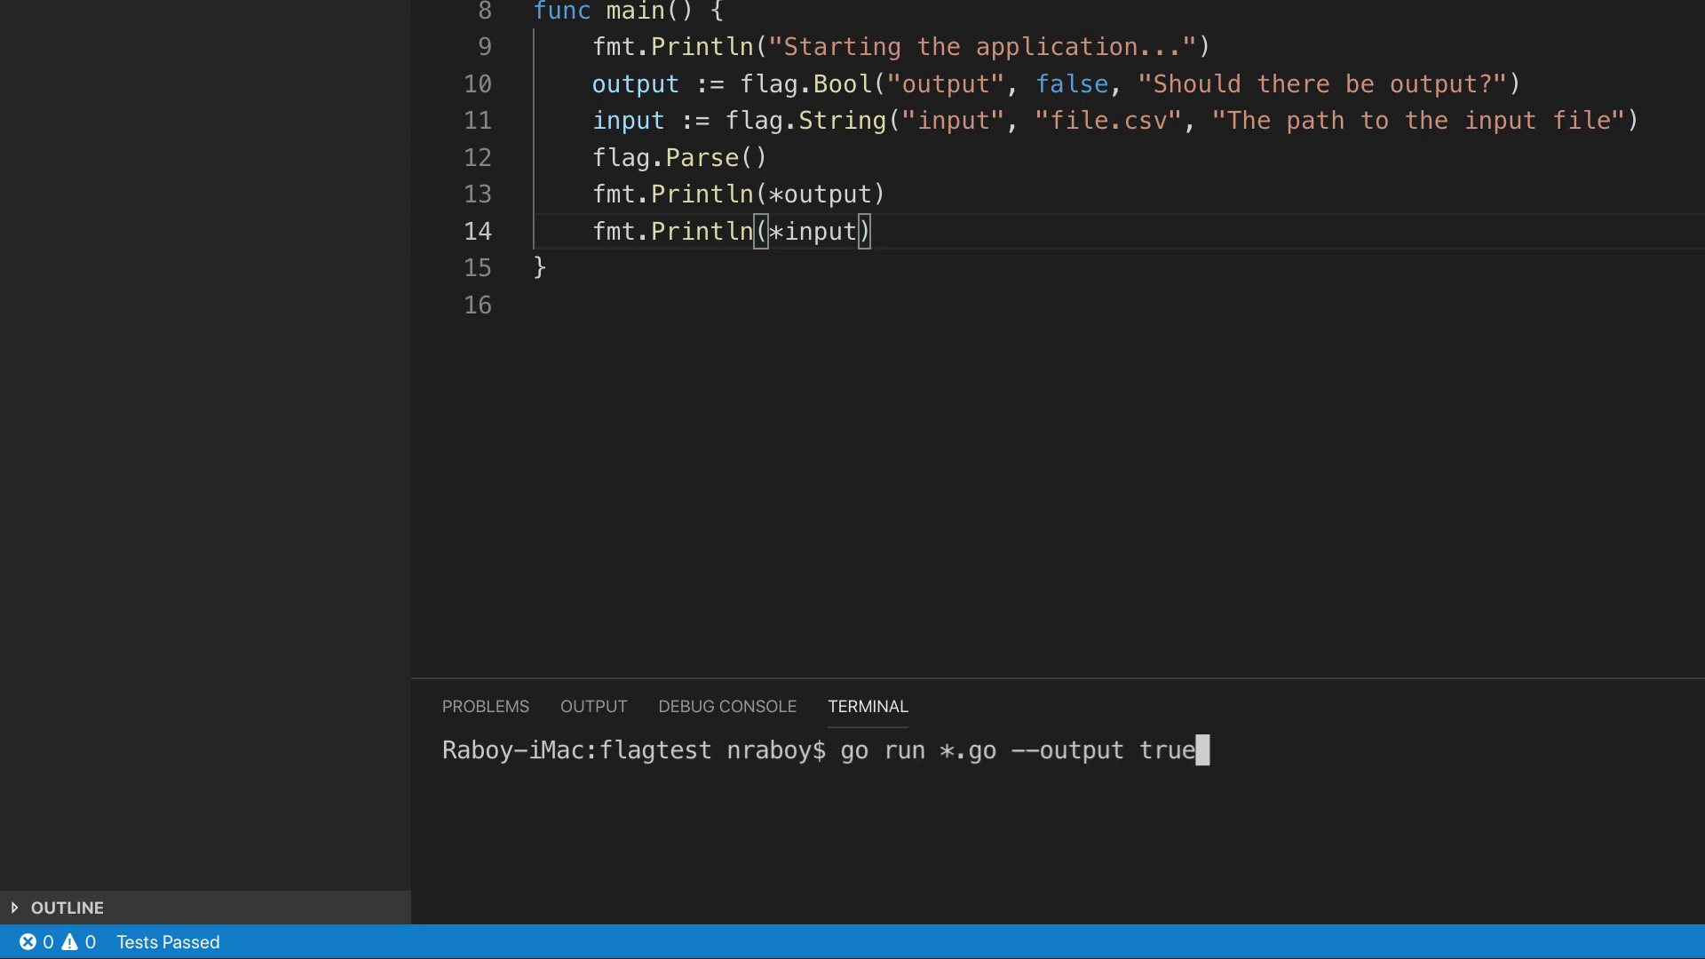
key(Enter)
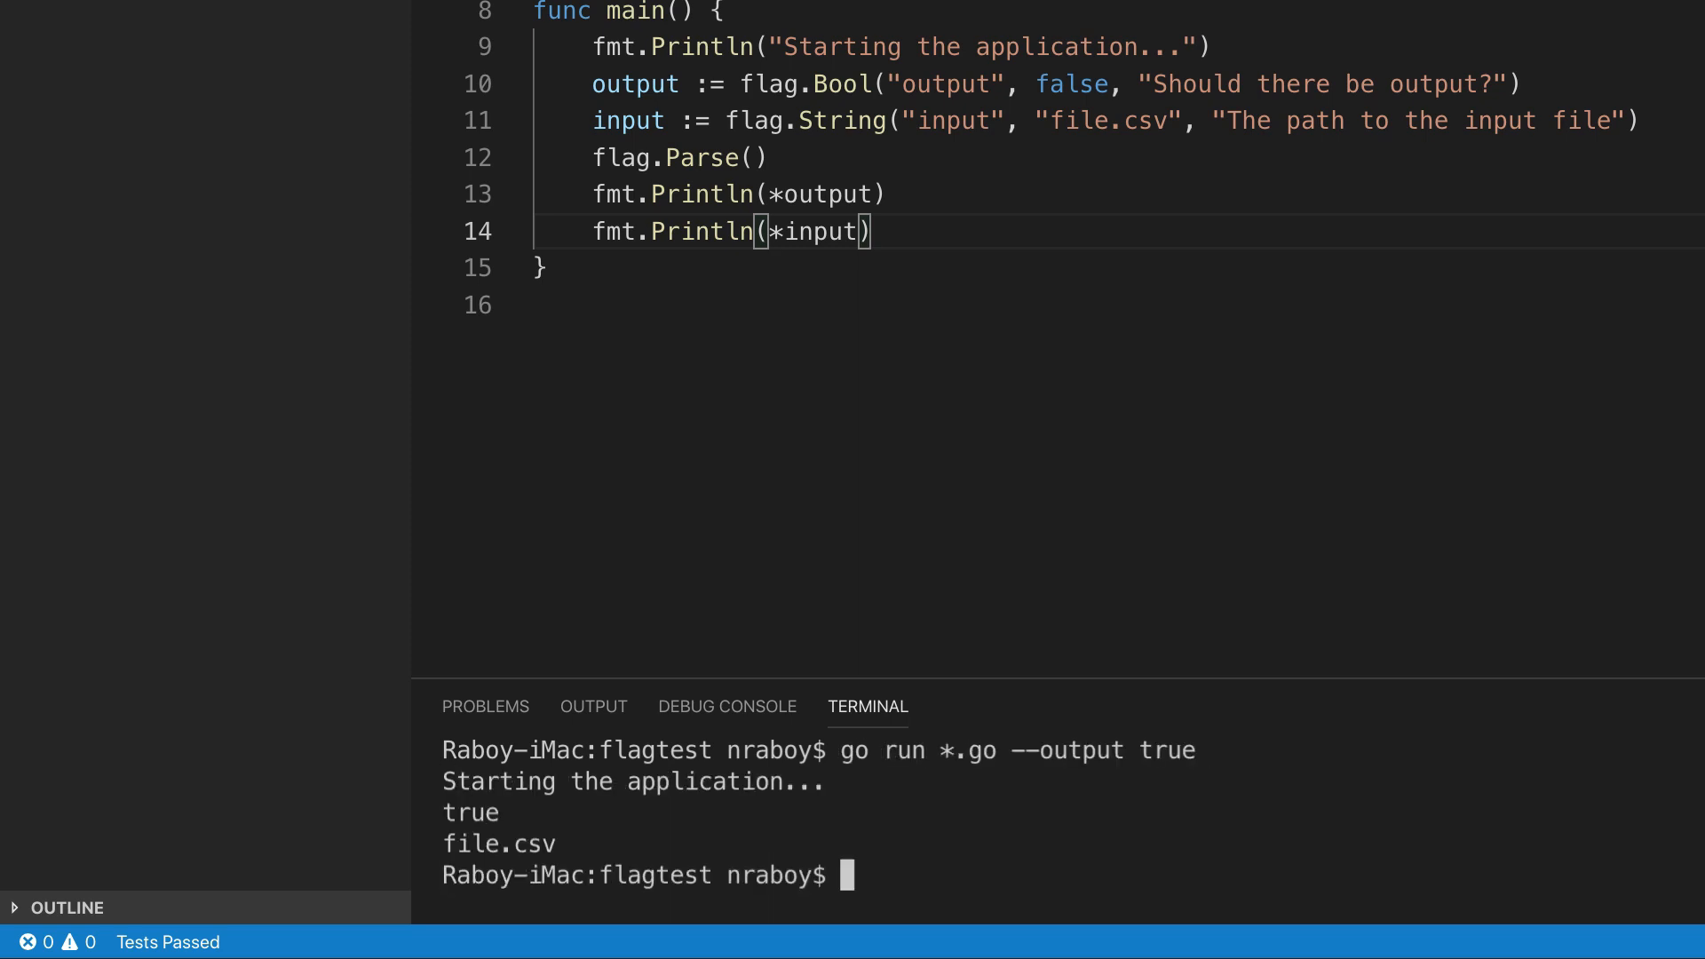
mouse_move(560, 848)
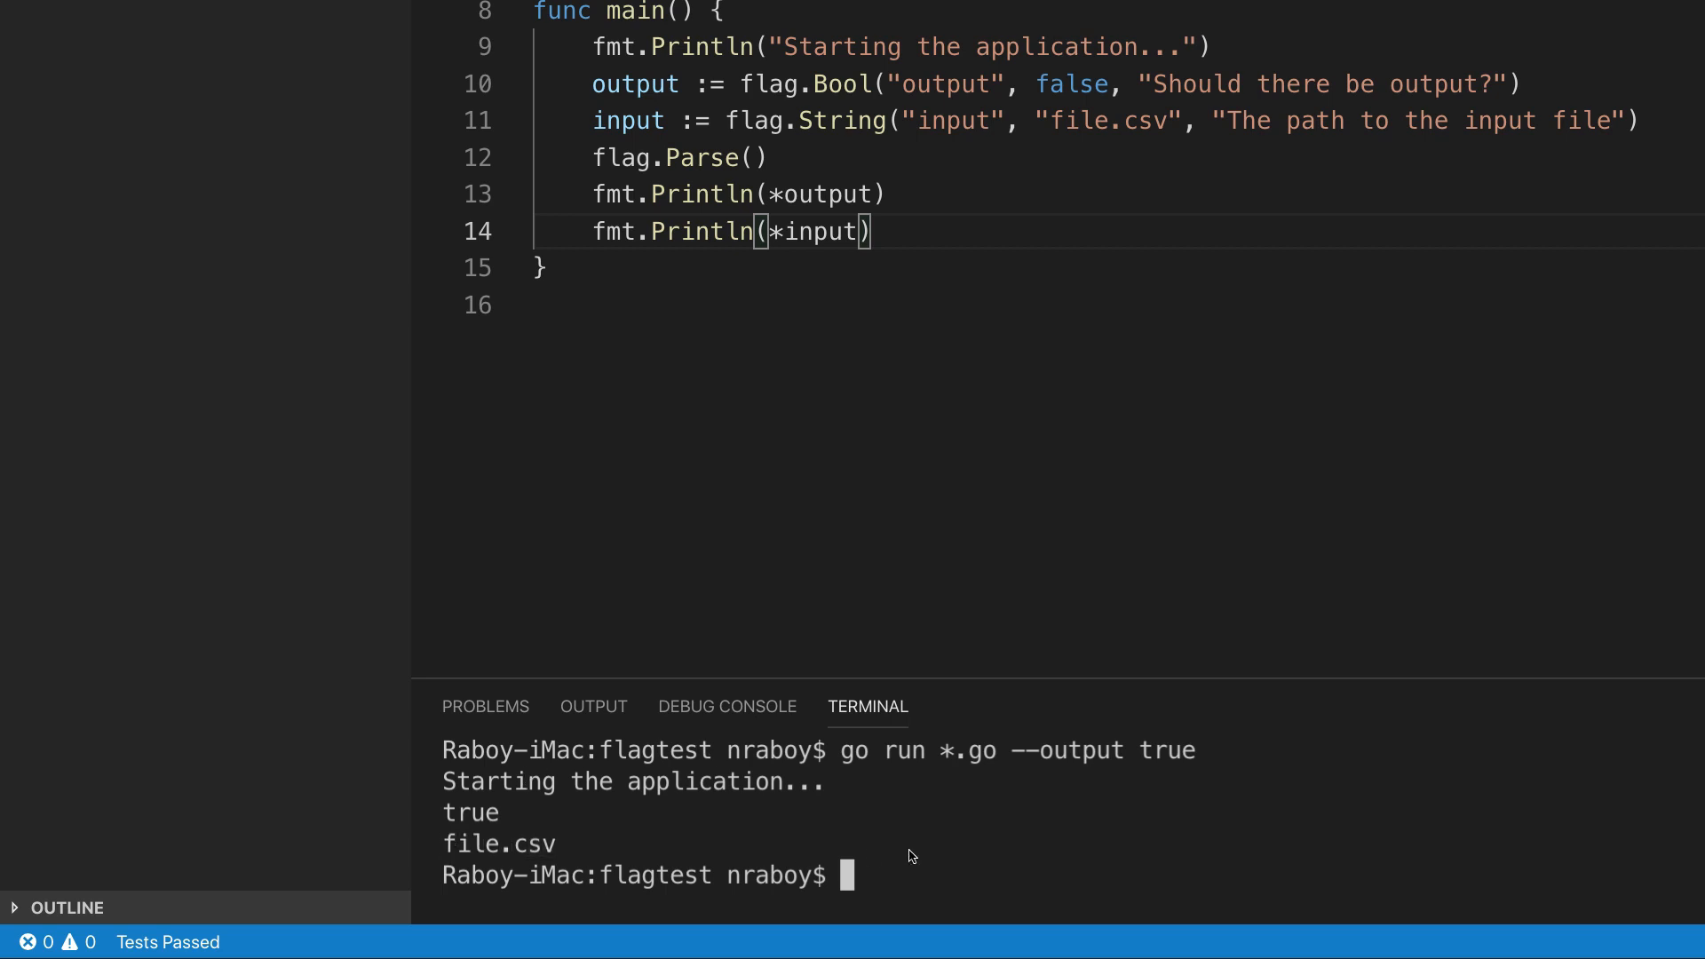
text(cl)
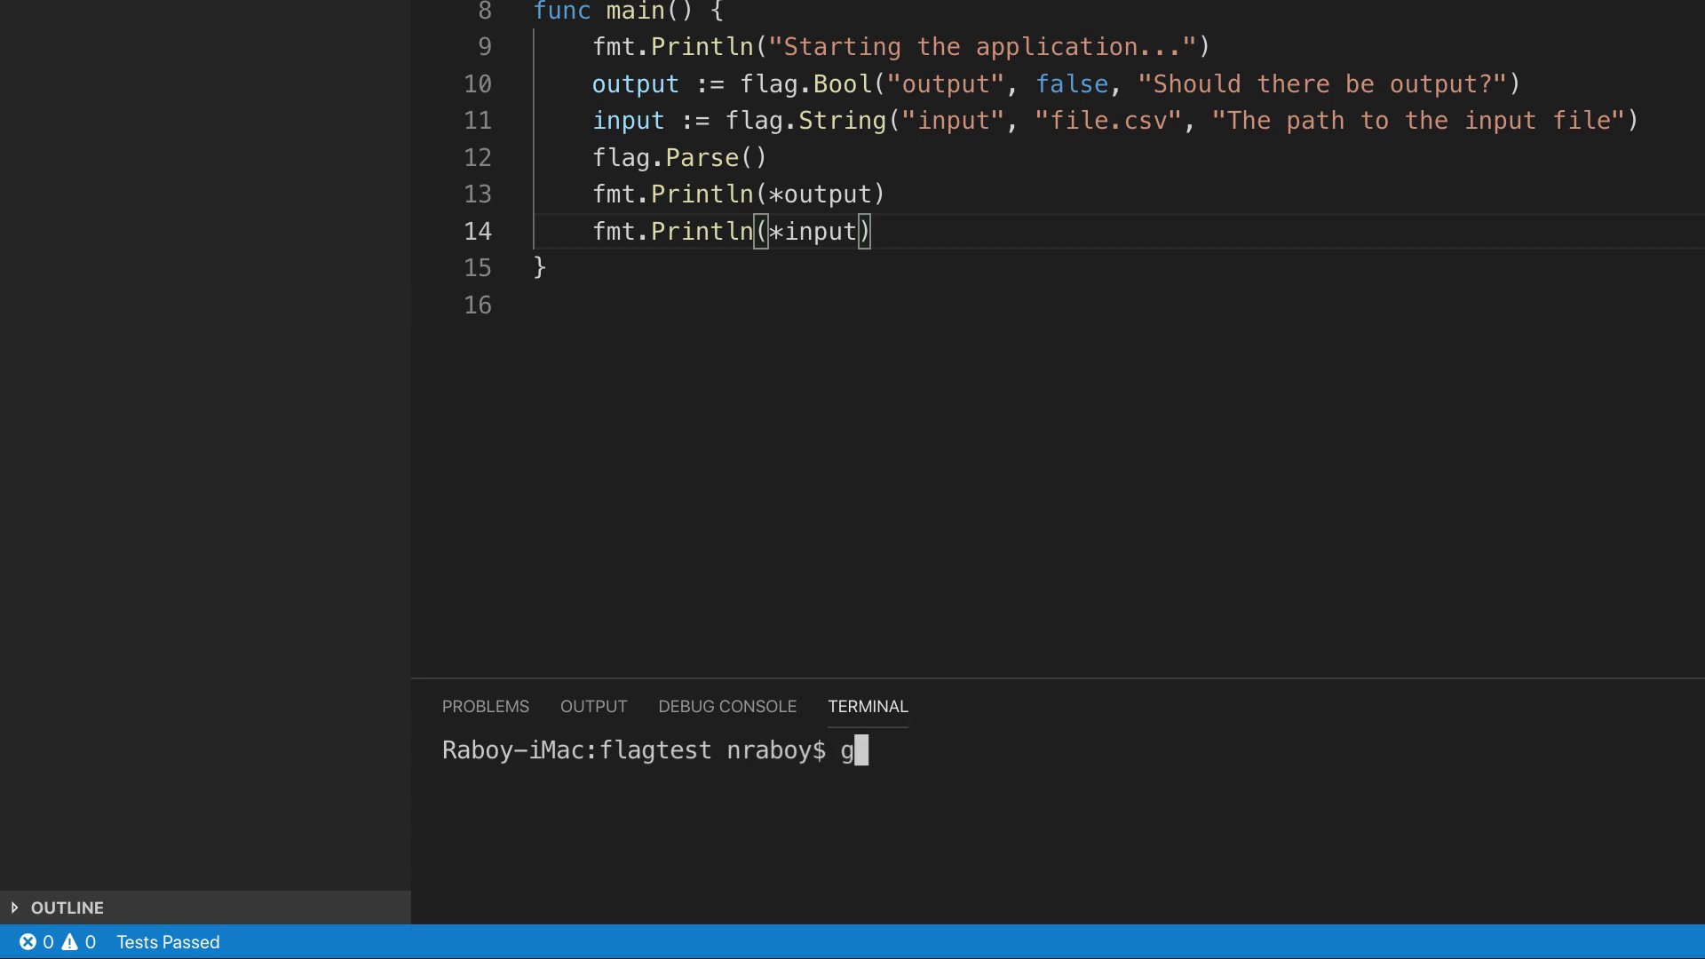
Run go run *.go --help to list -input (default "file.csv") and -output, selecting the -input line.
text(o run *.go --)
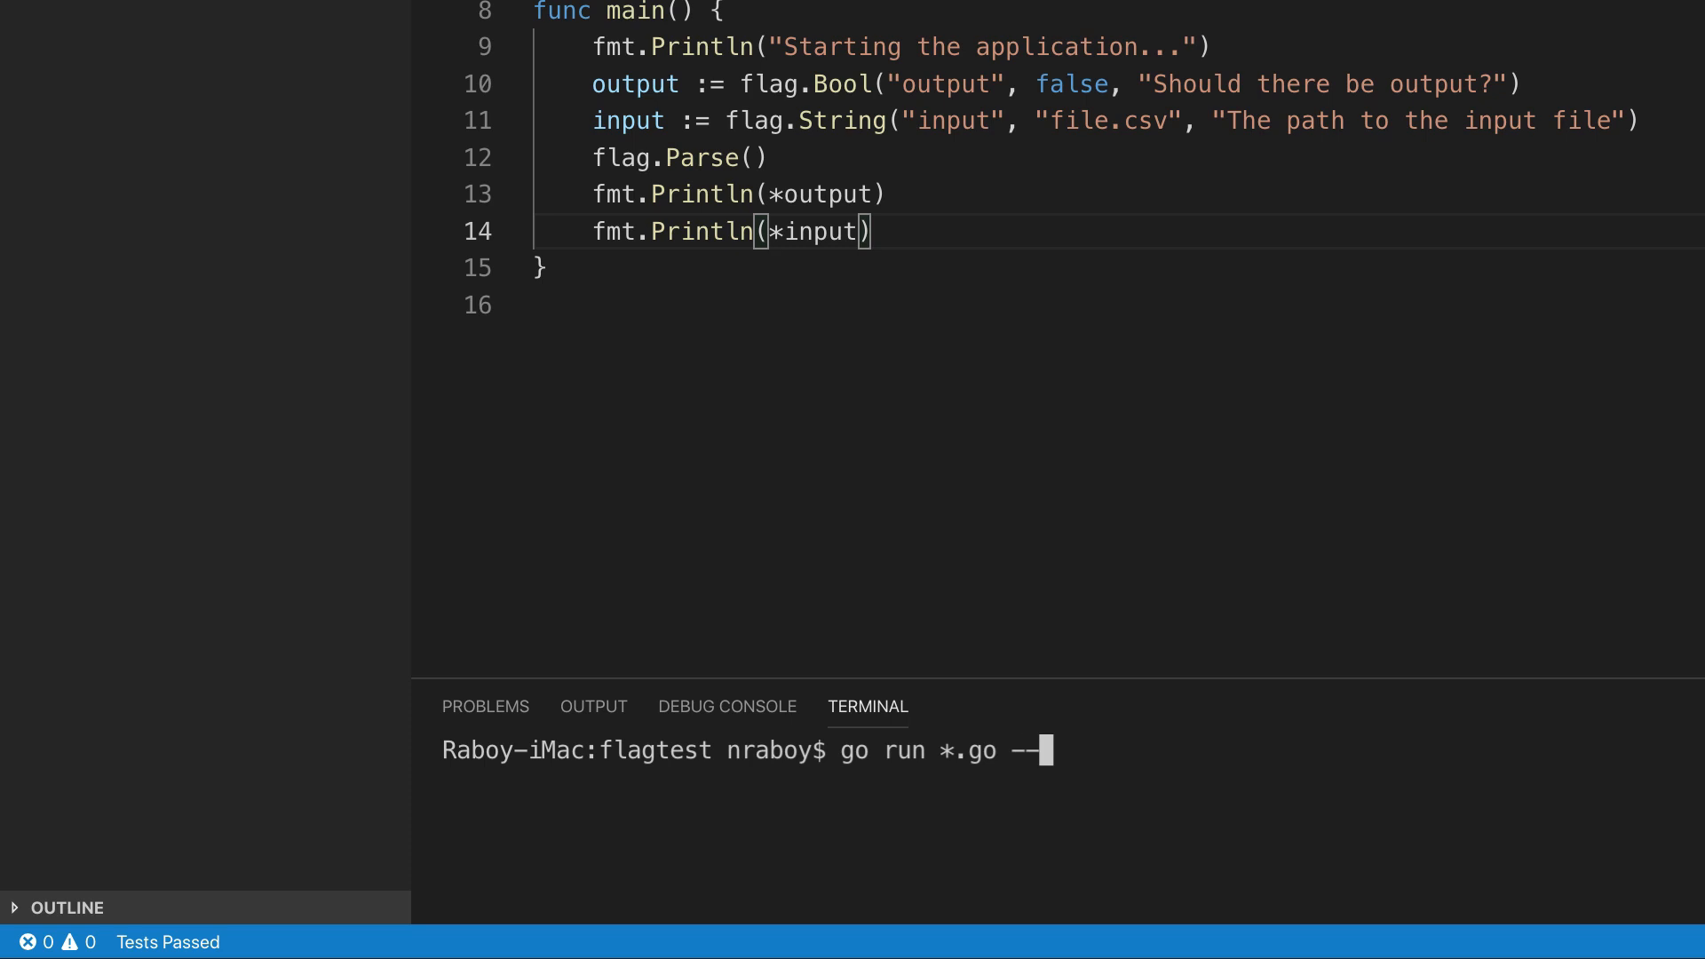
key(Enter)
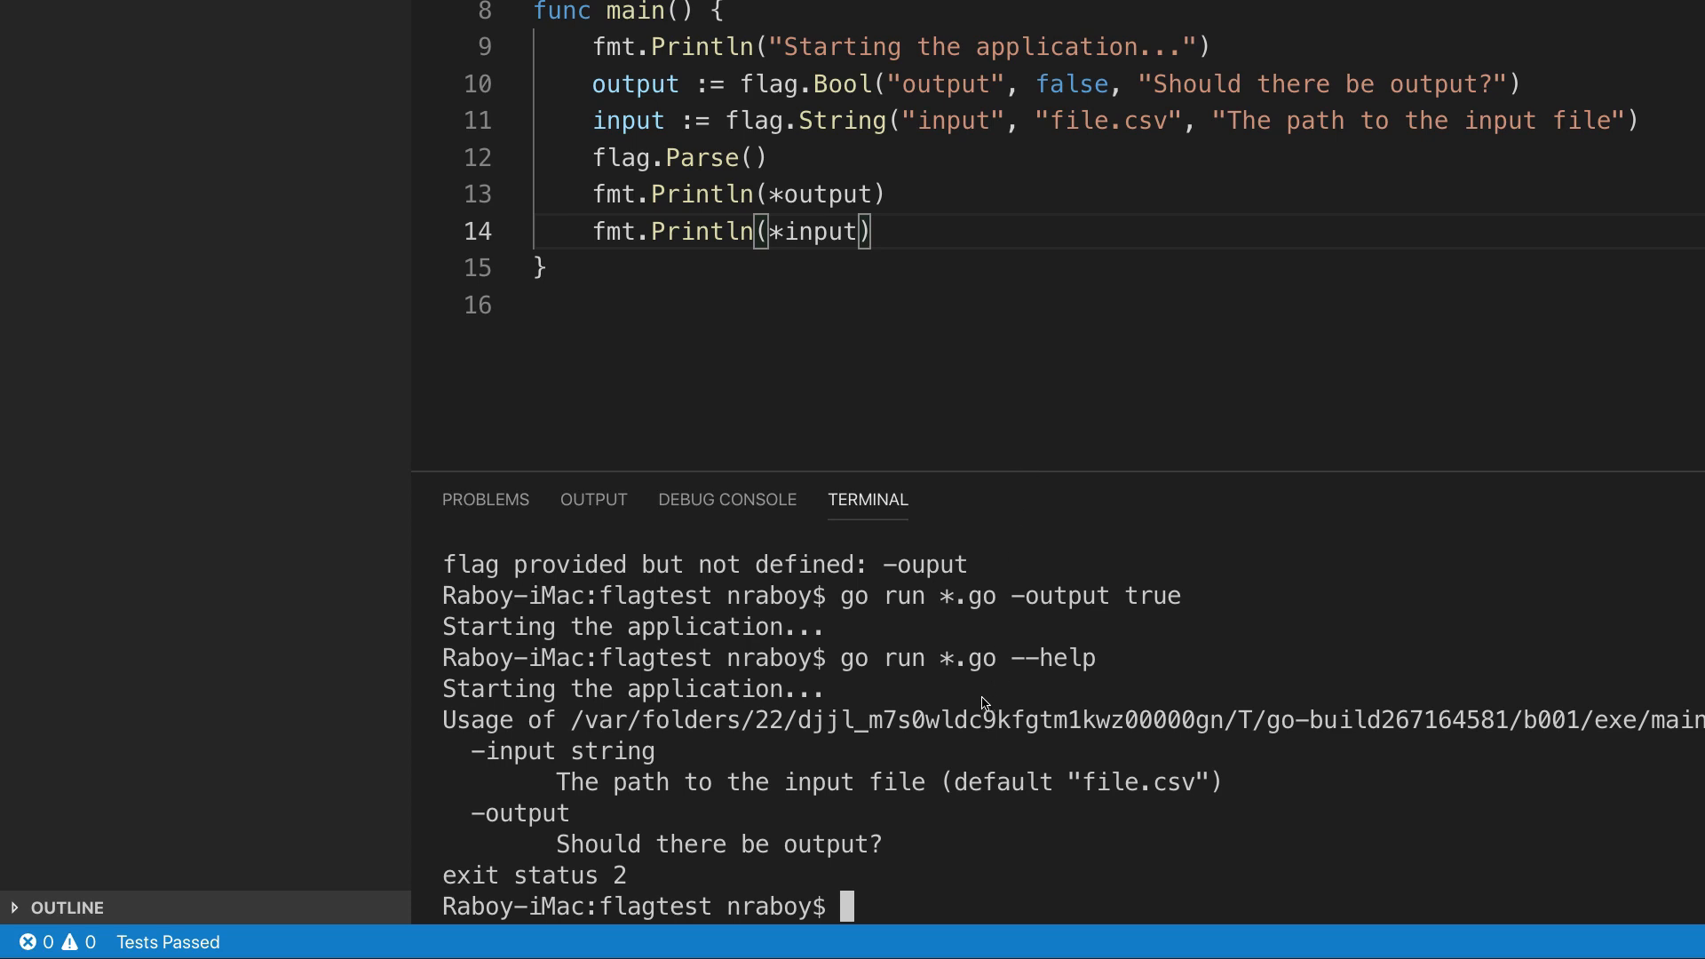
mouse_move(473, 776)
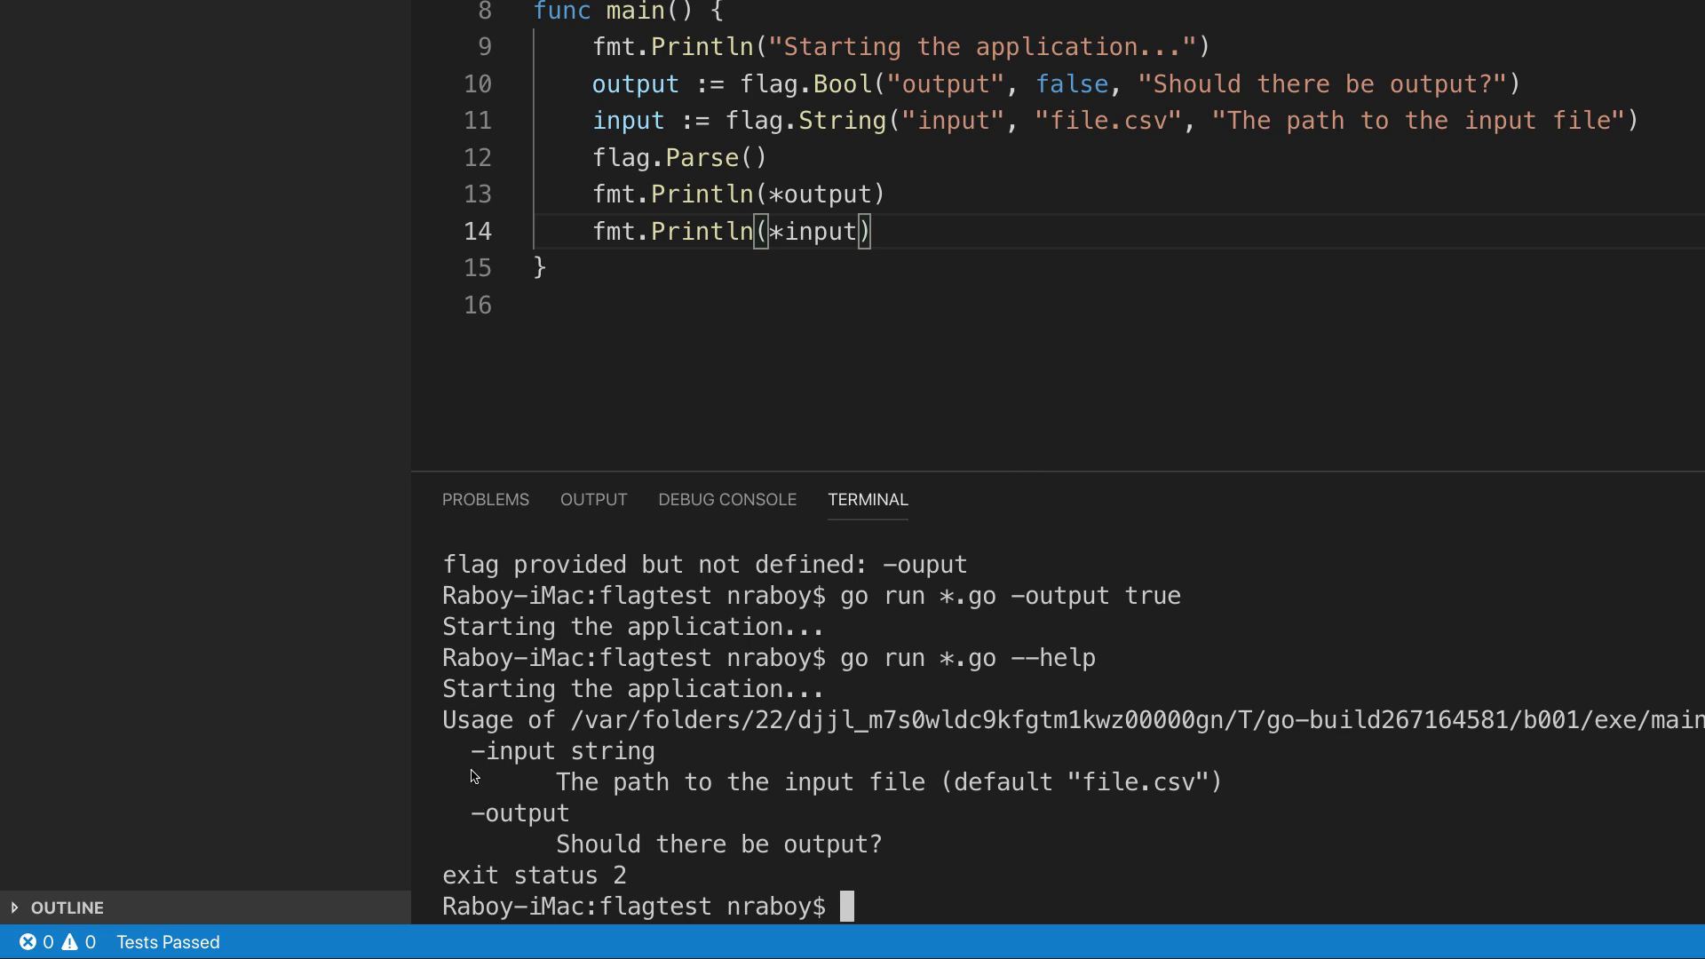
double_click(560, 752)
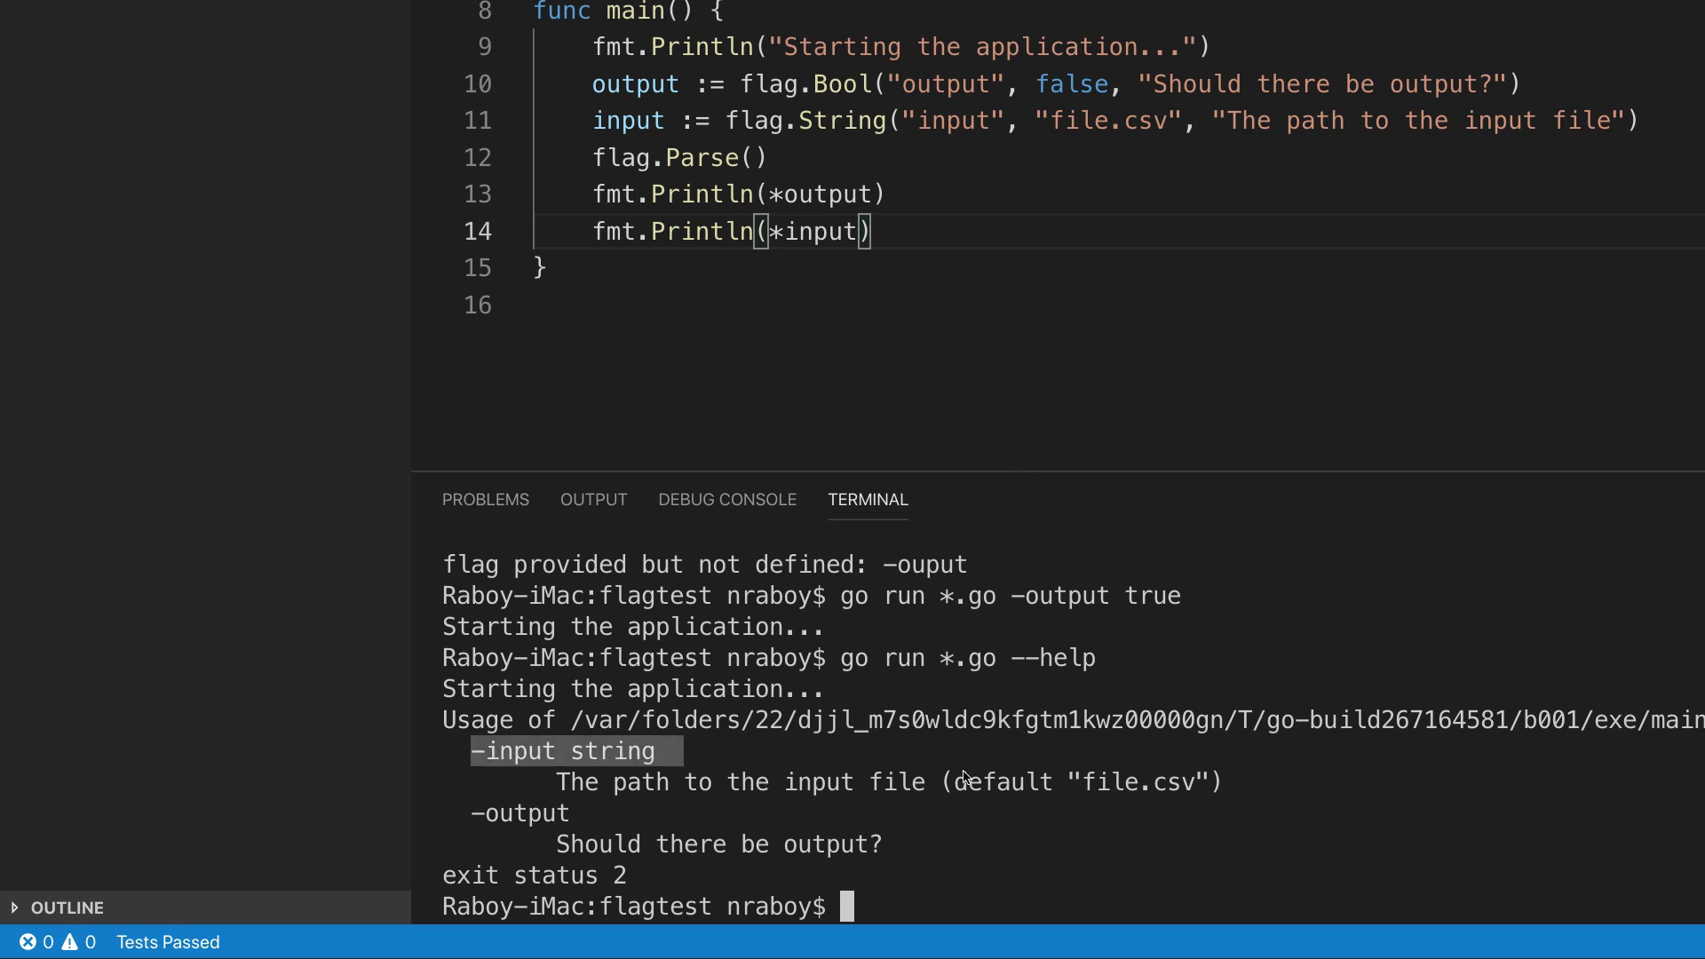